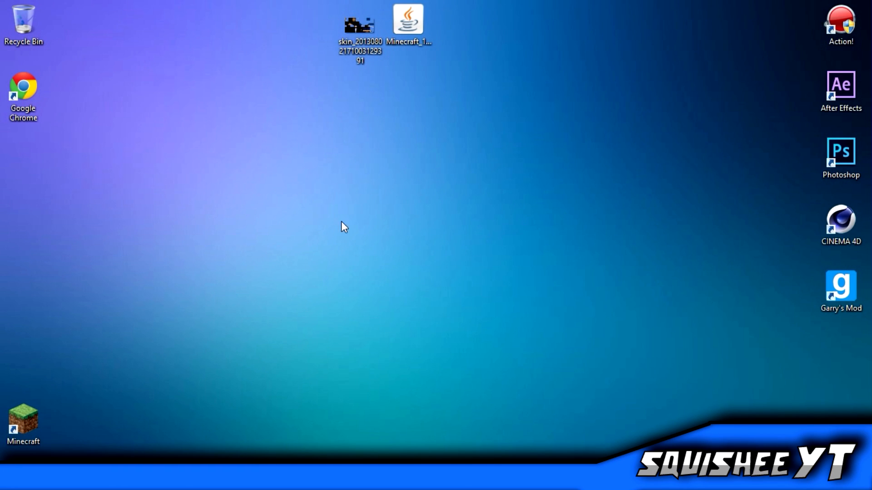
{"action": "mouse_move", "coordinate": [347, 199]}
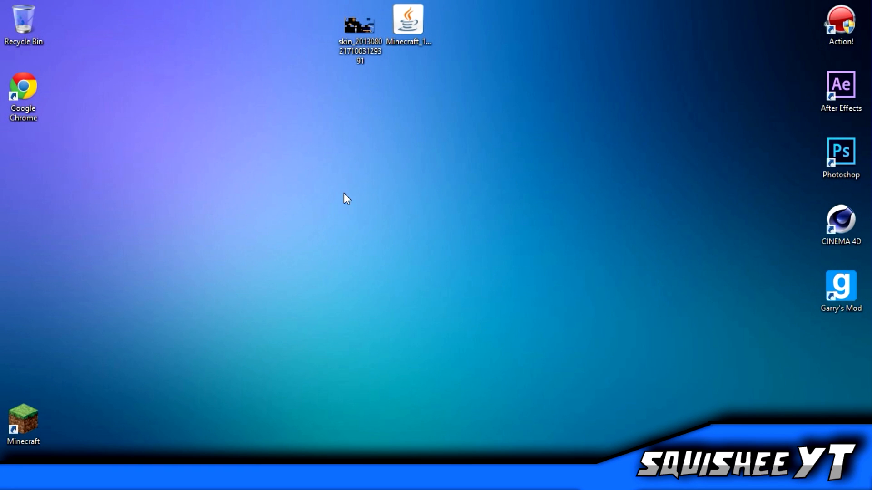
Move around Firefox and scroll through the WinRAR downloads page
{"action": "left_click_drag", "start_coordinate": [344, 199], "coordinate": [329, 374]}
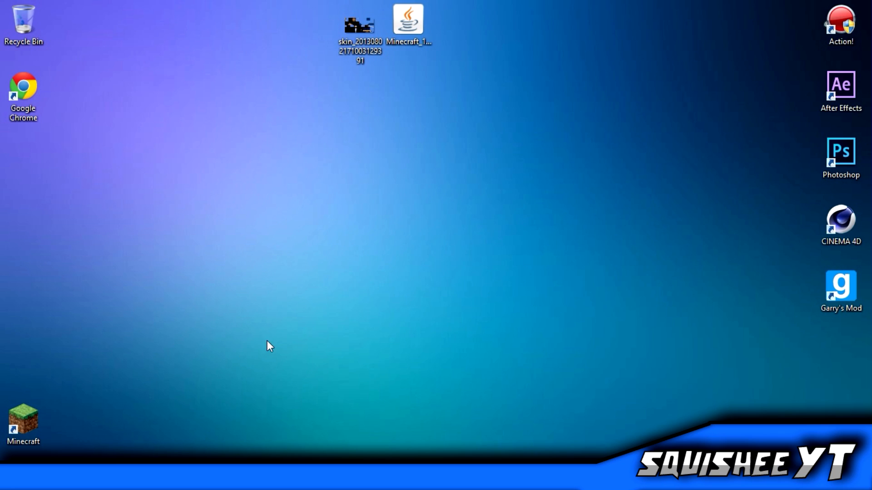
{"action": "mouse_move", "coordinate": [758, 305]}
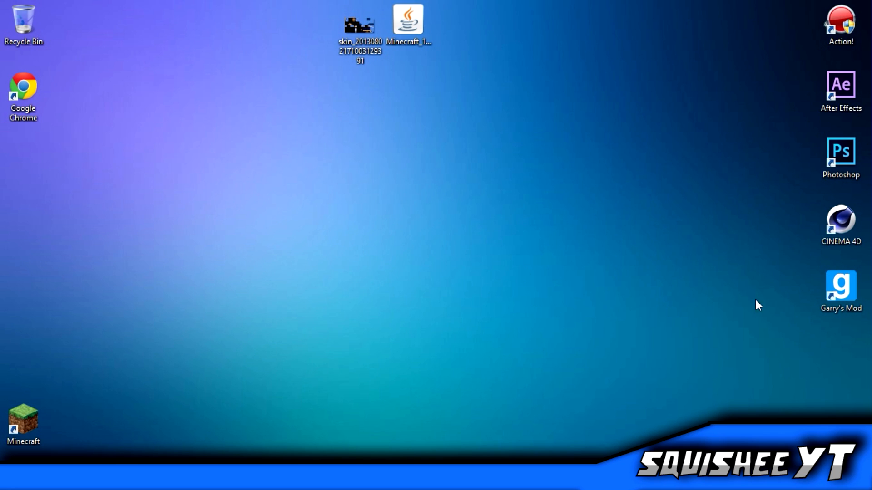
{"action": "left_click", "coordinate": [359, 26]}
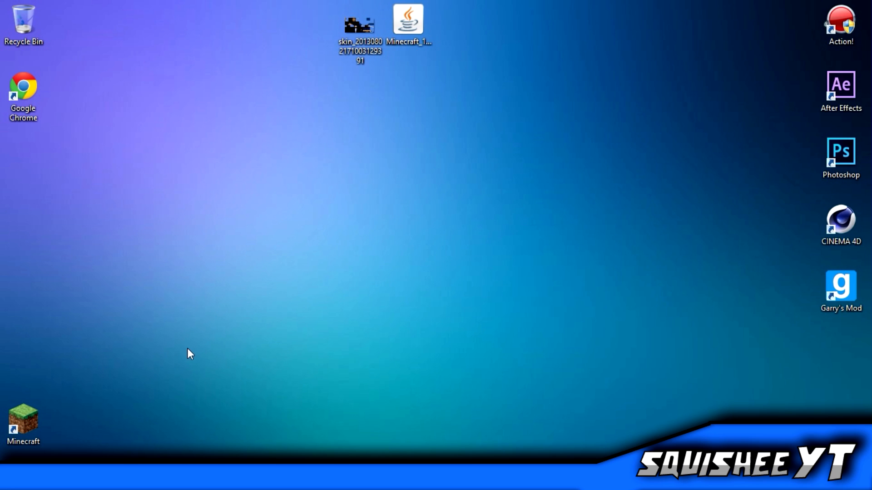
{"action": "mouse_move", "coordinate": [428, 333]}
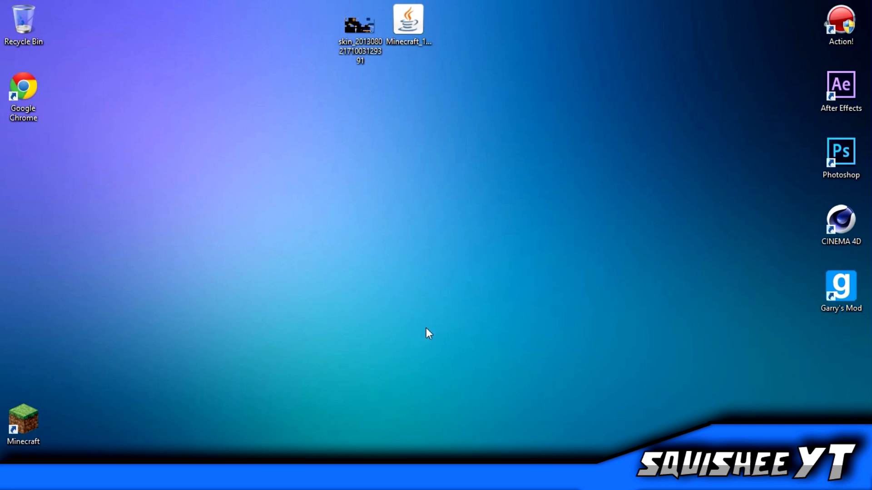
{"action": "mouse_move", "coordinate": [389, 169]}
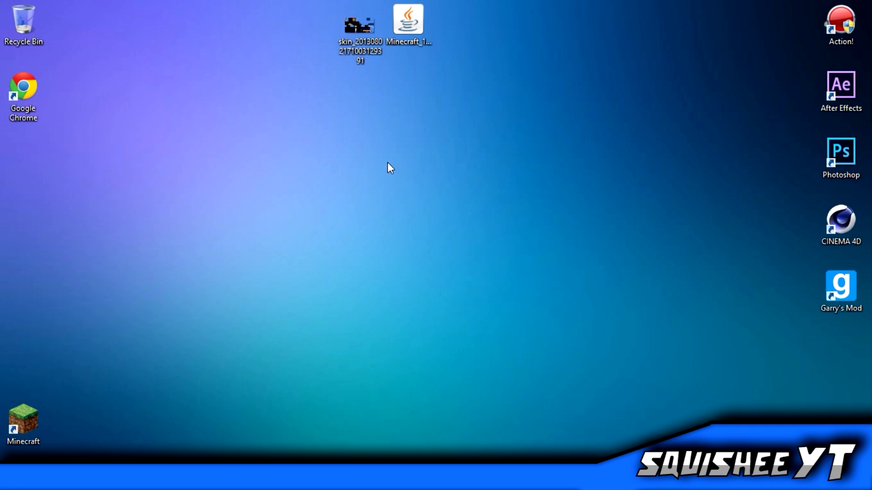
{"action": "mouse_move", "coordinate": [256, 305]}
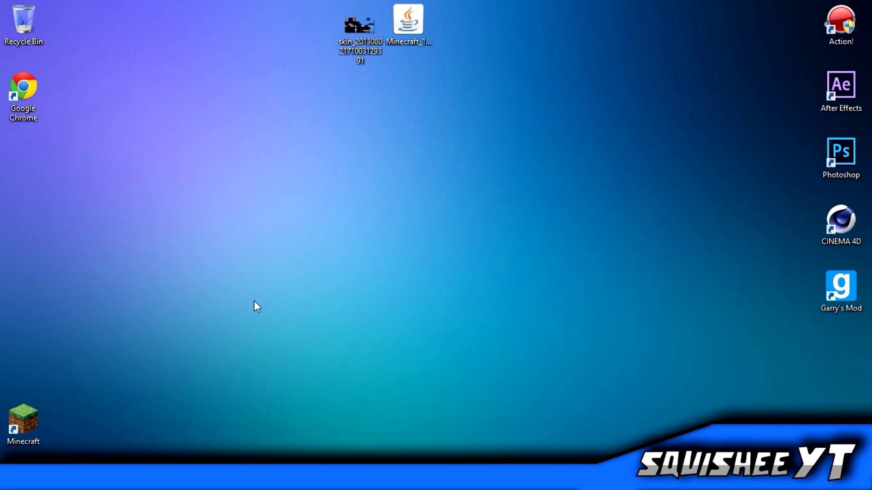
{"action": "mouse_move", "coordinate": [304, 273]}
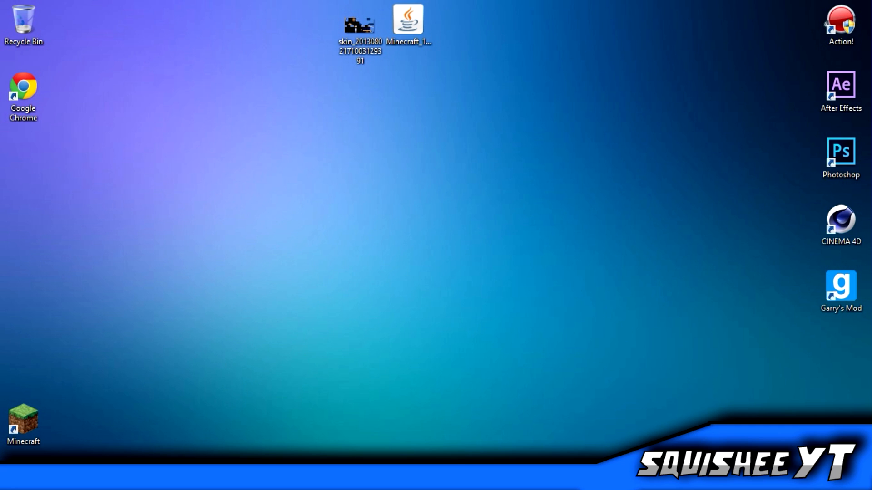
{"action": "mouse_move", "coordinate": [360, 105]}
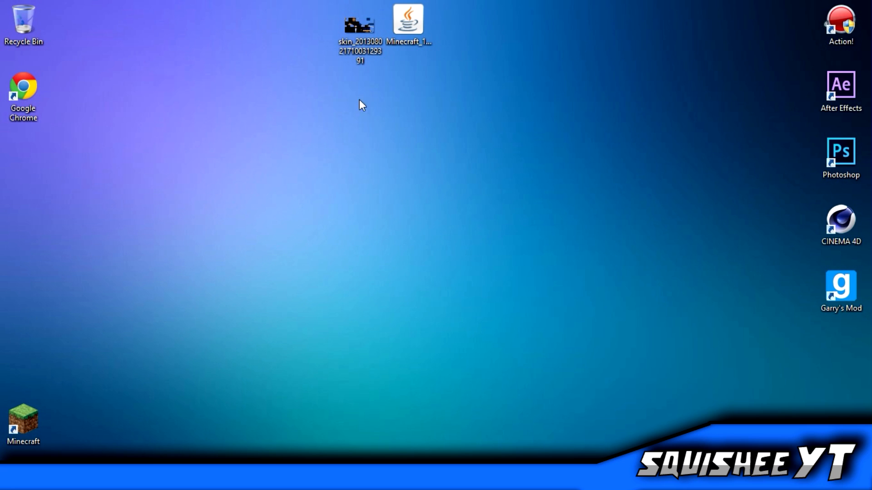
{"action": "mouse_move", "coordinate": [247, 270]}
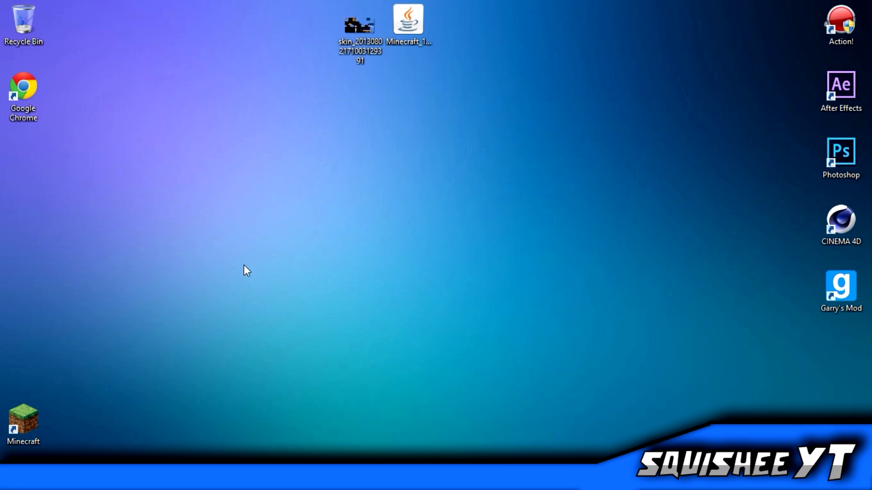
{"action": "mouse_move", "coordinate": [599, 167]}
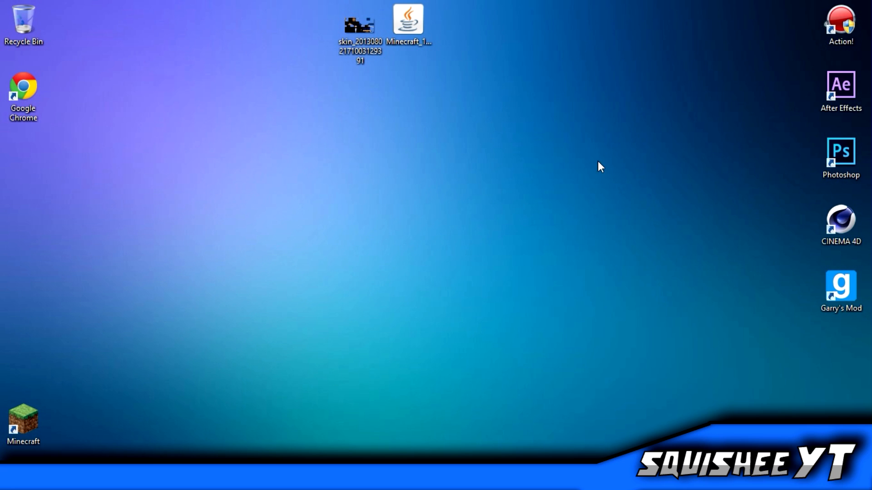
{"action": "mouse_move", "coordinate": [313, 107]}
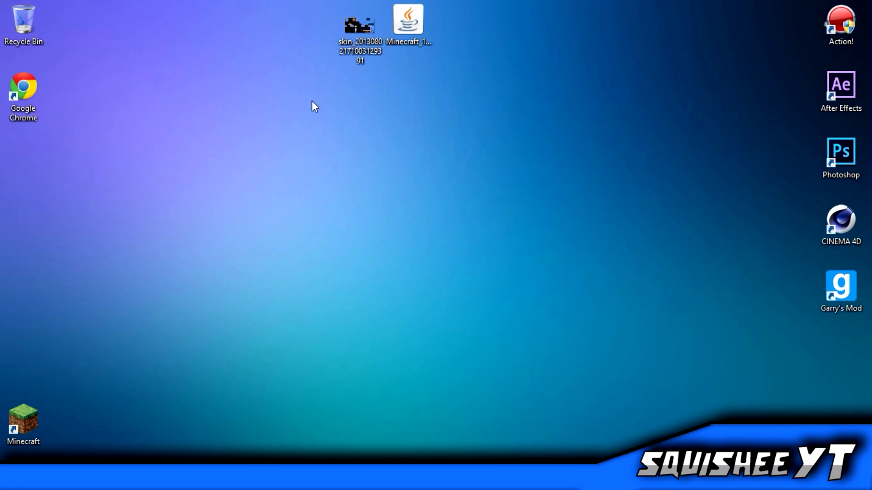
{"action": "mouse_move", "coordinate": [262, 312]}
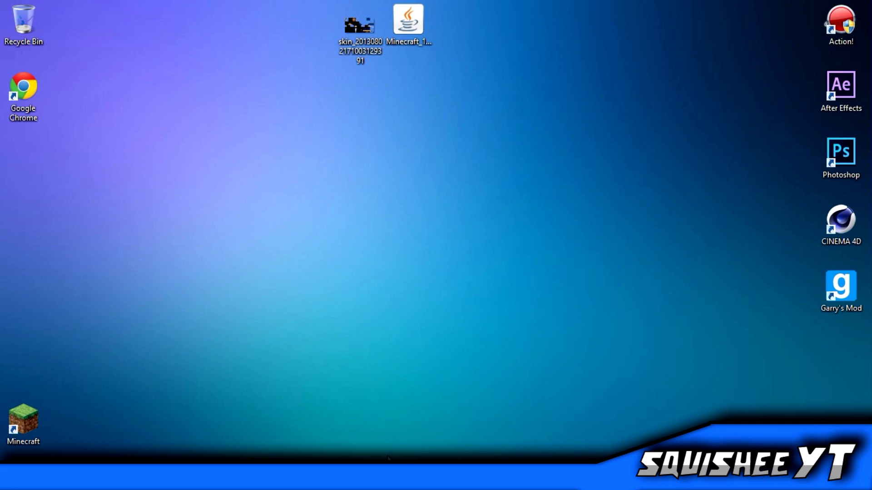
{"action": "mouse_move", "coordinate": [87, 178]}
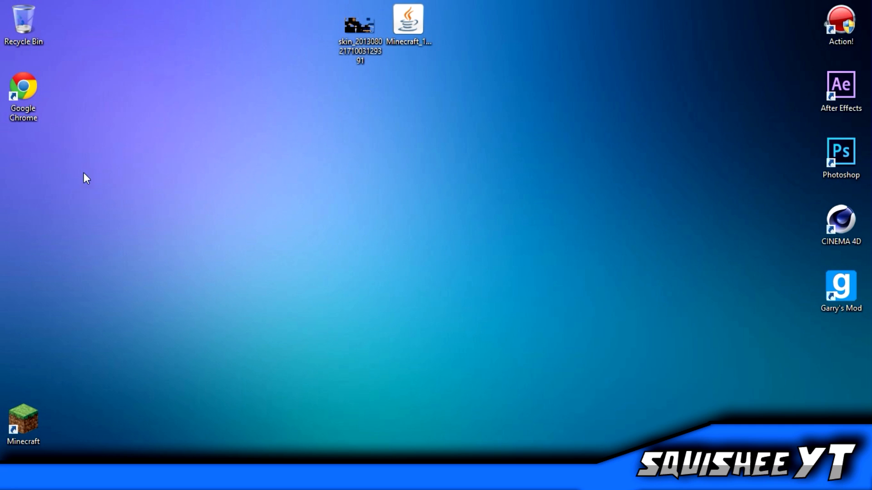
{"action": "mouse_move", "coordinate": [293, 184]}
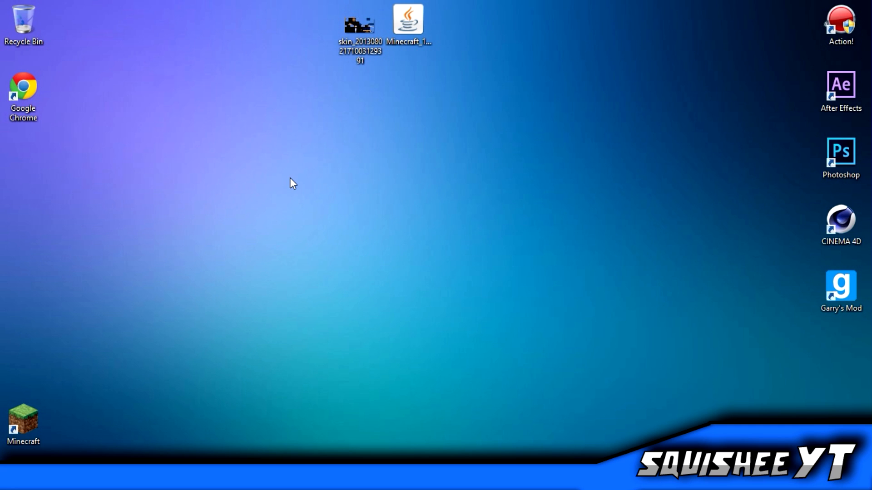
{"action": "mouse_move", "coordinate": [294, 230]}
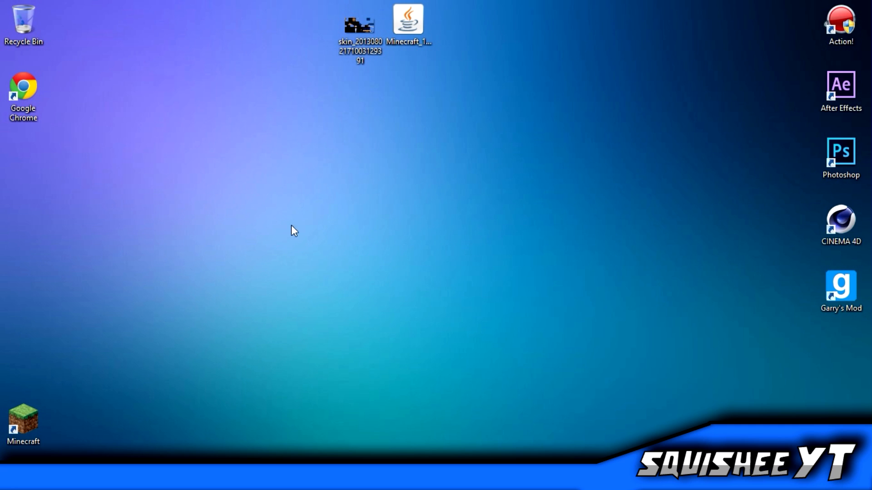
{"action": "mouse_move", "coordinate": [3, 239]}
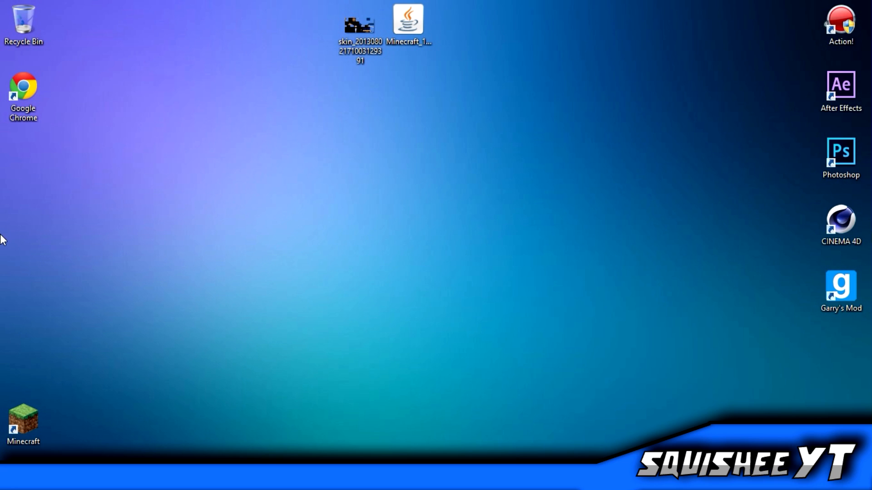
{"action": "mouse_move", "coordinate": [255, 212]}
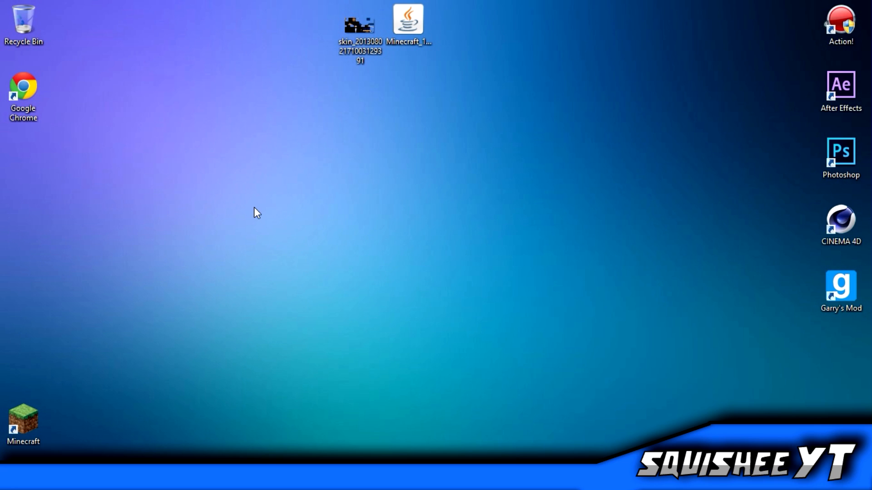
{"action": "mouse_move", "coordinate": [396, 288]}
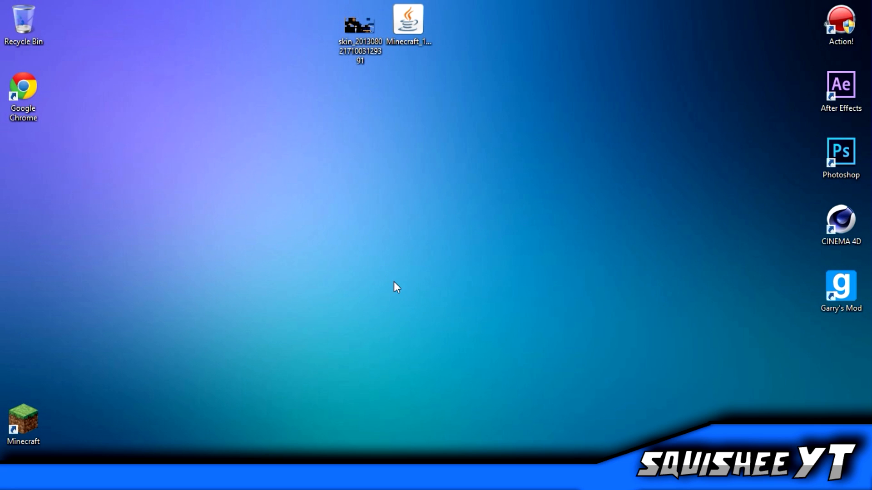
{"action": "mouse_move", "coordinate": [424, 282]}
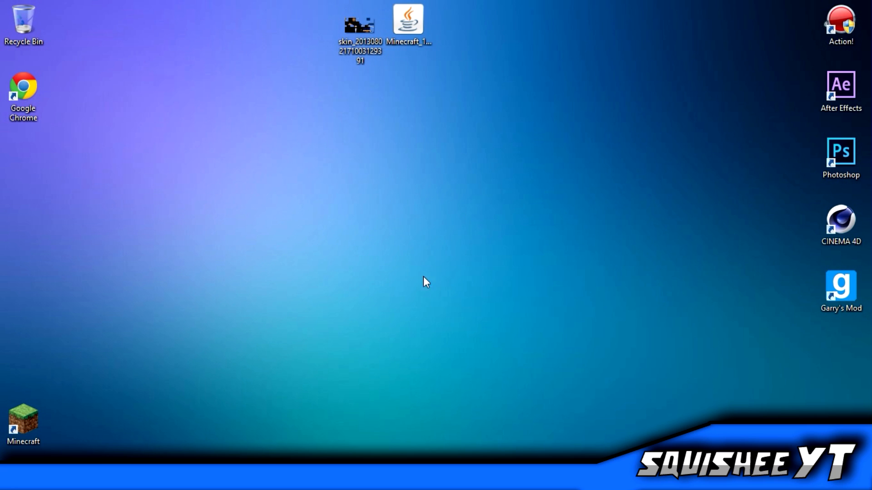
{"action": "mouse_move", "coordinate": [389, 228]}
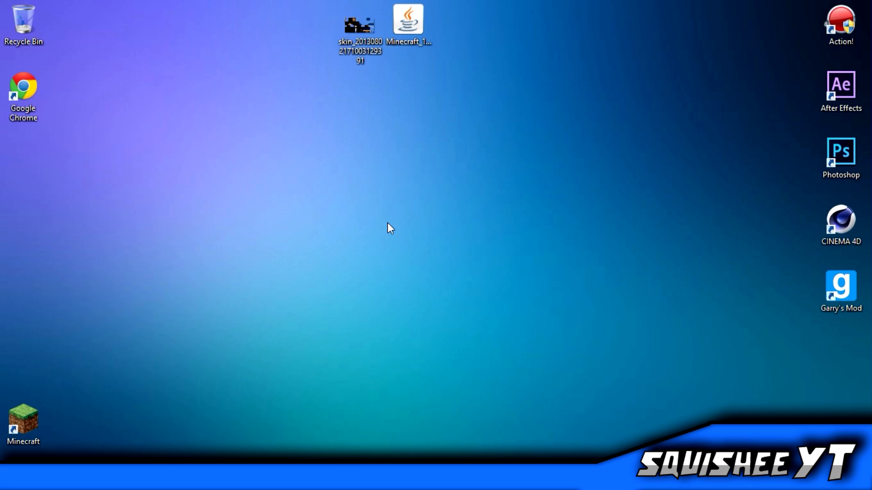
{"action": "mouse_move", "coordinate": [550, 225]}
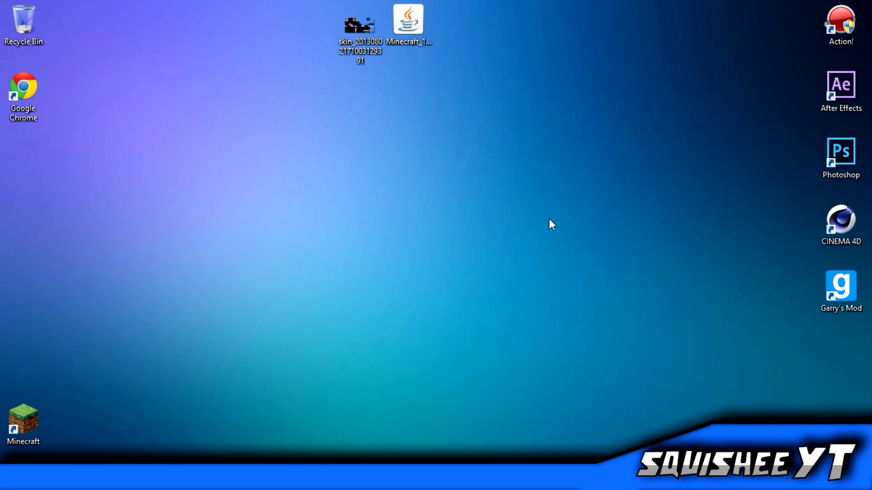
{"action": "mouse_move", "coordinate": [846, 203]}
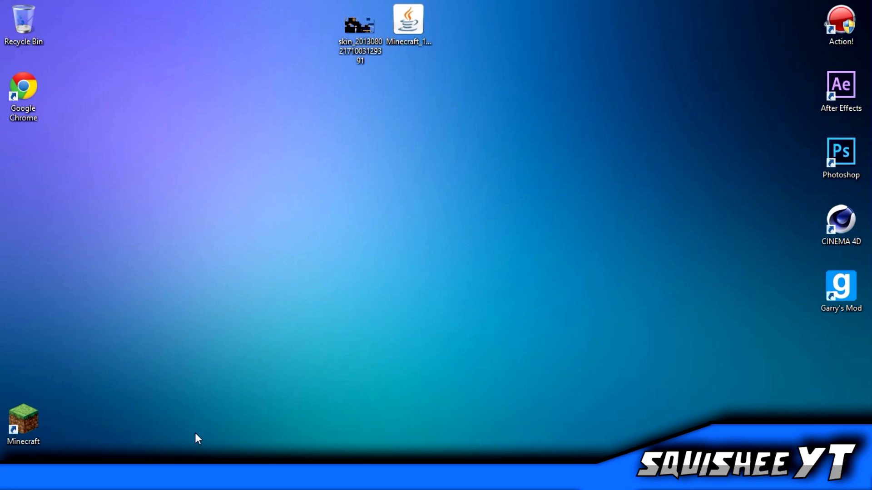
{"action": "left_click", "coordinate": [23, 419]}
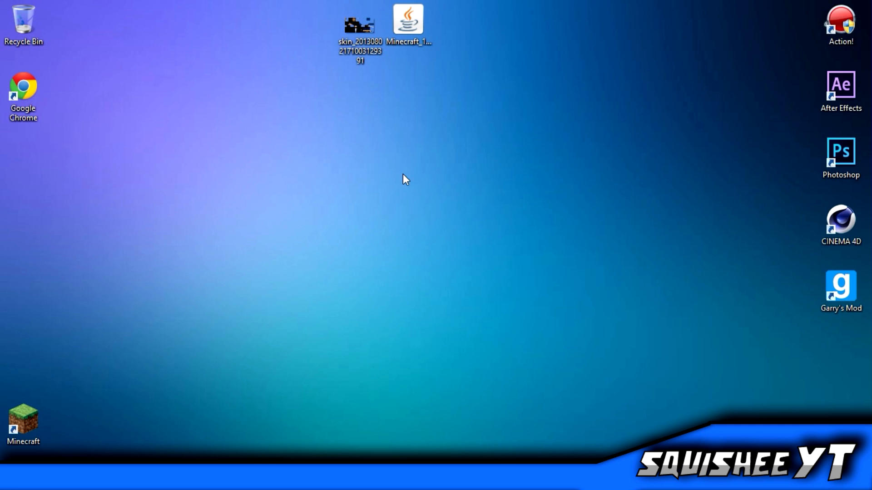
{"action": "mouse_move", "coordinate": [233, 195]}
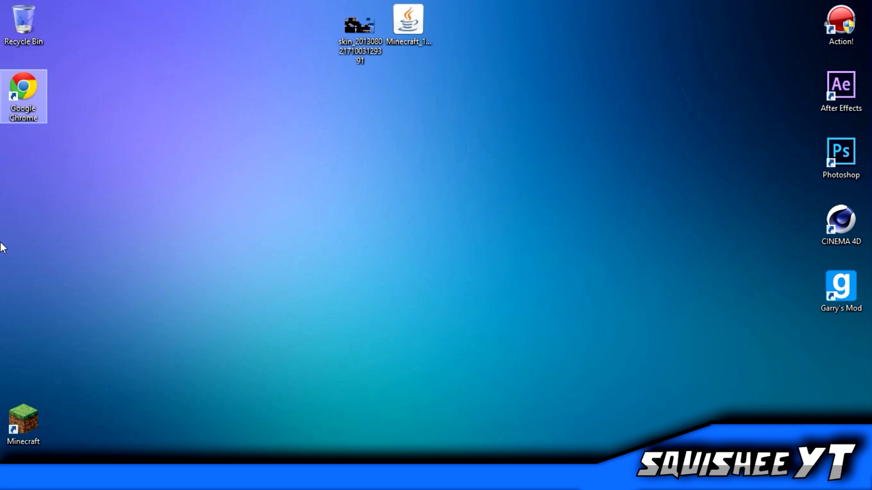
{"action": "mouse_move", "coordinate": [441, 216]}
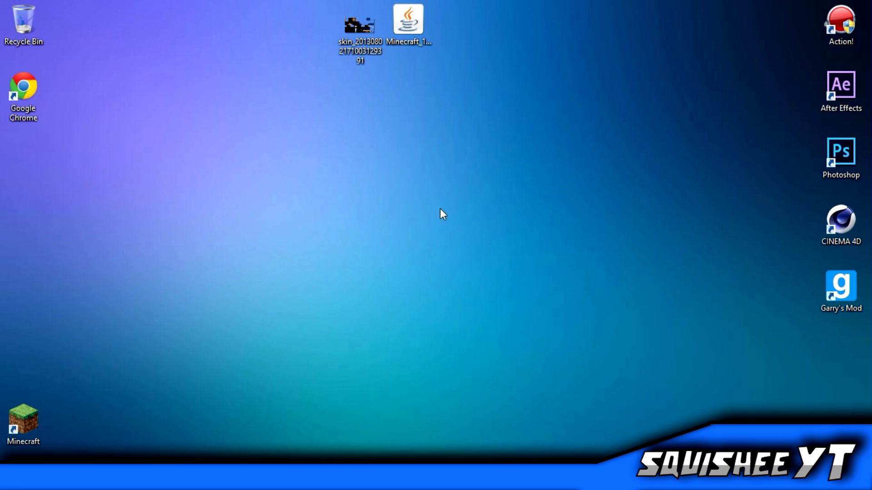
{"action": "mouse_move", "coordinate": [304, 83]}
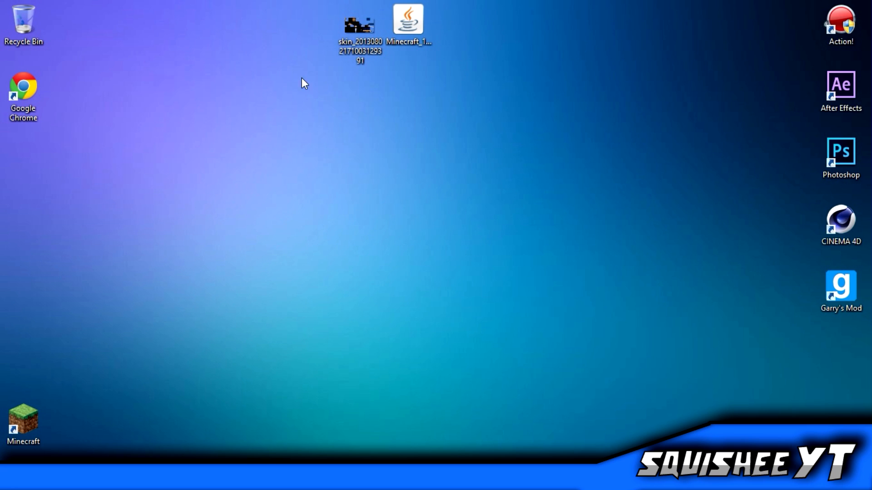
{"action": "mouse_move", "coordinate": [53, 5]}
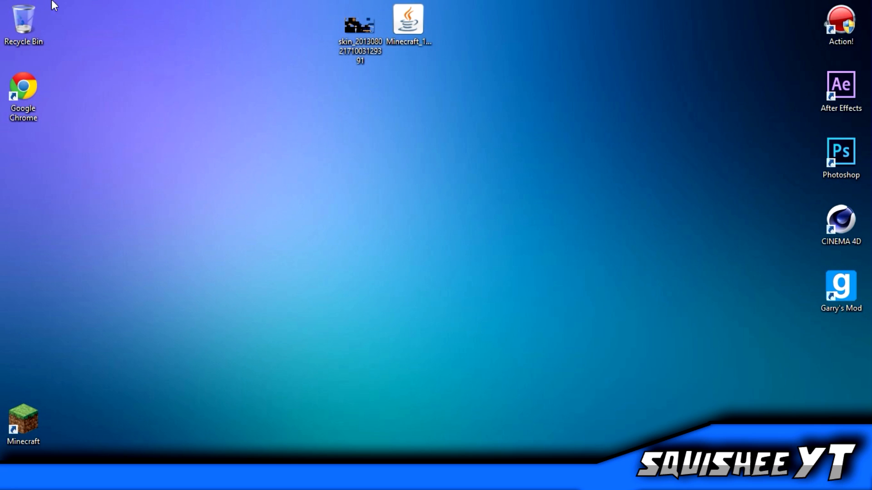
{"action": "mouse_move", "coordinate": [440, 203]}
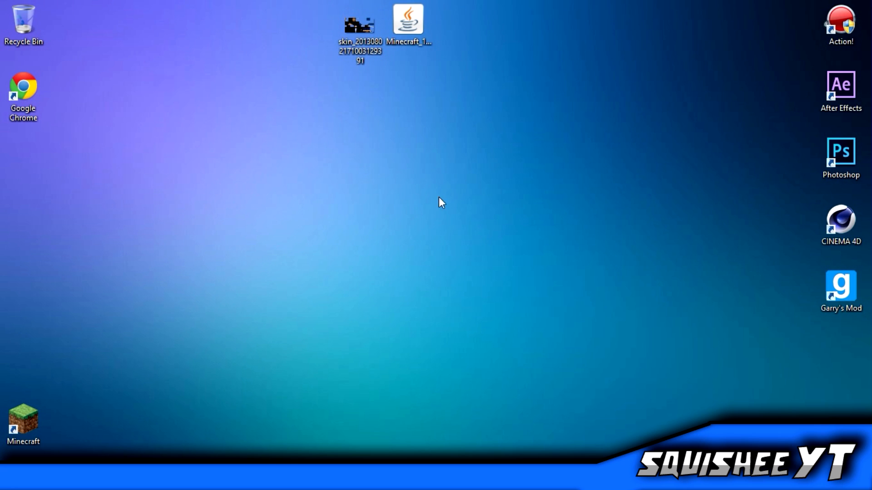
{"action": "left_click", "coordinate": [23, 94]}
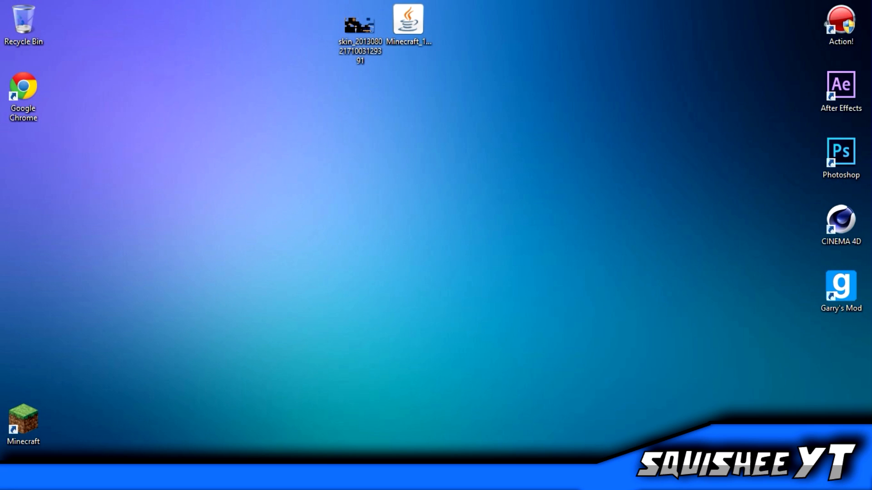
{"action": "left_click", "coordinate": [23, 22]}
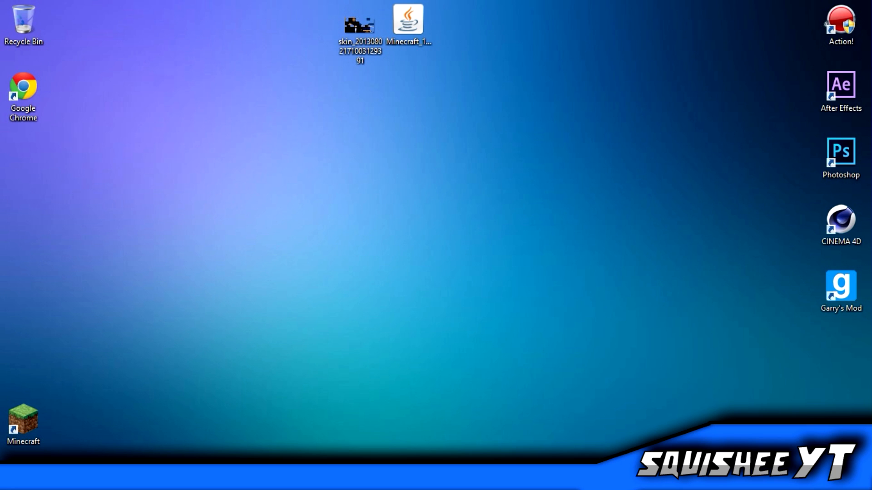
{"action": "mouse_move", "coordinate": [403, 238]}
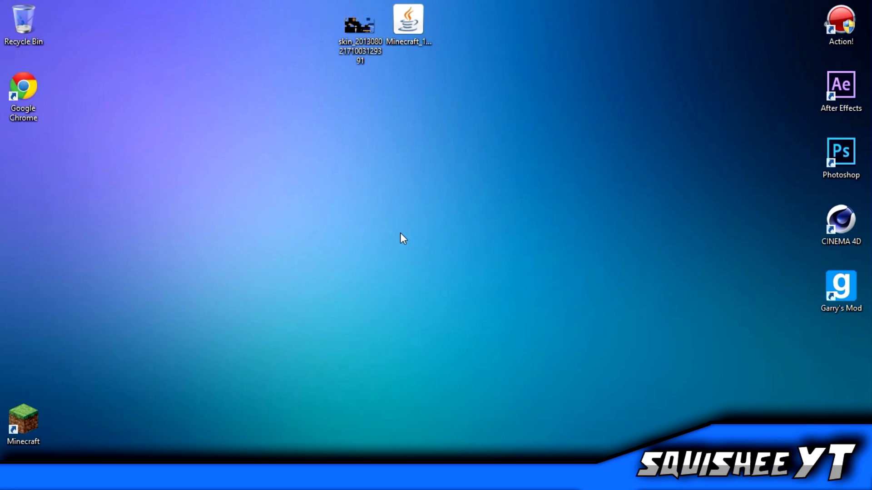
{"action": "mouse_move", "coordinate": [377, 44]}
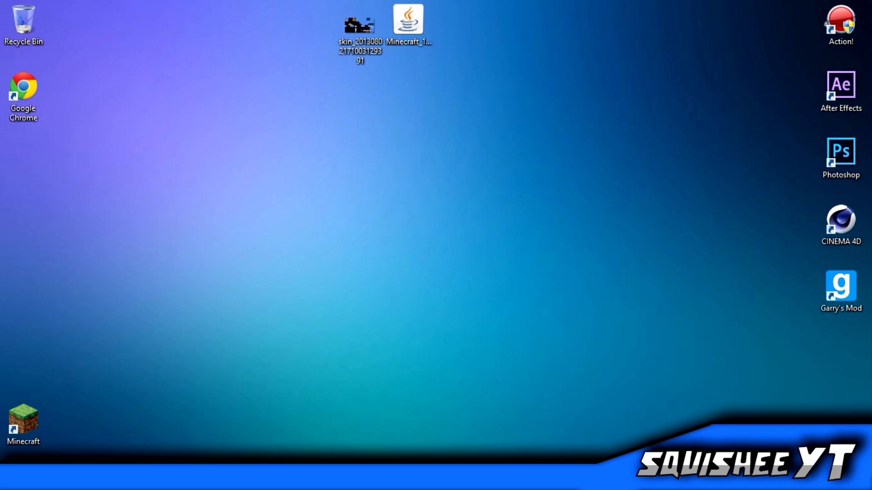
{"action": "mouse_move", "coordinate": [262, 355]}
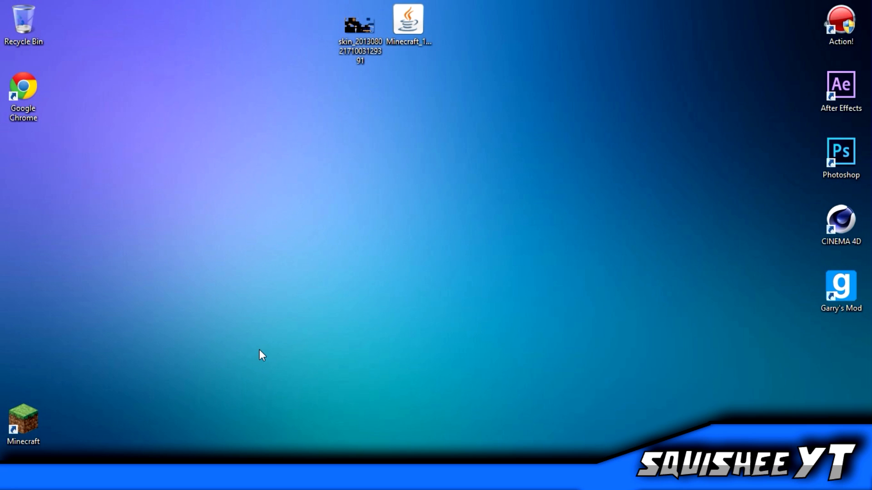
{"action": "mouse_move", "coordinate": [285, 326]}
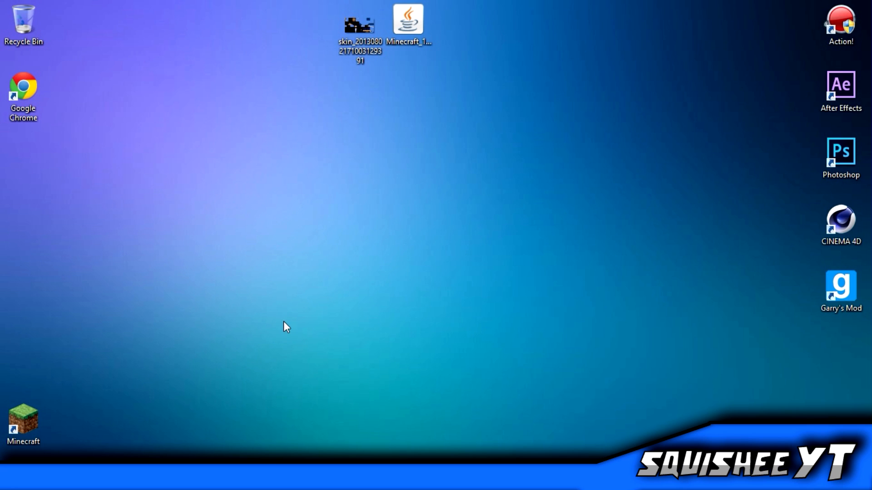
{"action": "mouse_move", "coordinate": [3, 6]}
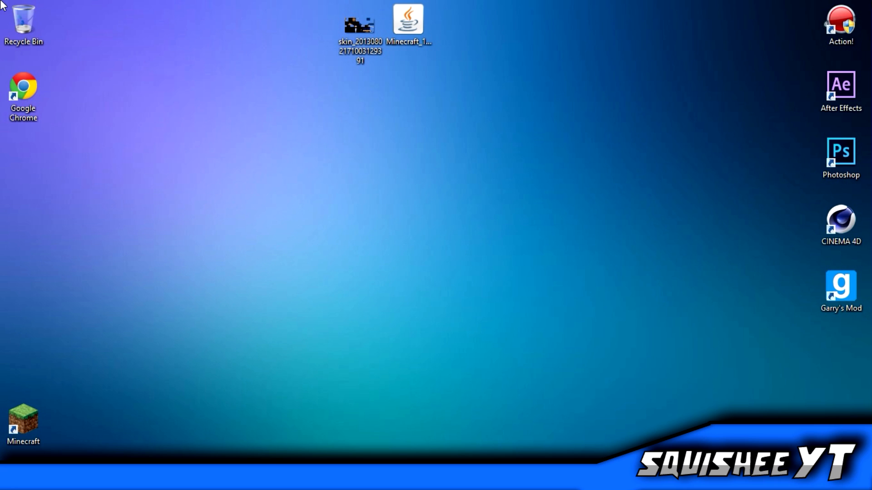
{"action": "mouse_move", "coordinate": [4, 438]}
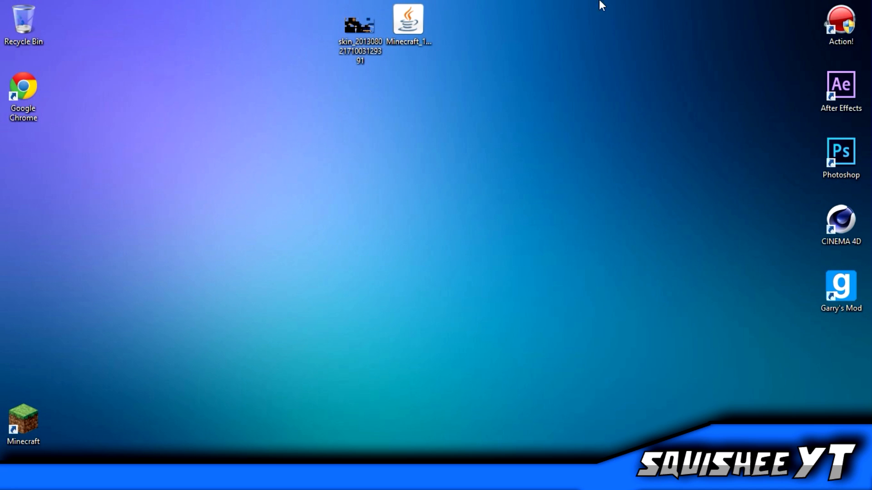
{"action": "mouse_move", "coordinate": [2, 196]}
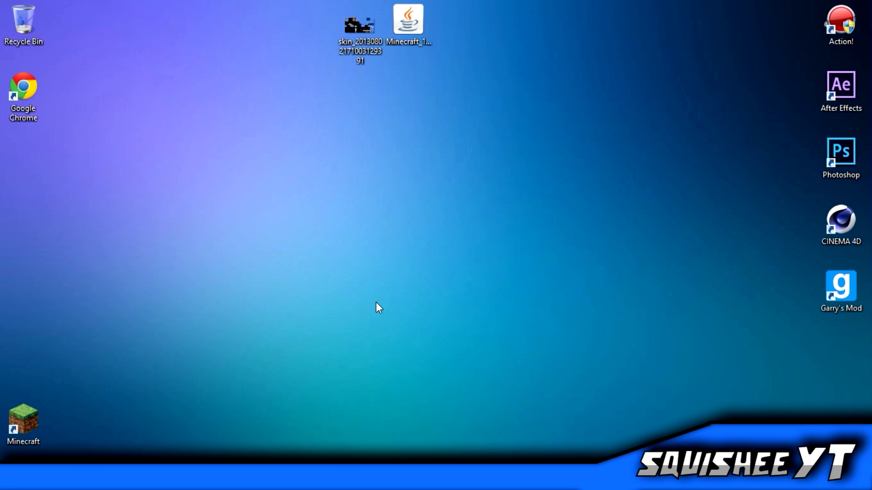
{"action": "mouse_move", "coordinate": [419, 91]}
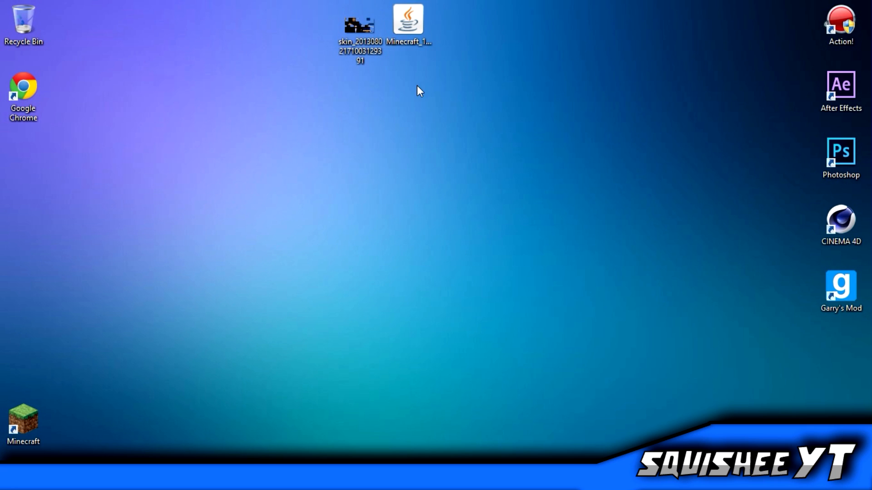
{"action": "mouse_move", "coordinate": [315, 344]}
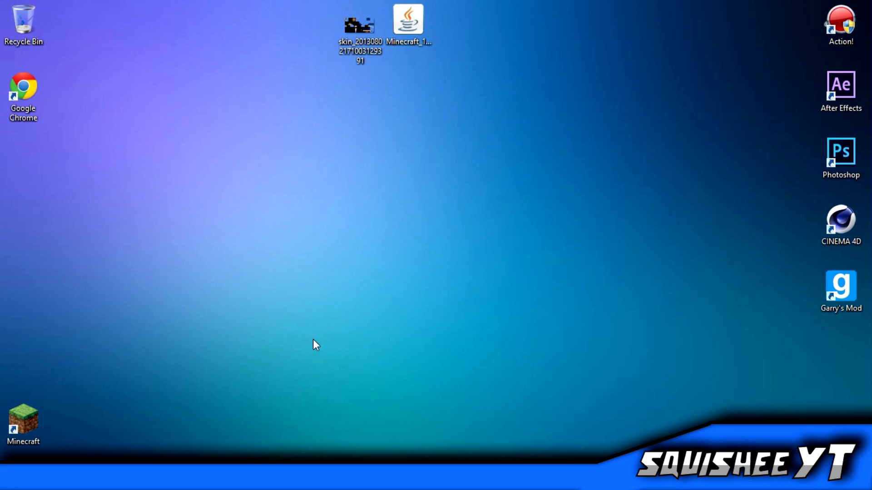
{"action": "mouse_move", "coordinate": [240, 355]}
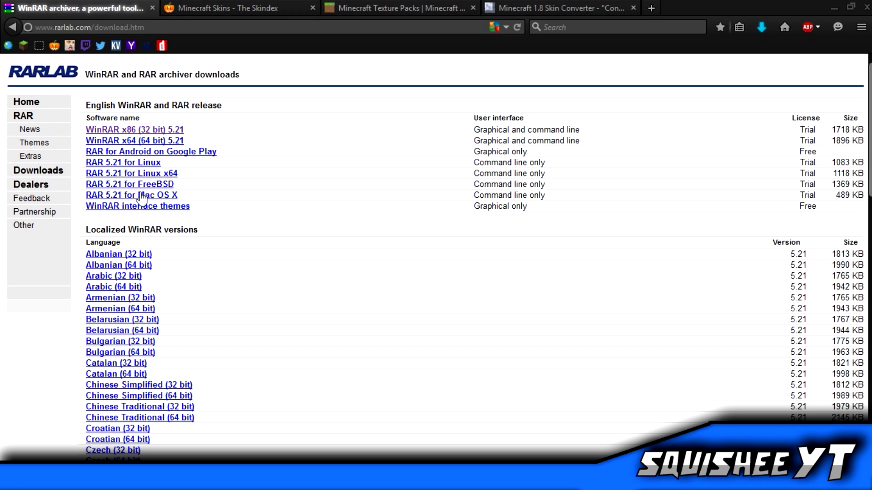
{"action": "mouse_move", "coordinate": [172, 134]}
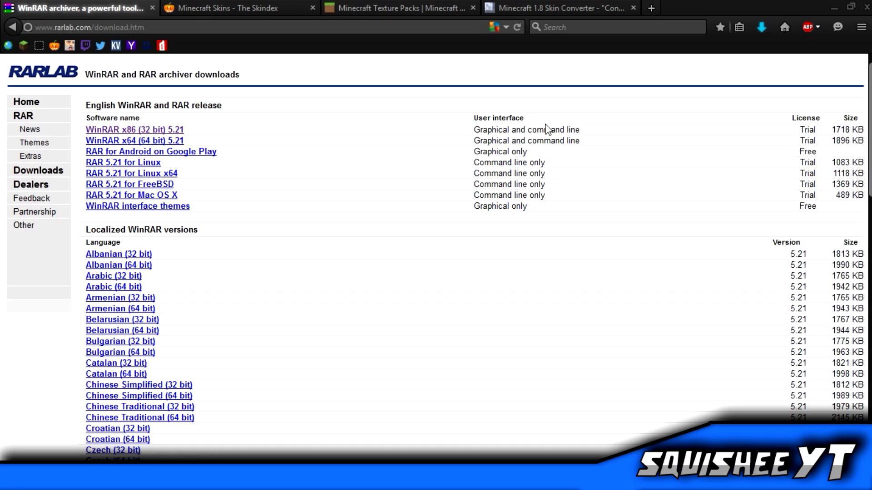
{"action": "scroll", "scroll_direction": "down", "scroll_amount": 3}
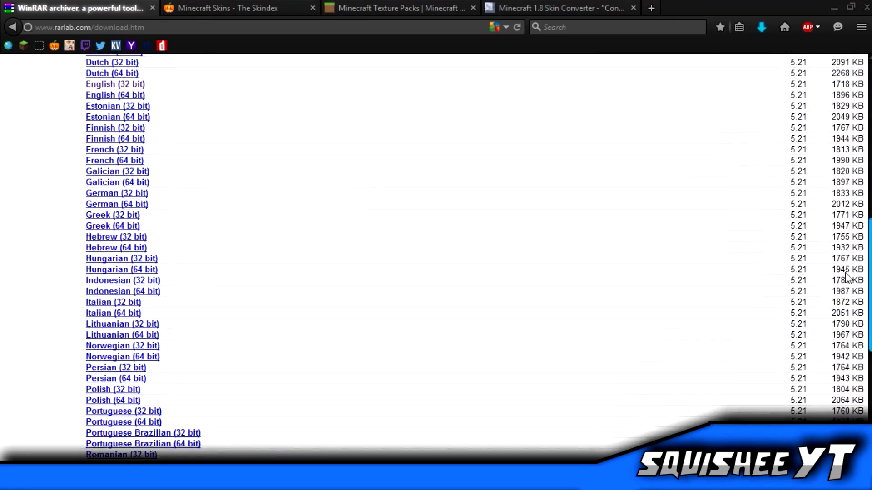
{"action": "scroll", "scroll_direction": "up", "scroll_amount": 3}
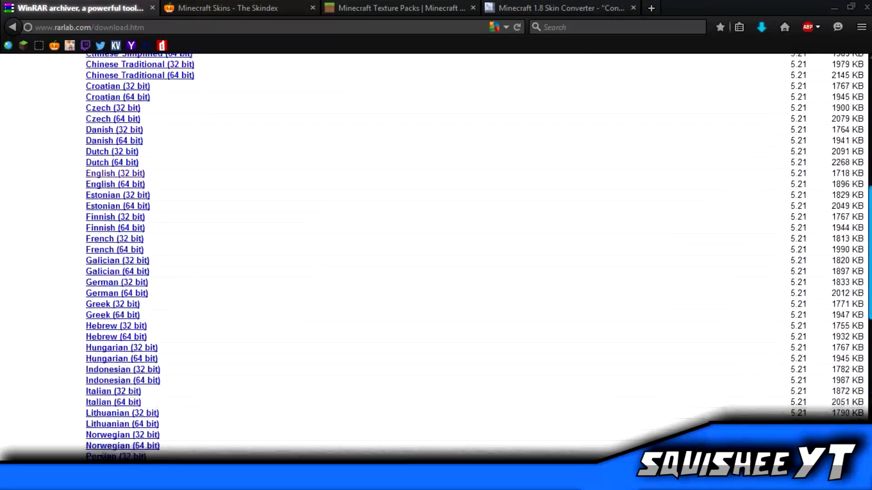
{"action": "scroll", "scroll_direction": "up", "scroll_amount": 3}
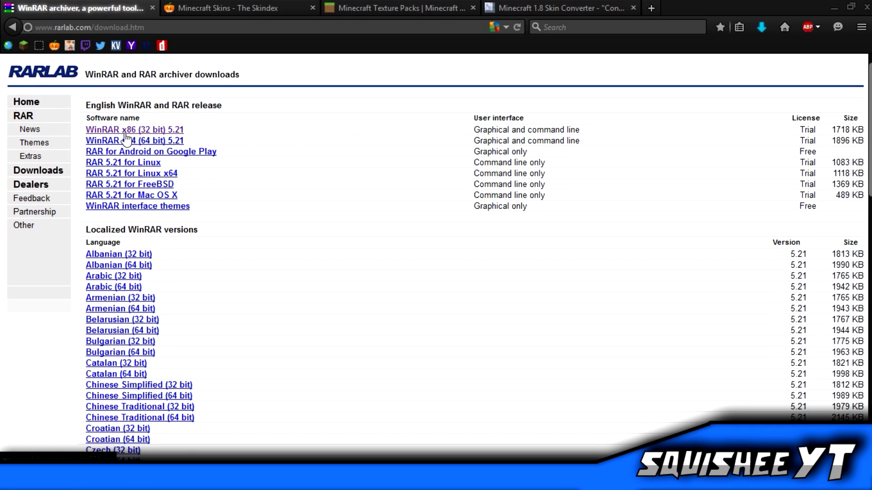
{"action": "mouse_move", "coordinate": [136, 140]}
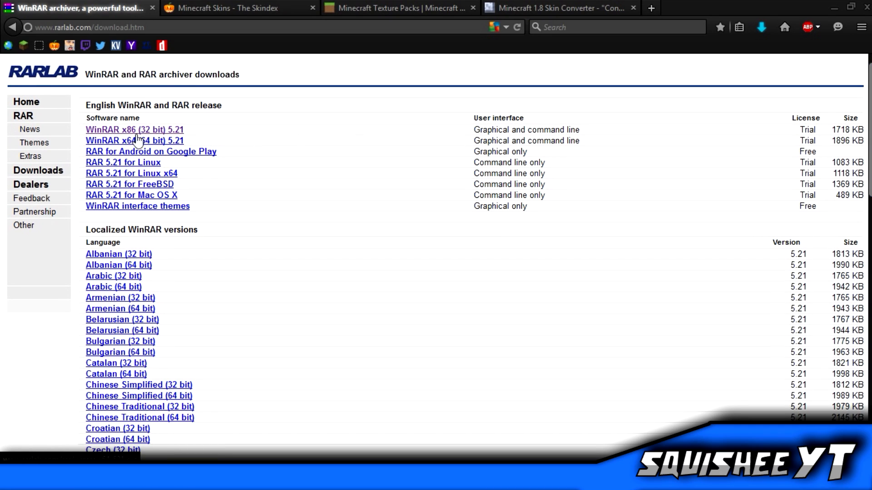
{"action": "scroll", "scroll_direction": "down", "scroll_amount": 3}
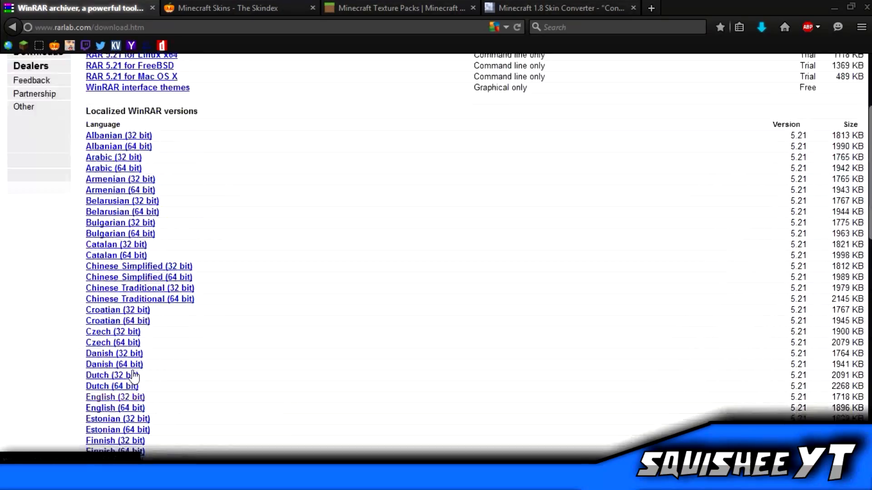
{"action": "scroll", "scroll_direction": "down", "scroll_amount": 3}
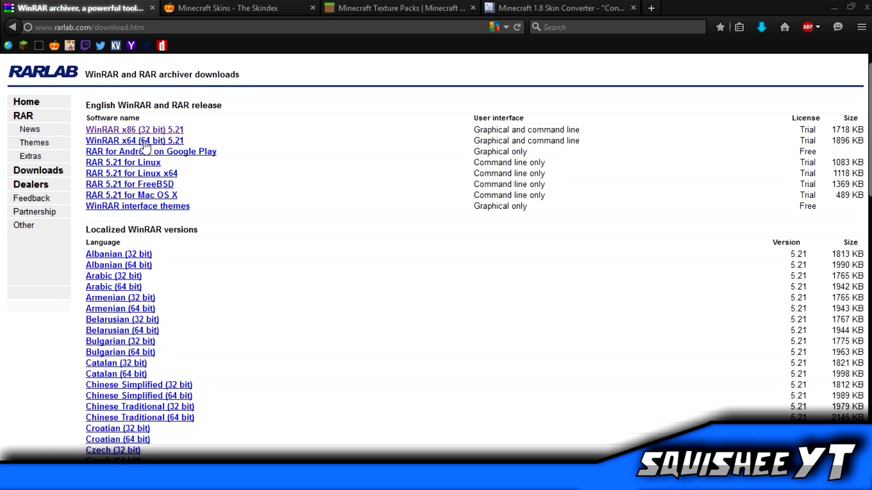
Save the WinRAR 5.21 64-bit installer winrar-x64-521.exe to Downloads and run it
{"action": "left_click", "coordinate": [135, 141]}
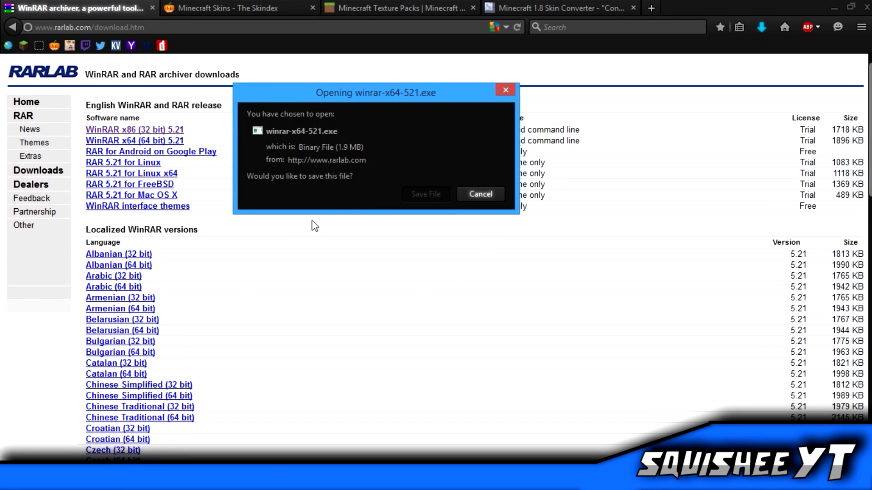
{"action": "left_click", "coordinate": [425, 194]}
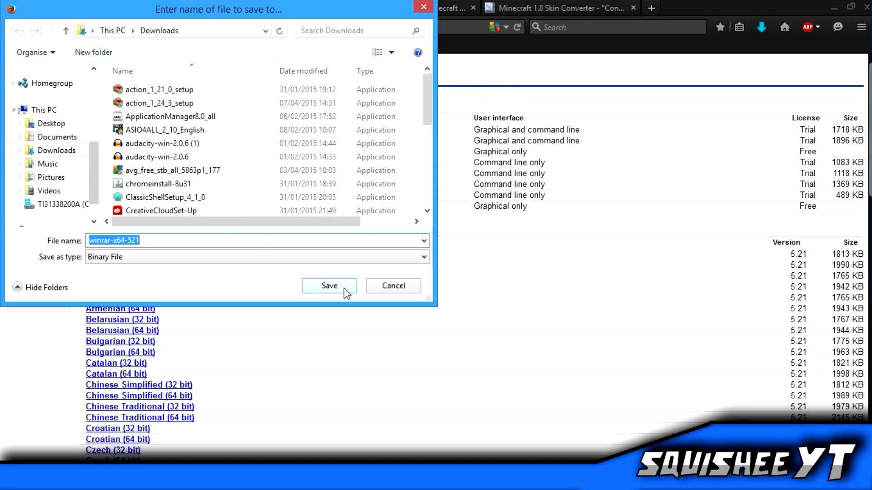
{"action": "left_click", "coordinate": [329, 285]}
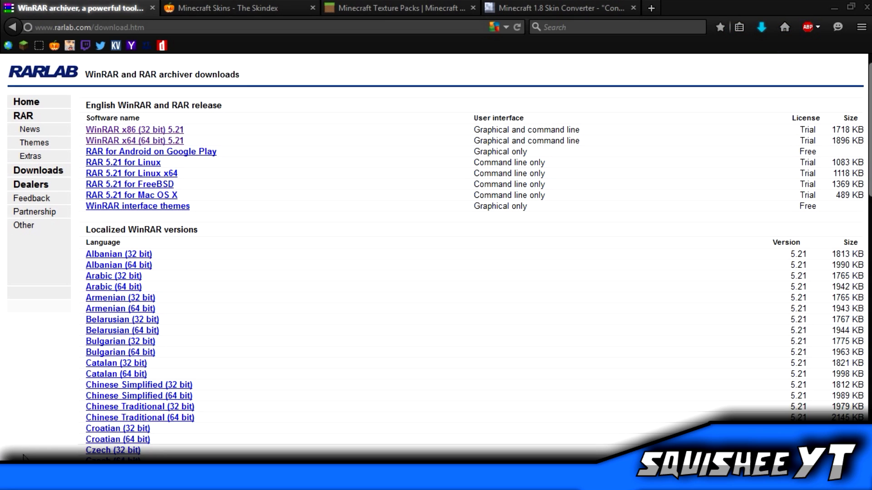
{"action": "left_click", "coordinate": [761, 27]}
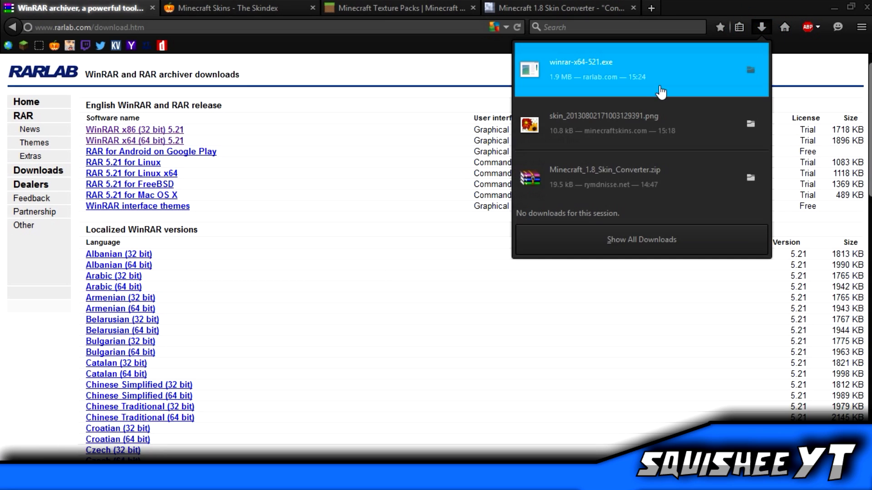
{"action": "double_click", "coordinate": [583, 69]}
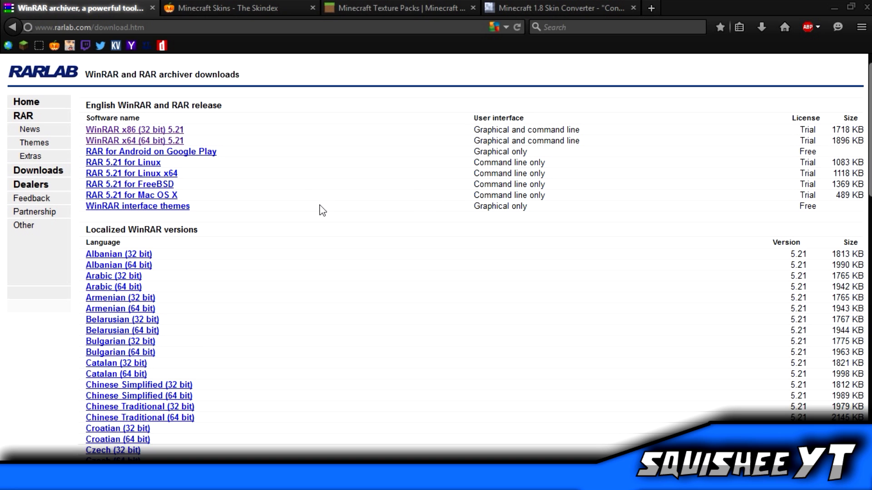
Install WinRAR to the default destination, then switch to The Skindex skins tab
{"action": "left_click", "coordinate": [134, 129]}
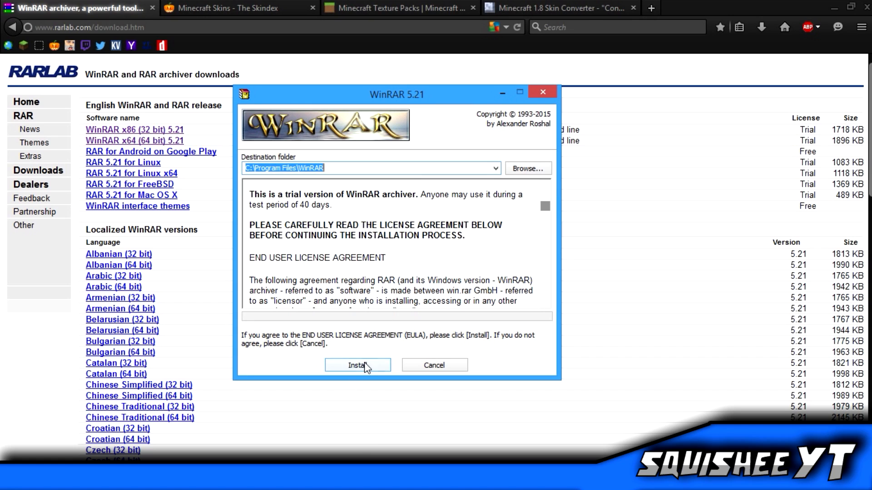
{"action": "left_click", "coordinate": [356, 365]}
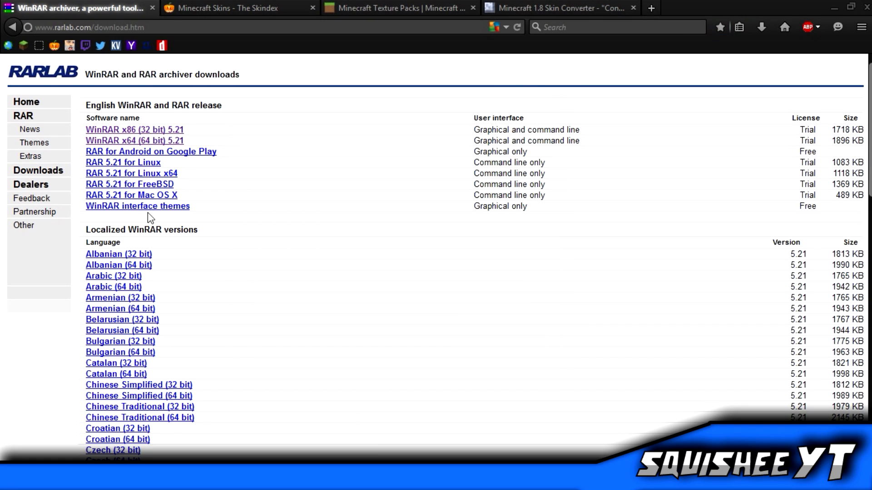
{"action": "mouse_move", "coordinate": [241, 5]}
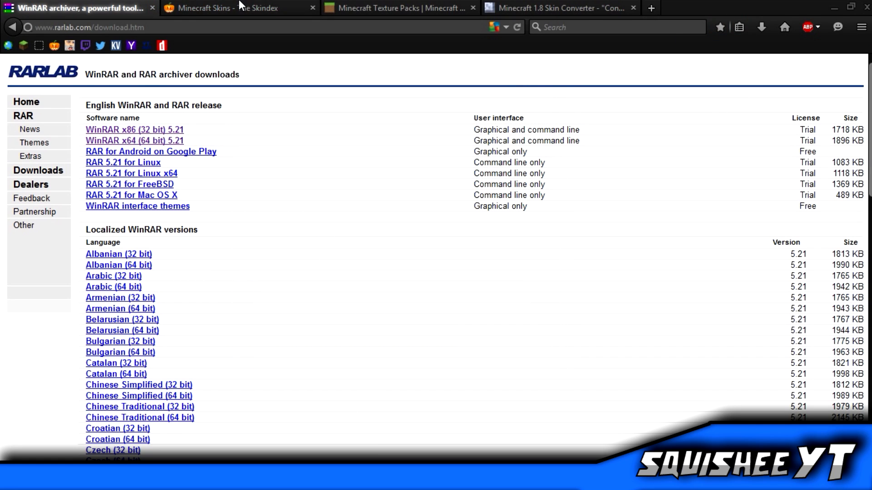
{"action": "left_click", "coordinate": [228, 7]}
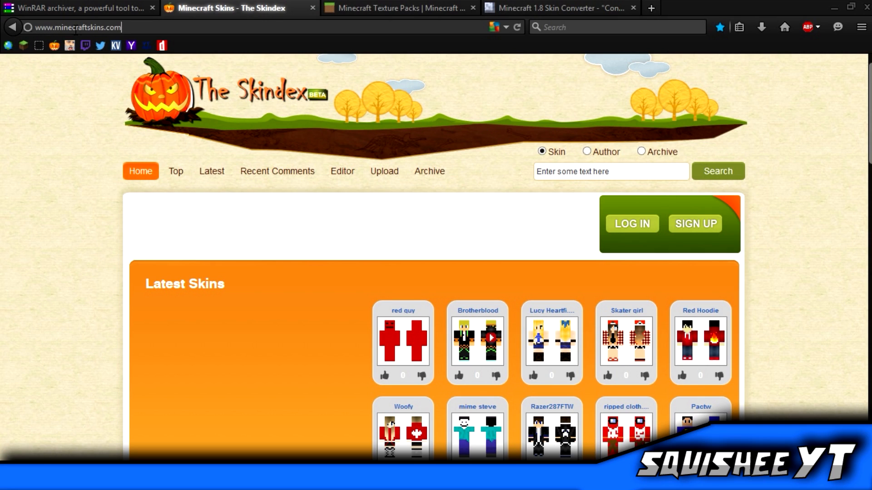
{"action": "mouse_move", "coordinate": [75, 168]}
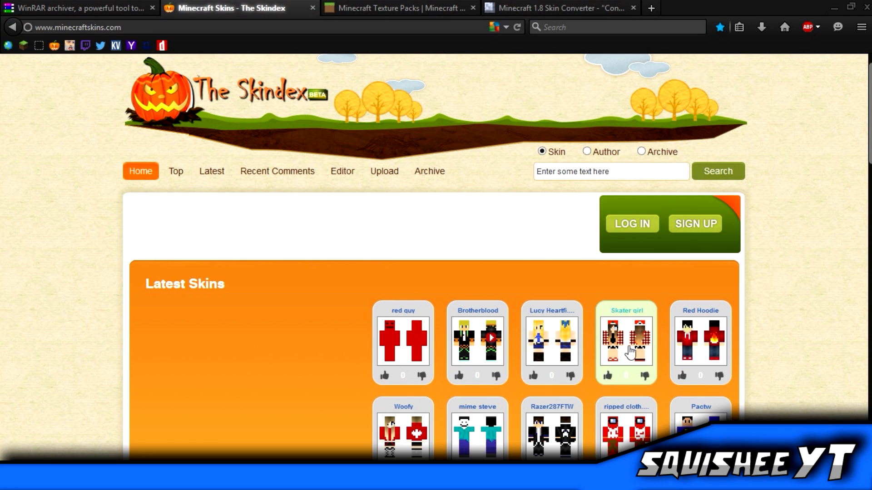
{"action": "mouse_move", "coordinate": [552, 401]}
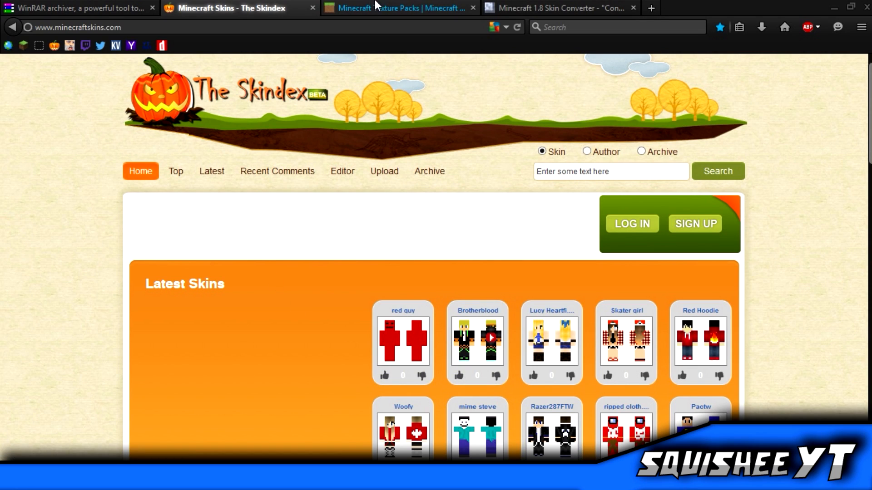
Switch from The Skindex to the Minecraft Texture Packs site tab
{"action": "left_click", "coordinate": [398, 8]}
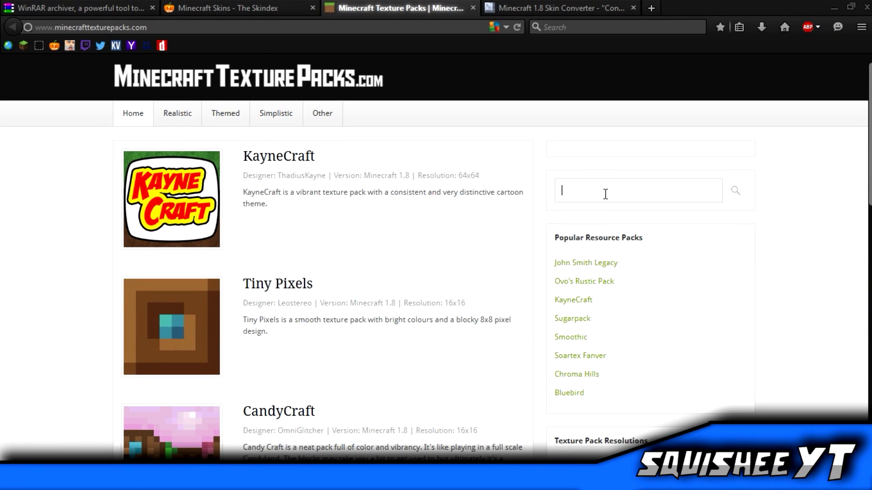
Search 'faithful' and scroll through the Faithful 32x32 pack page screenshots
{"action": "type", "text": "faithful"}
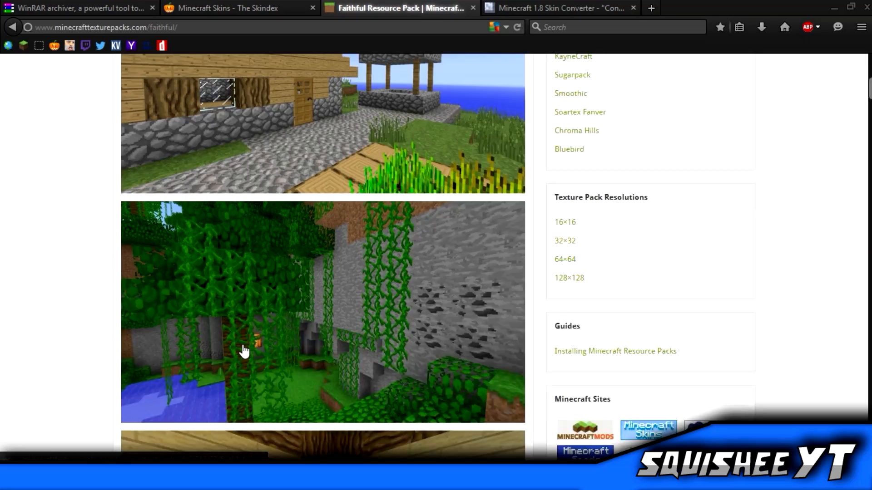
{"action": "scroll", "scroll_direction": "down", "scroll_amount": 3}
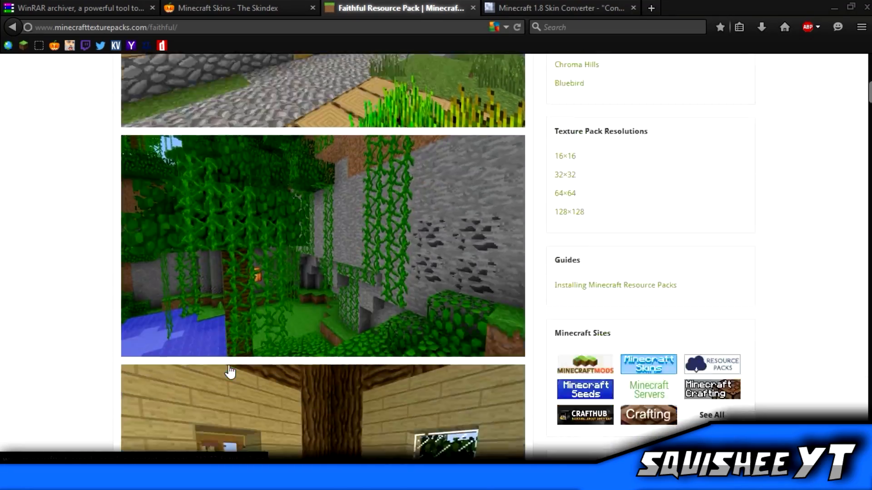
{"action": "scroll", "scroll_direction": "down", "scroll_amount": 3}
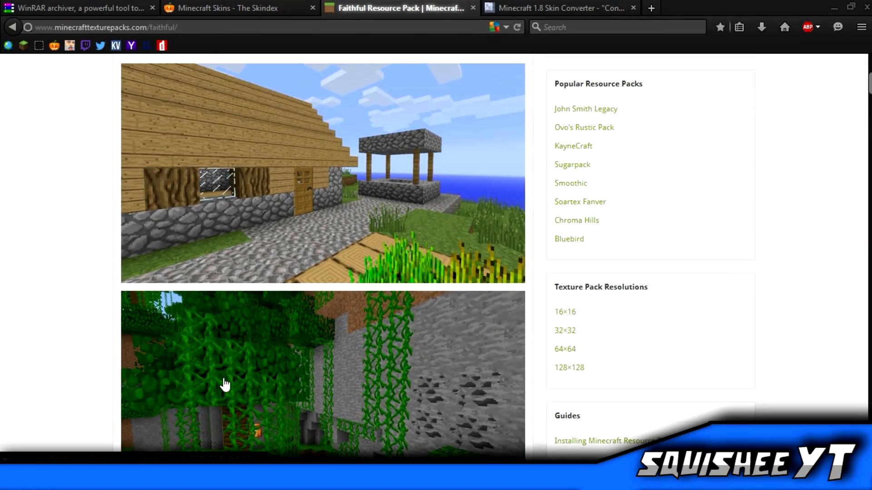
{"action": "scroll", "scroll_direction": "down", "scroll_amount": 3}
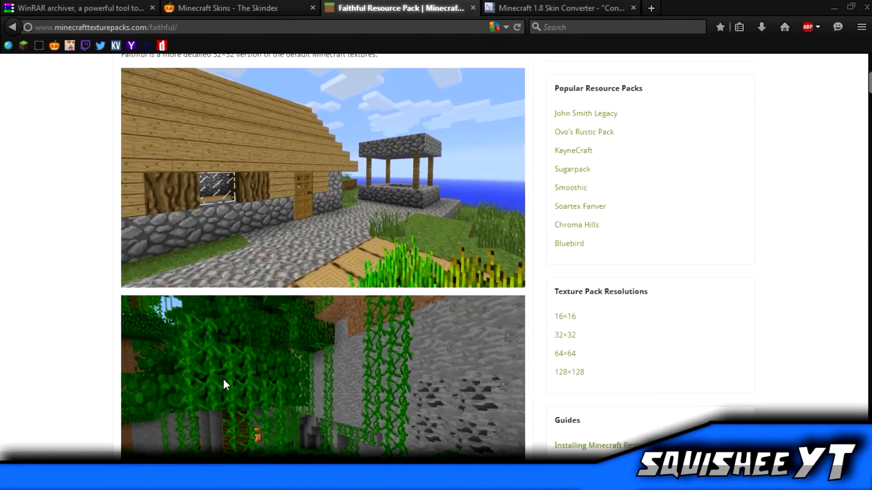
{"action": "scroll", "scroll_direction": "up", "scroll_amount": 3}
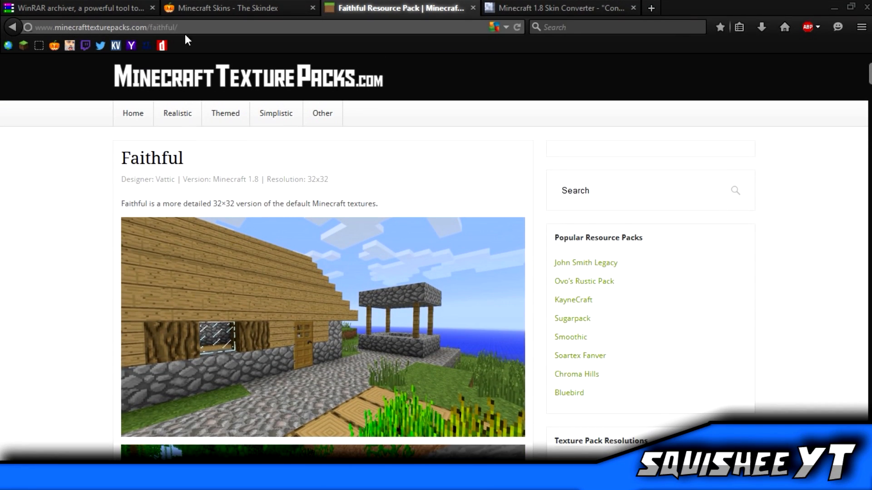
{"action": "mouse_move", "coordinate": [543, 395]}
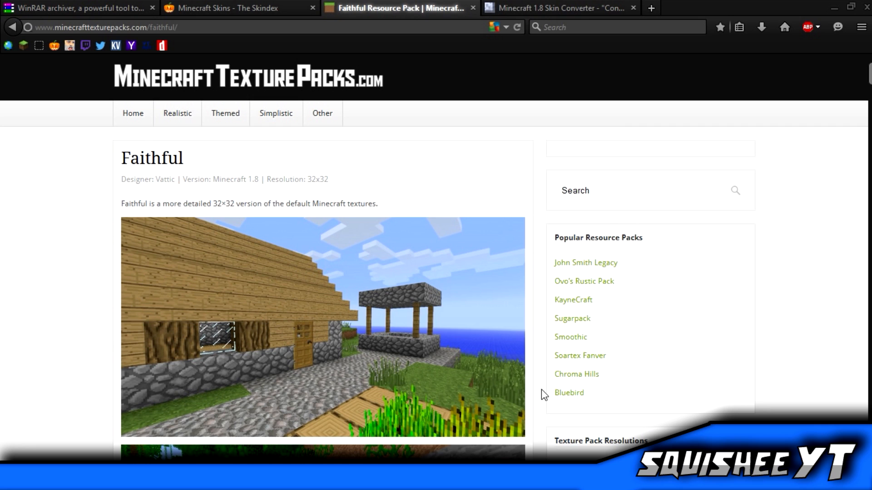
{"action": "scroll", "scroll_direction": "down", "scroll_amount": 3}
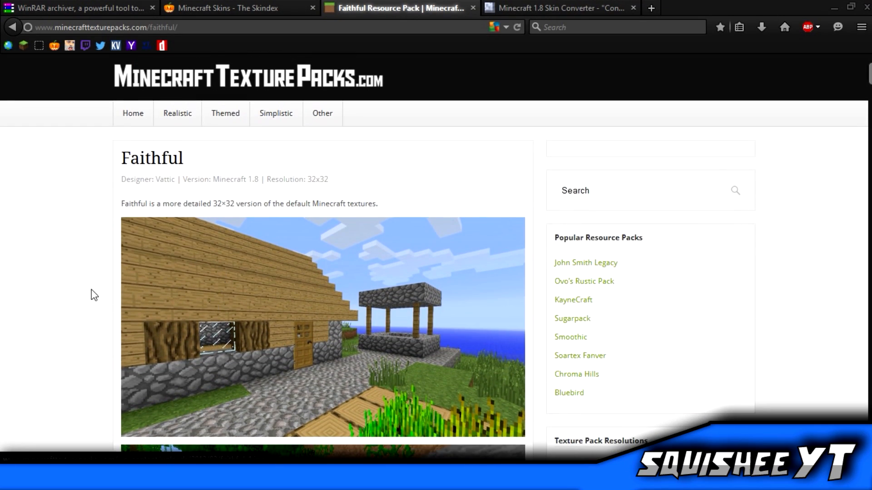
{"action": "mouse_move", "coordinate": [840, 315]}
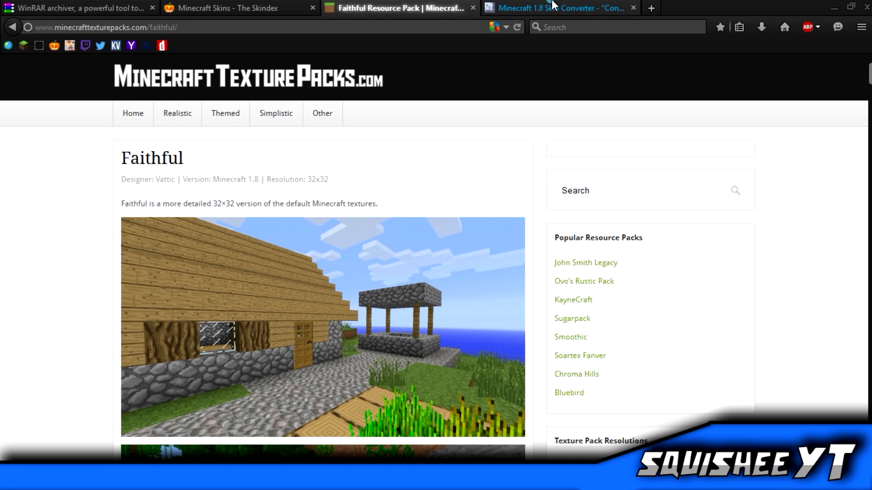
Download the Skin Converter .jar from its site, then minimise the browser
{"action": "left_click", "coordinate": [556, 8]}
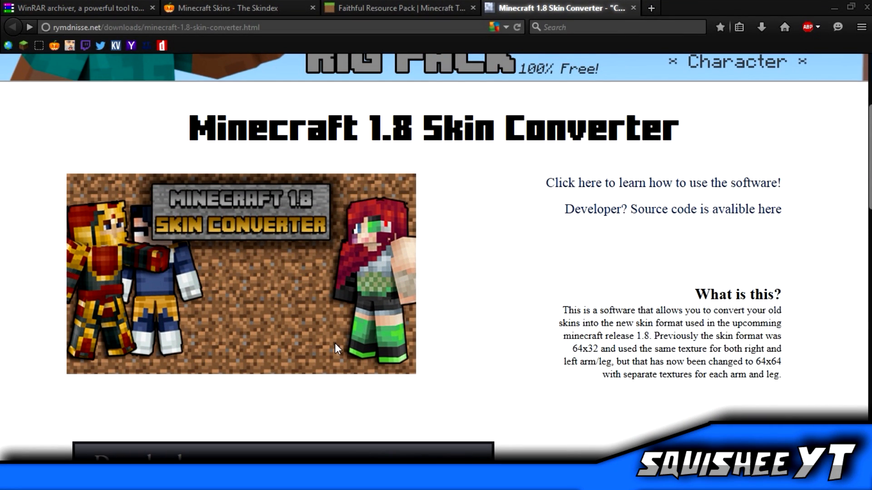
{"action": "mouse_move", "coordinate": [354, 257]}
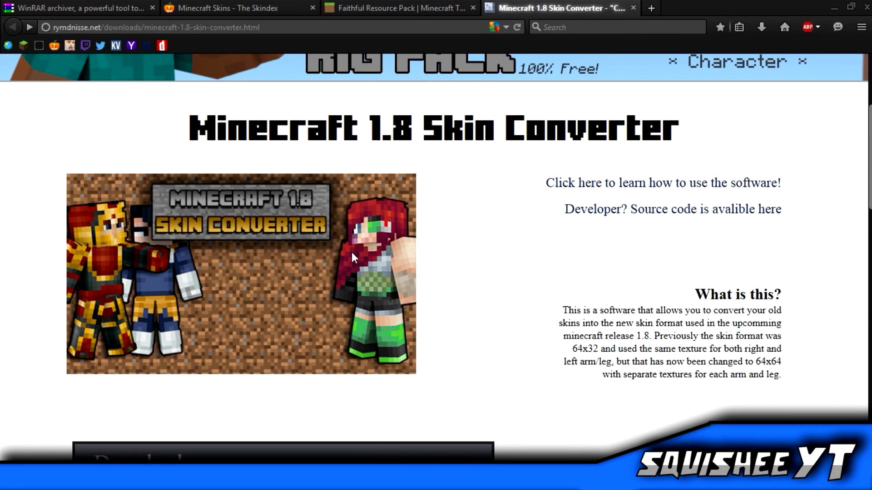
{"action": "mouse_move", "coordinate": [232, 273]}
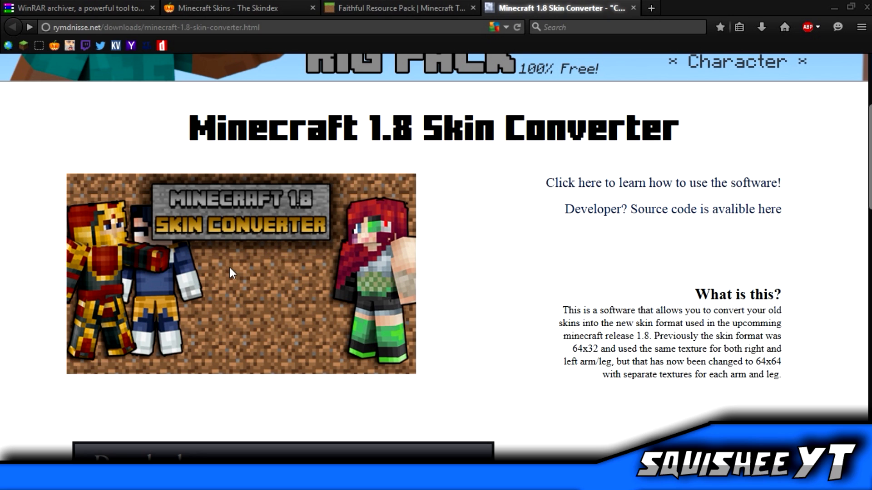
{"action": "scroll", "scroll_direction": "down", "scroll_amount": 3}
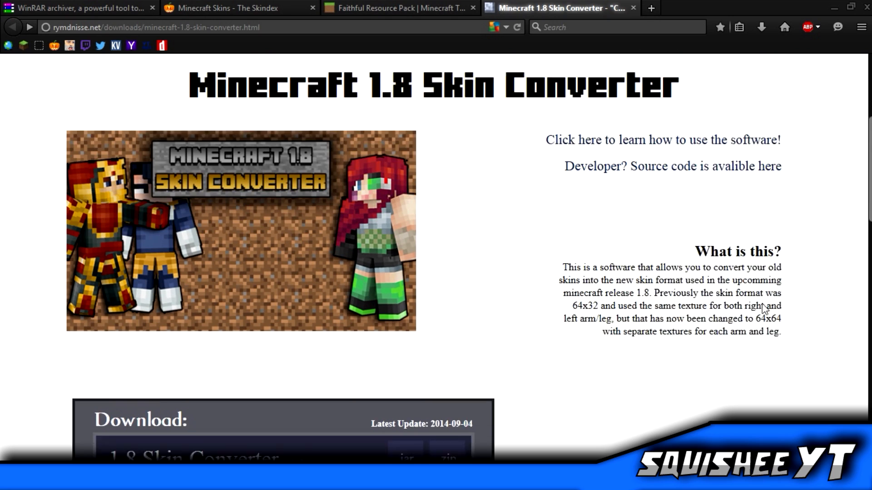
{"action": "scroll", "scroll_direction": "down", "scroll_amount": 3}
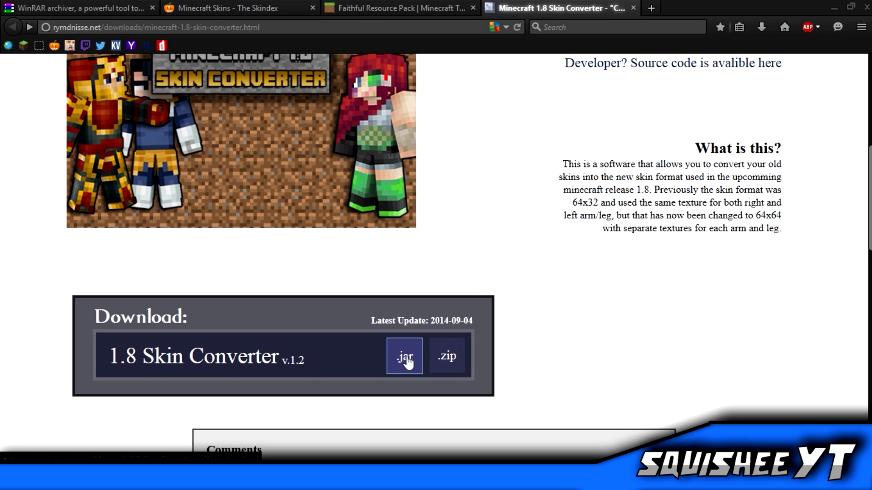
{"action": "mouse_move", "coordinate": [446, 356]}
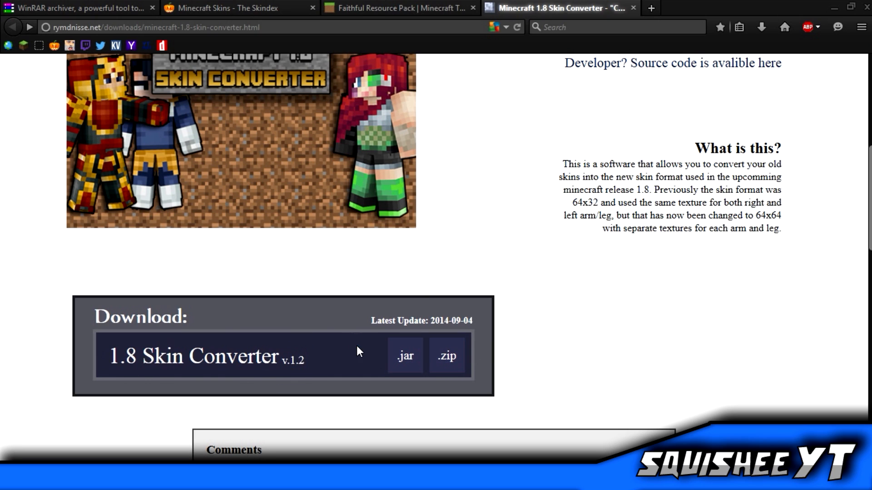
{"action": "scroll", "scroll_direction": "down", "scroll_amount": 3}
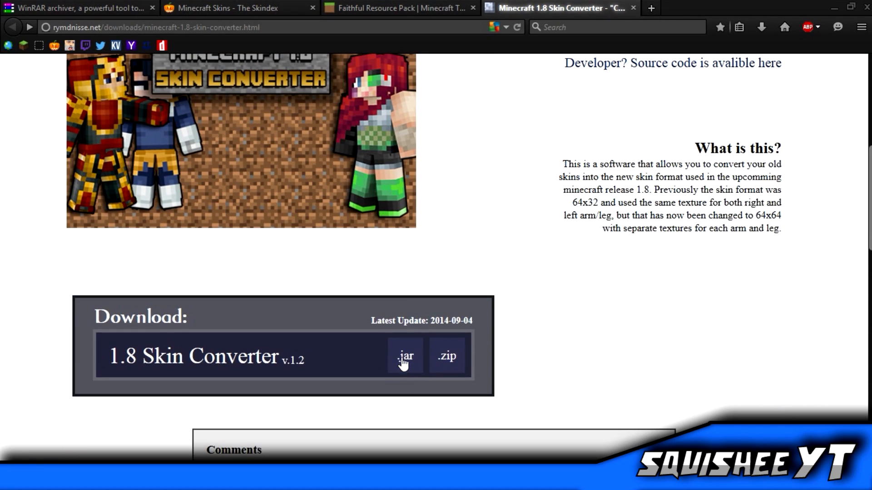
{"action": "left_click", "coordinate": [398, 8]}
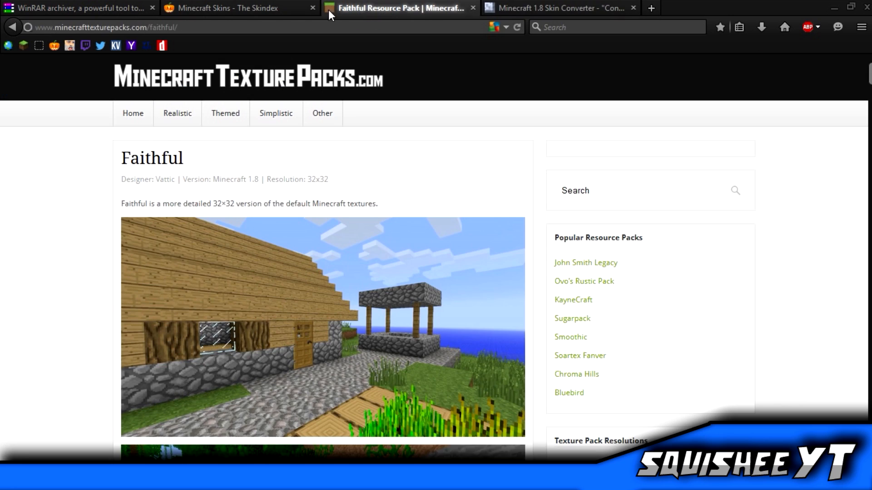
{"action": "left_click", "coordinate": [78, 8]}
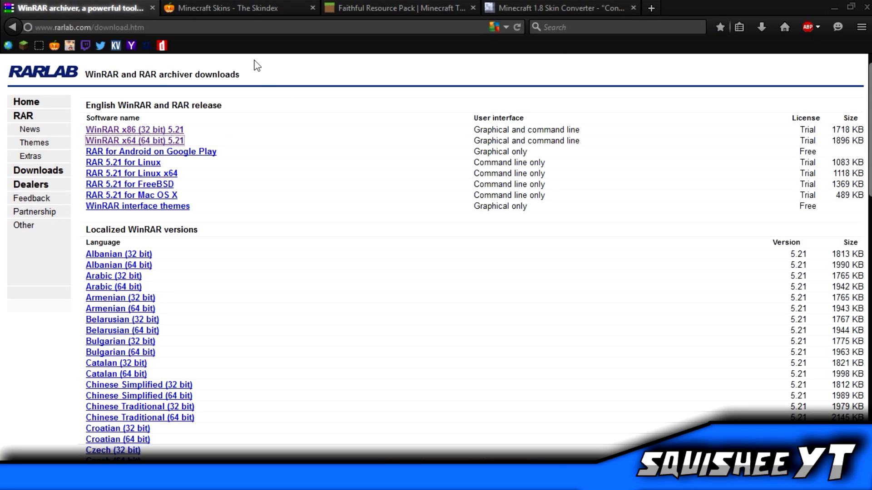
{"action": "left_click", "coordinate": [234, 8]}
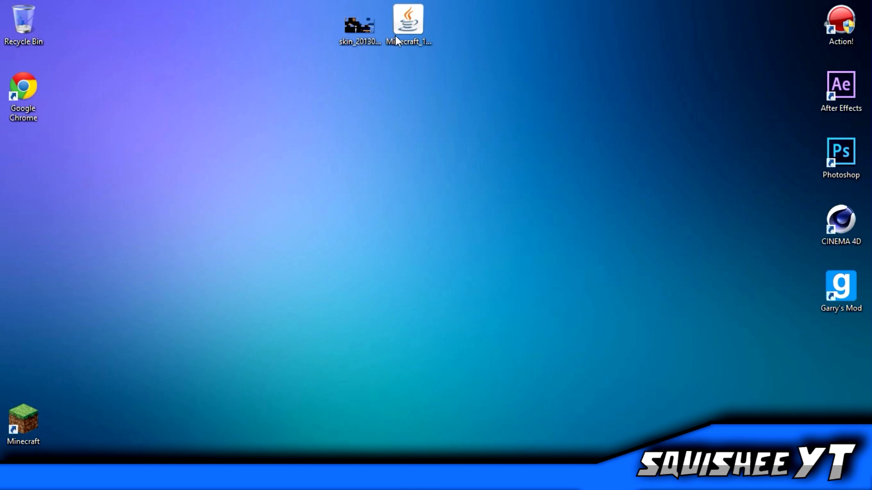
Preview the skin image in Photo Viewer, then paste a copy onto the desktop
{"action": "left_click_drag", "start_coordinate": [360, 25], "coordinate": [360, 100]}
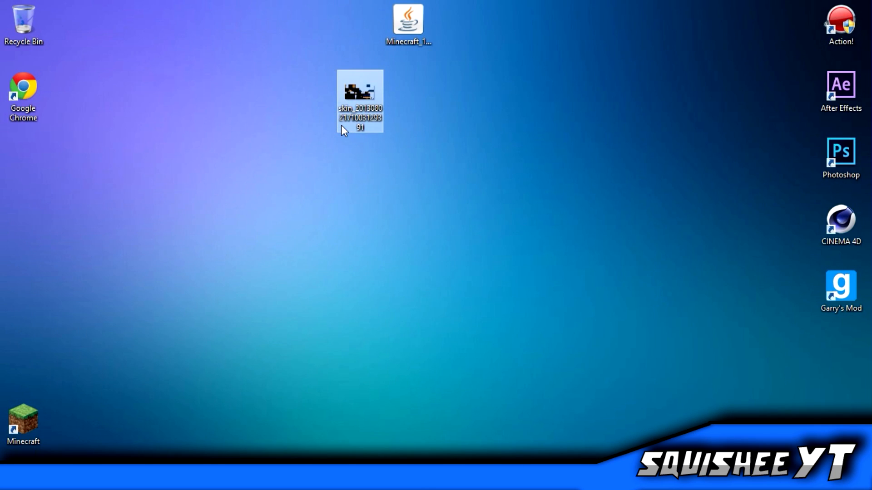
{"action": "left_click", "coordinate": [313, 104]}
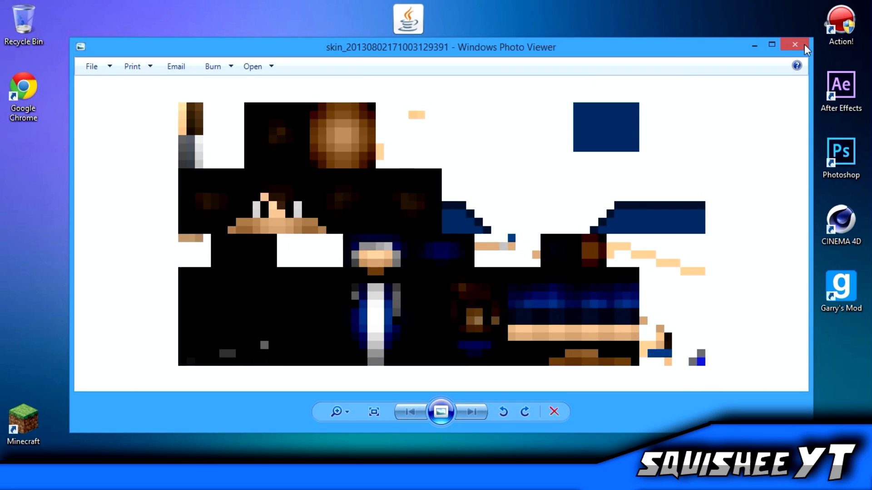
{"action": "left_click", "coordinate": [795, 44]}
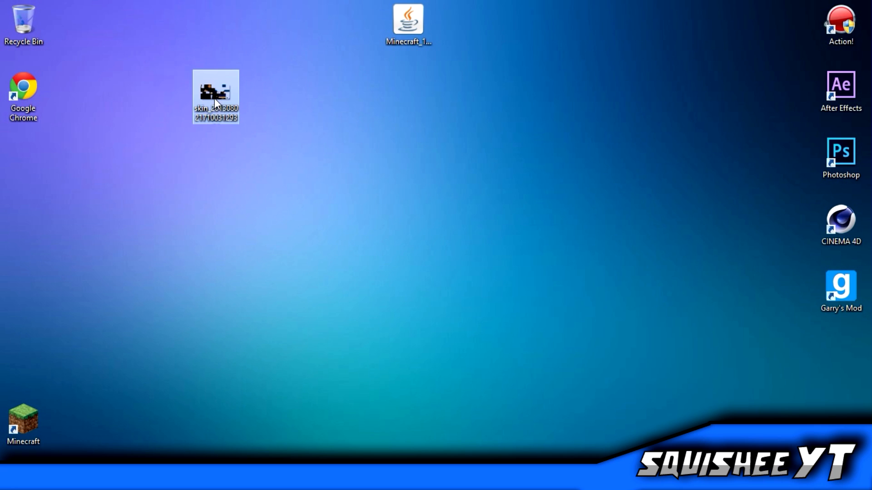
{"action": "right_click", "coordinate": [216, 95]}
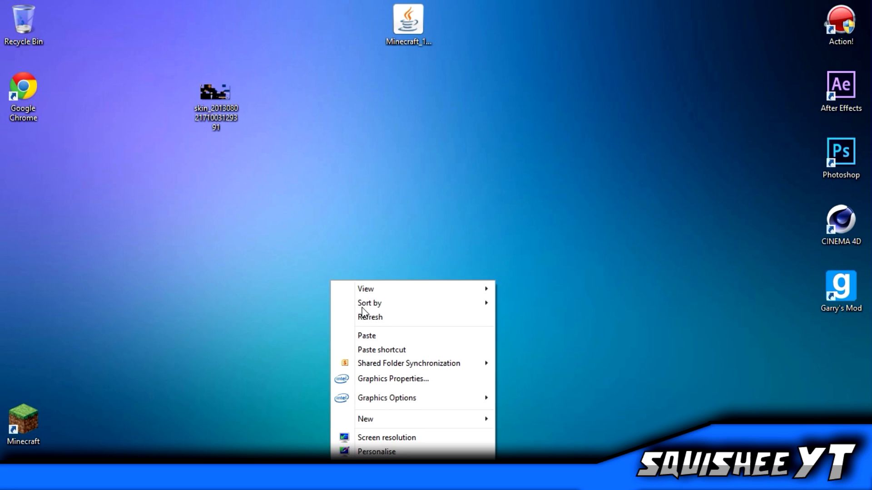
{"action": "left_click", "coordinate": [367, 335]}
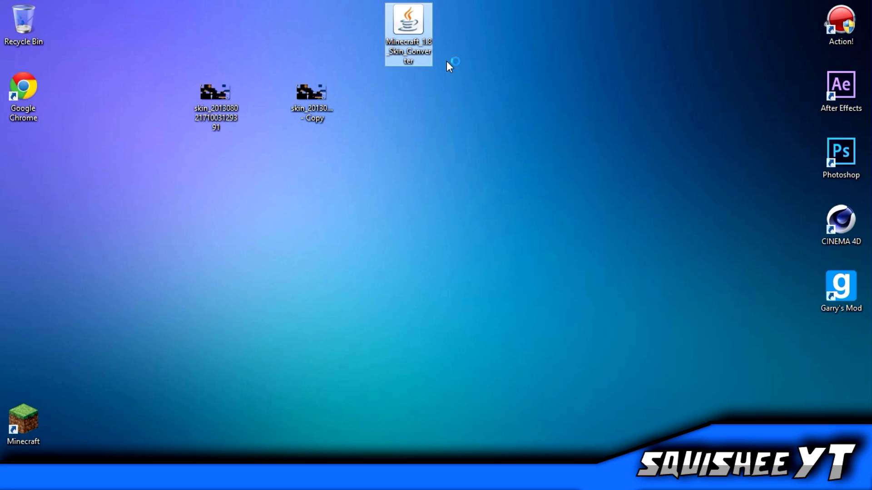
{"action": "mouse_move", "coordinate": [424, 201]}
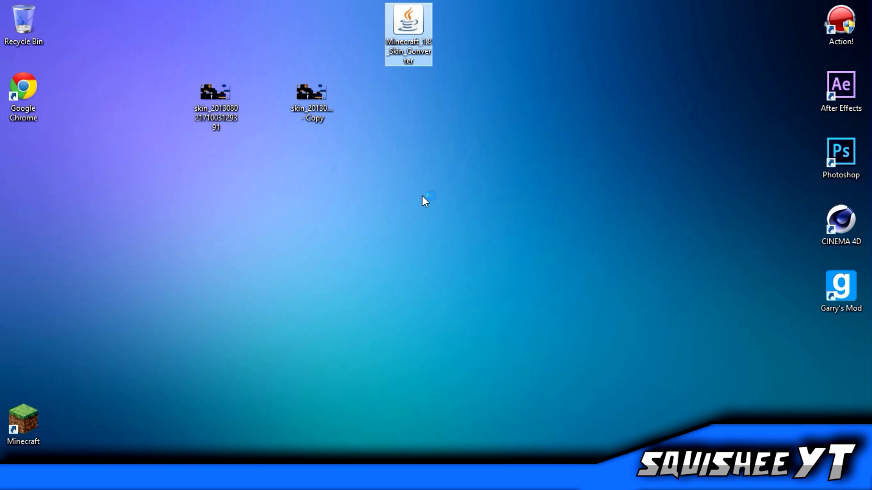
{"action": "mouse_move", "coordinate": [400, 217]}
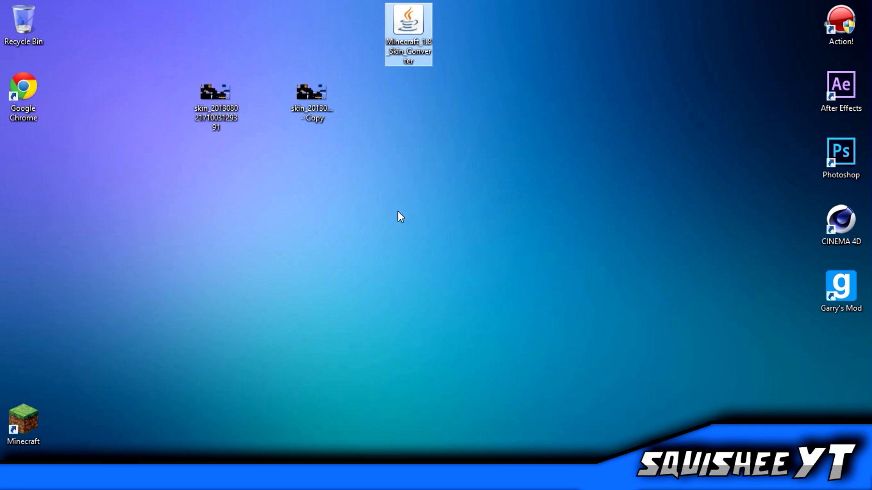
Launch the converter jar and load the skin PNG from the Desktop
{"action": "double_click", "coordinate": [408, 25]}
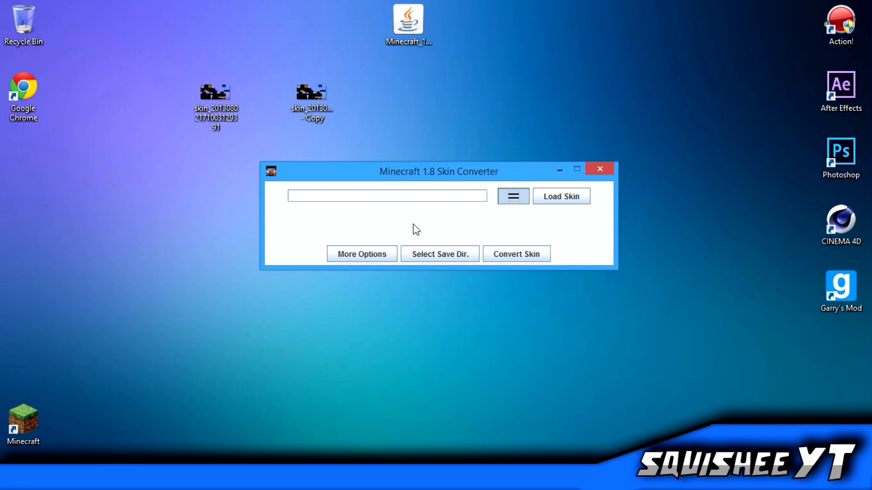
{"action": "left_click", "coordinate": [561, 196]}
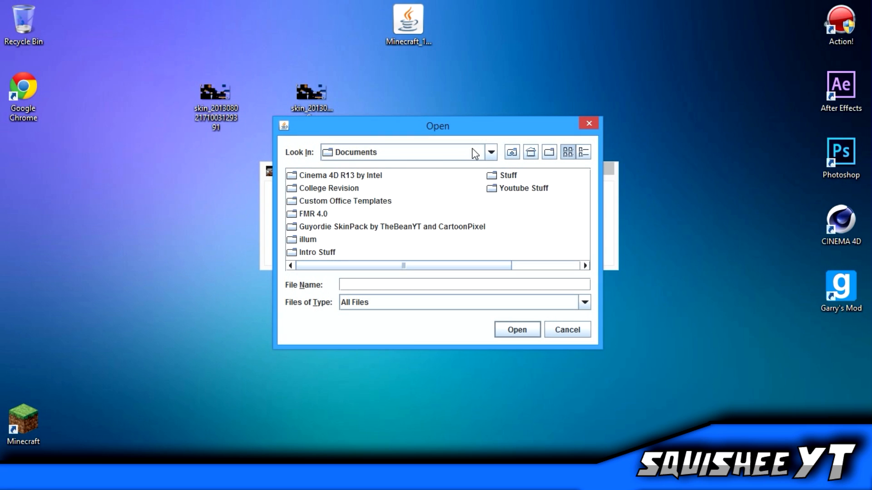
{"action": "left_click", "coordinate": [490, 152]}
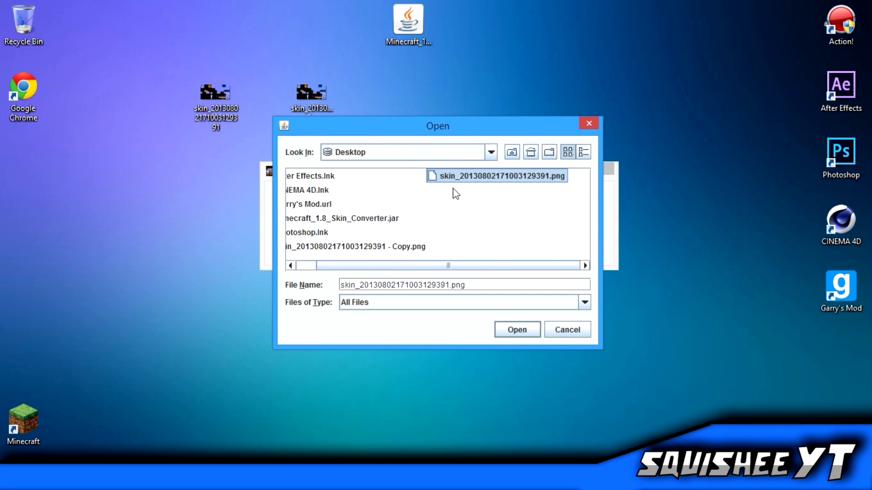
{"action": "left_click", "coordinate": [515, 329]}
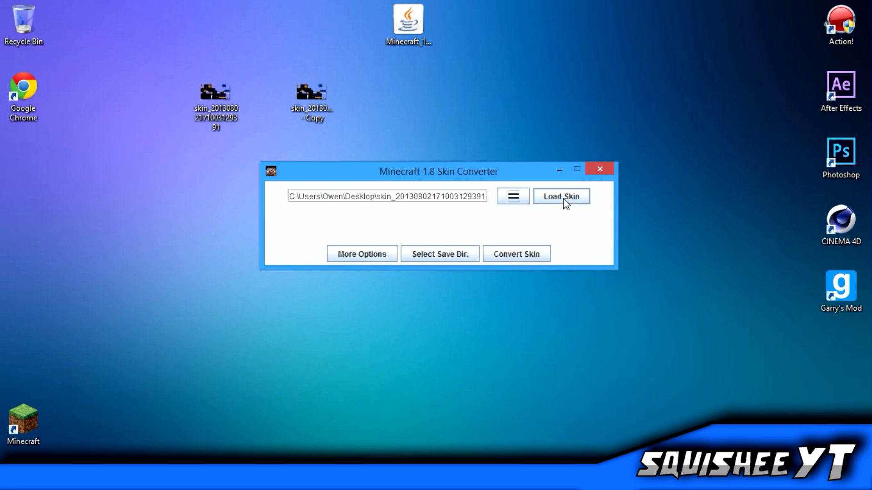
{"action": "left_click", "coordinate": [561, 196]}
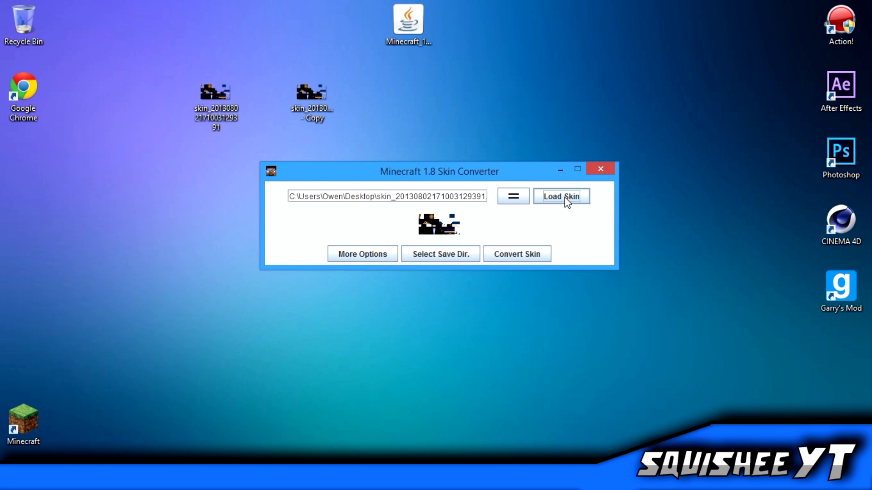
{"action": "mouse_move", "coordinate": [464, 223]}
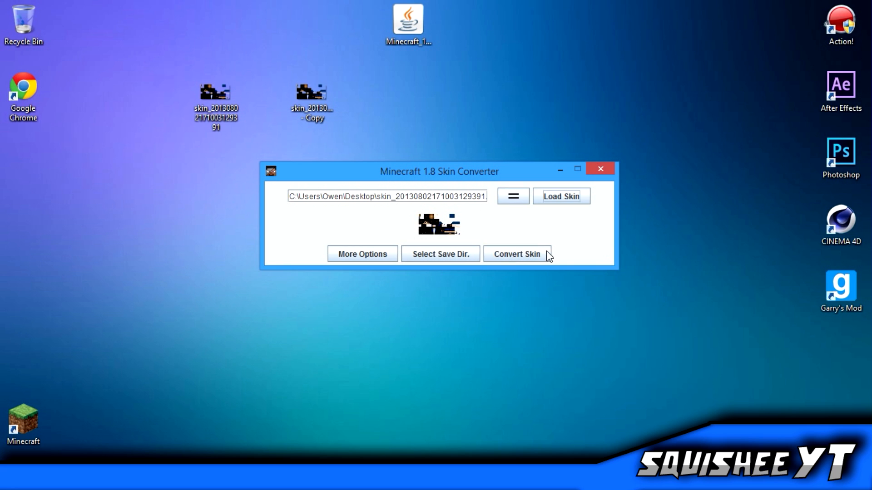
Convert the skin and save it to the desktop as steve
{"action": "left_click", "coordinate": [440, 254]}
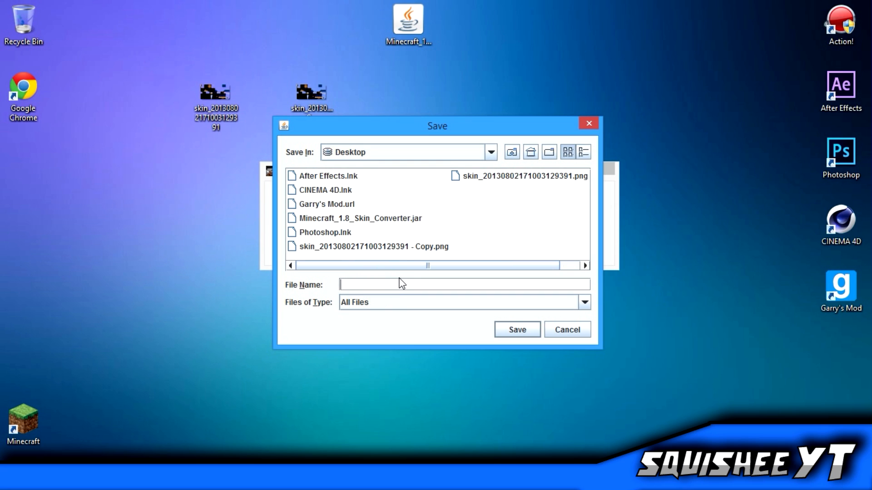
{"action": "type", "text": "steve"}
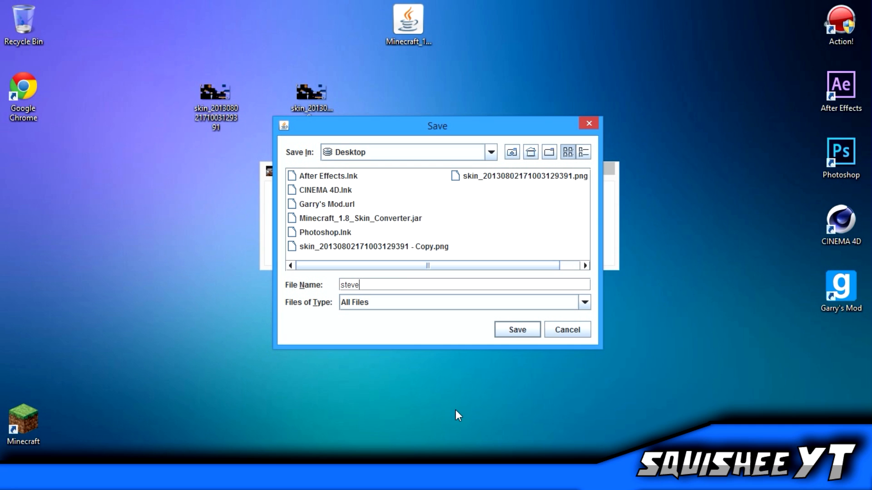
{"action": "left_click", "coordinate": [515, 329]}
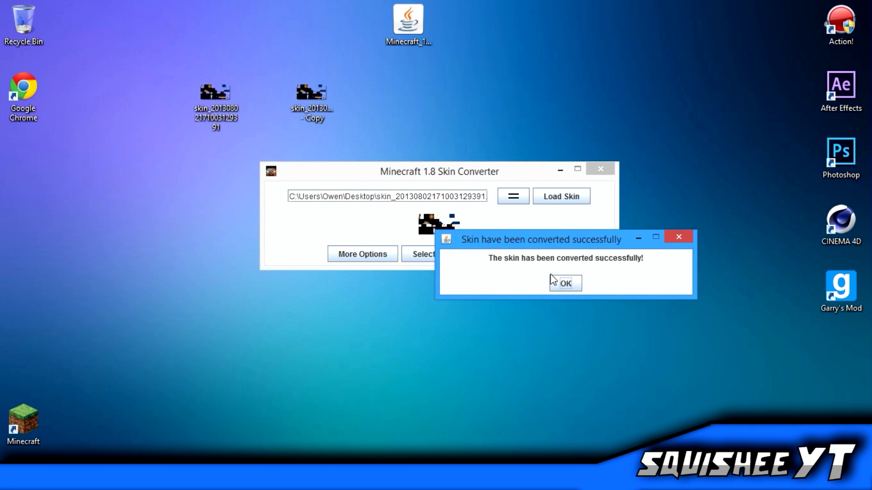
{"action": "left_click", "coordinate": [564, 283]}
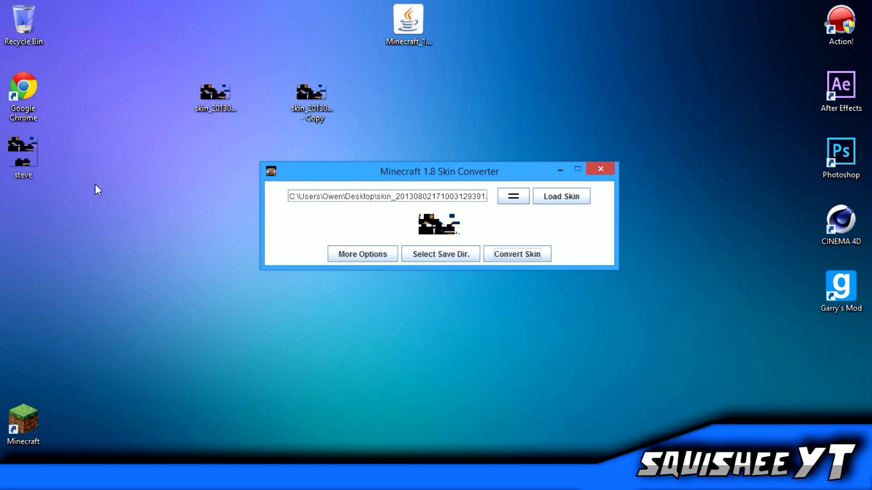
Load the '- Copy.png' skin from the Desktop into the converter
{"action": "left_click", "coordinate": [560, 196]}
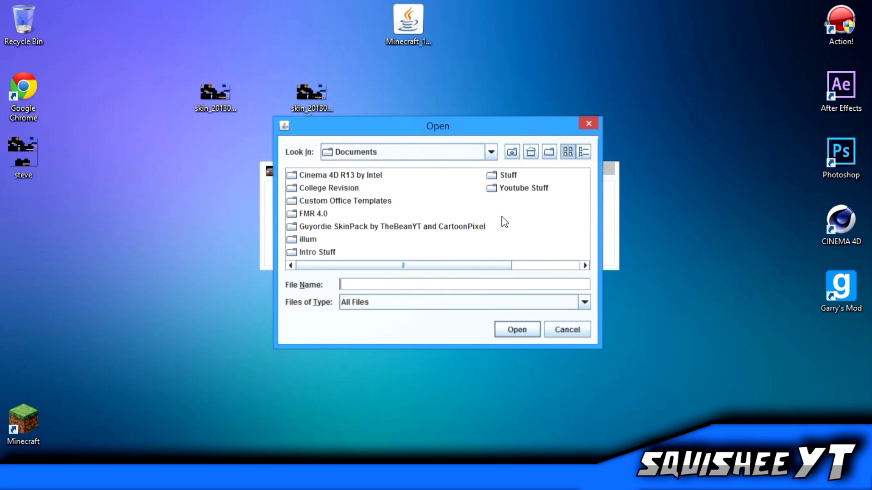
{"action": "left_click", "coordinate": [490, 152]}
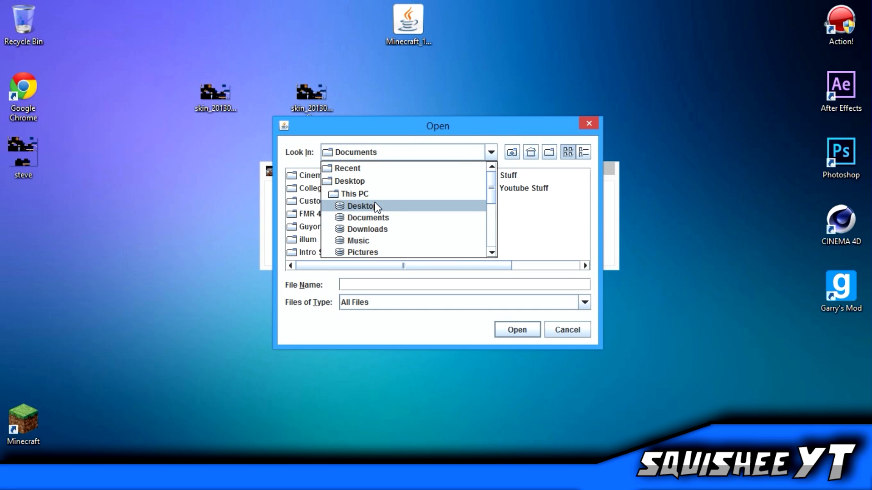
{"action": "left_click", "coordinate": [360, 205]}
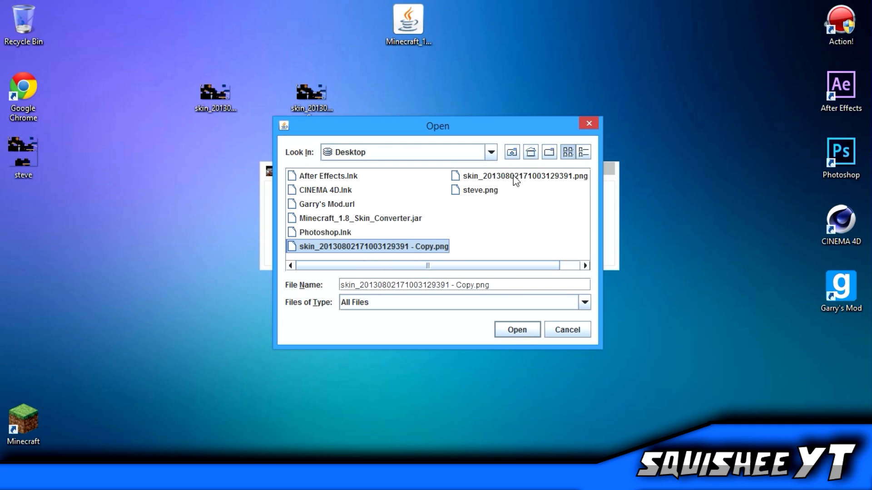
{"action": "left_click", "coordinate": [516, 330]}
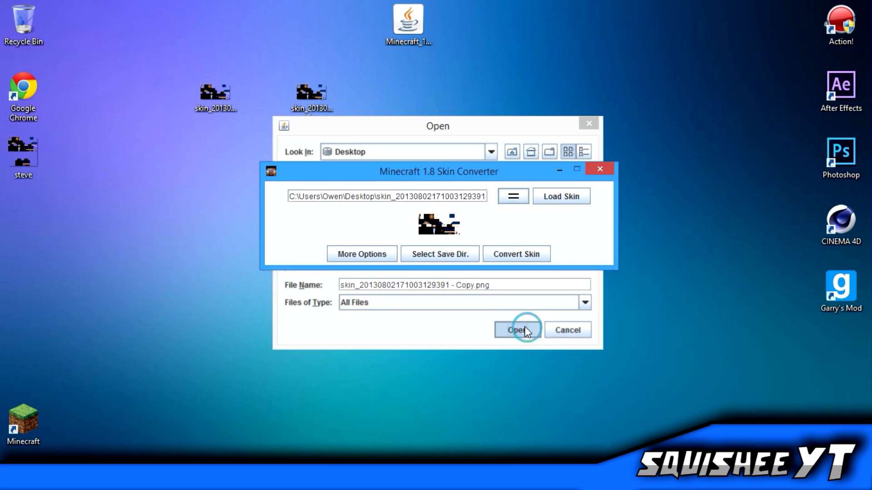
{"action": "left_click", "coordinate": [516, 329]}
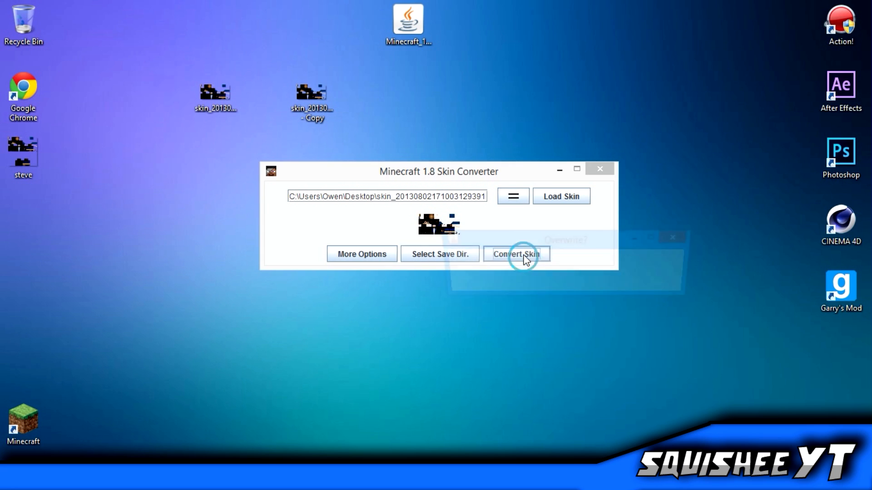
Convert the copied skin, overwriting the existing converted file
{"action": "left_click", "coordinate": [515, 255]}
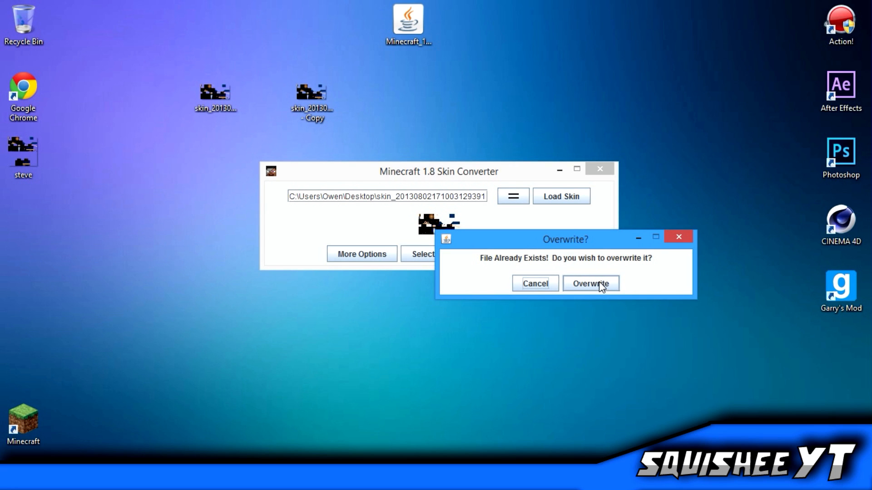
{"action": "left_click", "coordinate": [590, 283]}
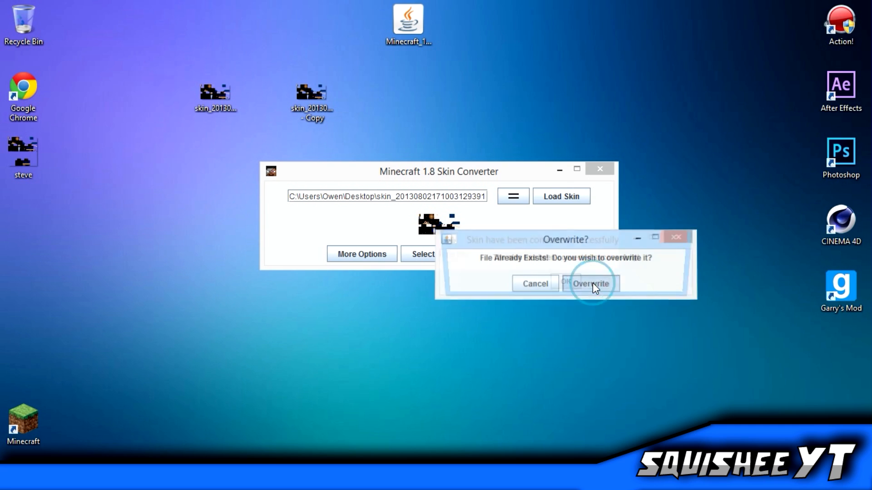
{"action": "left_click", "coordinate": [591, 283]}
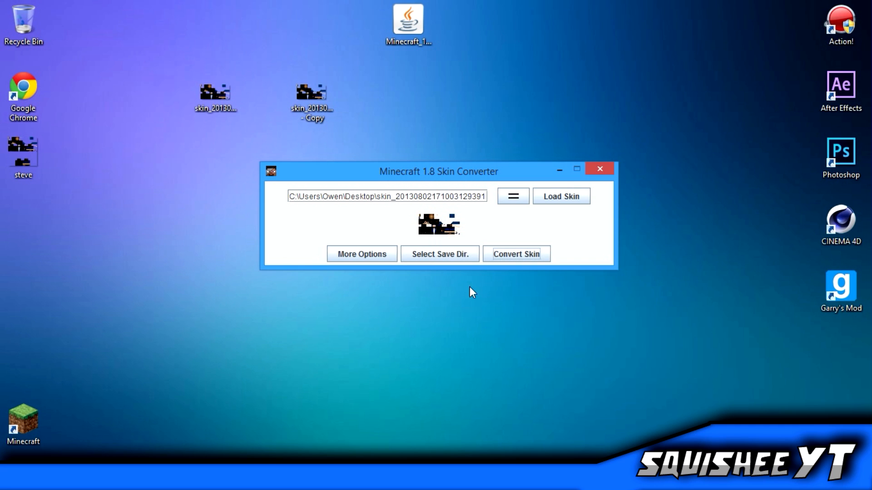
{"action": "mouse_move", "coordinate": [524, 240]}
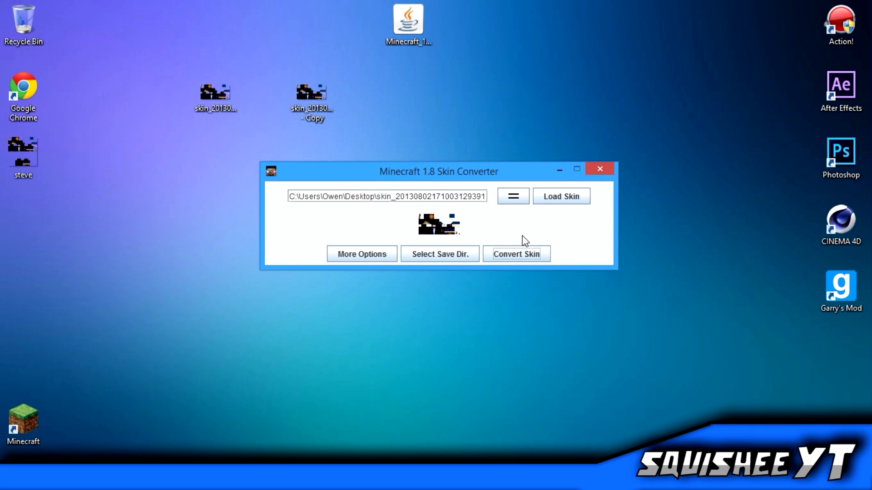
{"action": "left_click", "coordinate": [515, 255]}
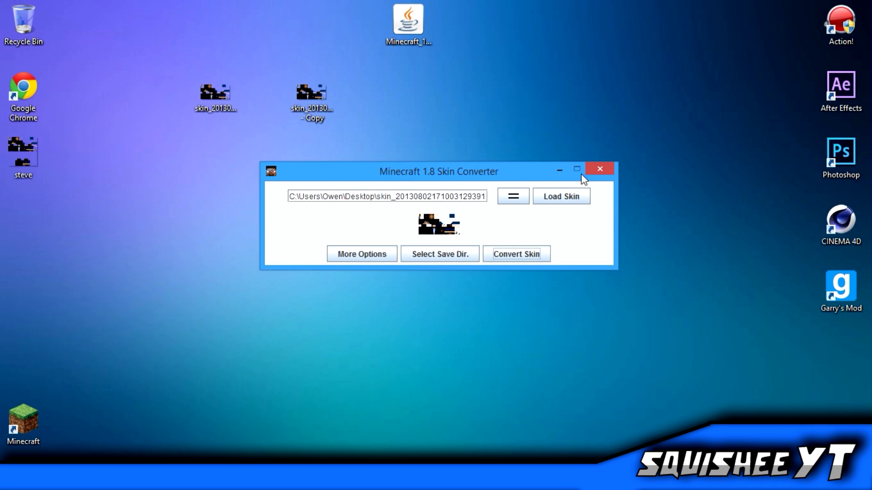
Start loading a skin and select the skin copy in the Desktop folder
{"action": "left_click", "coordinate": [561, 195]}
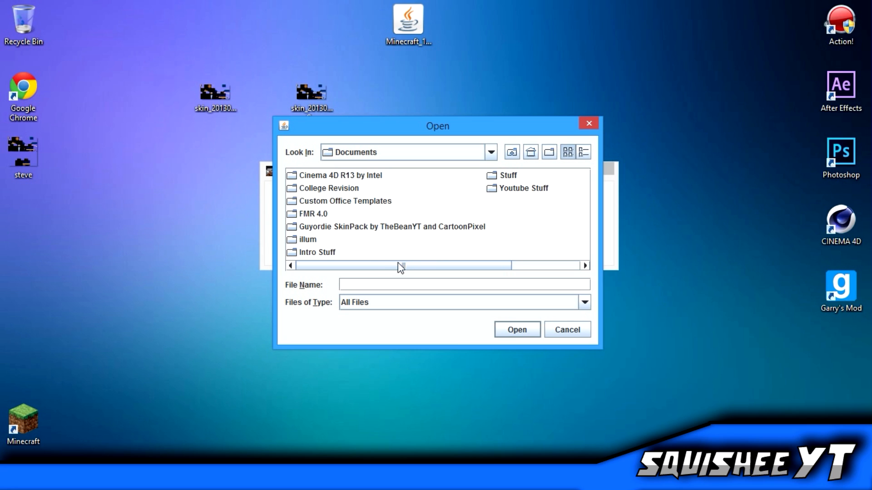
{"action": "left_click", "coordinate": [490, 152]}
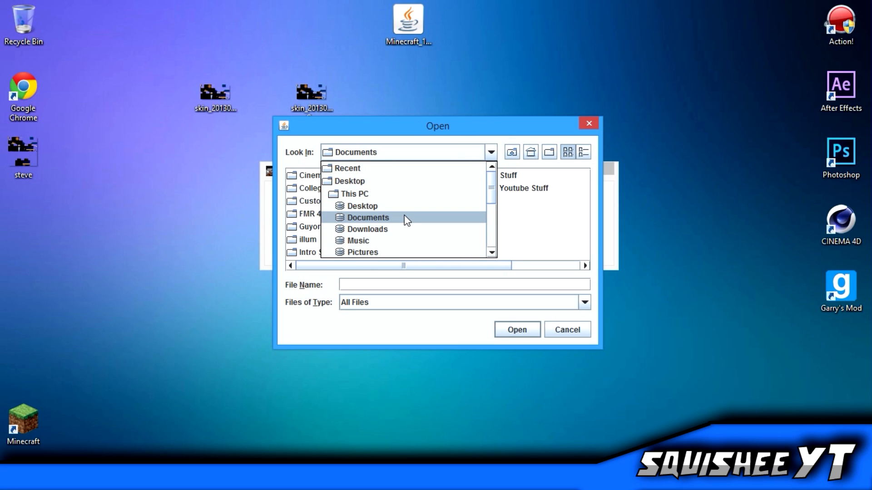
{"action": "left_click", "coordinate": [361, 206]}
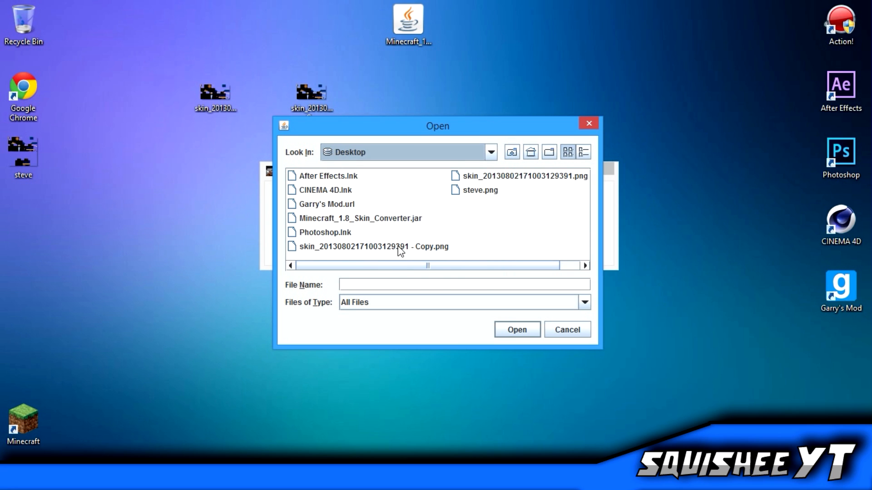
{"action": "left_click", "coordinate": [373, 247]}
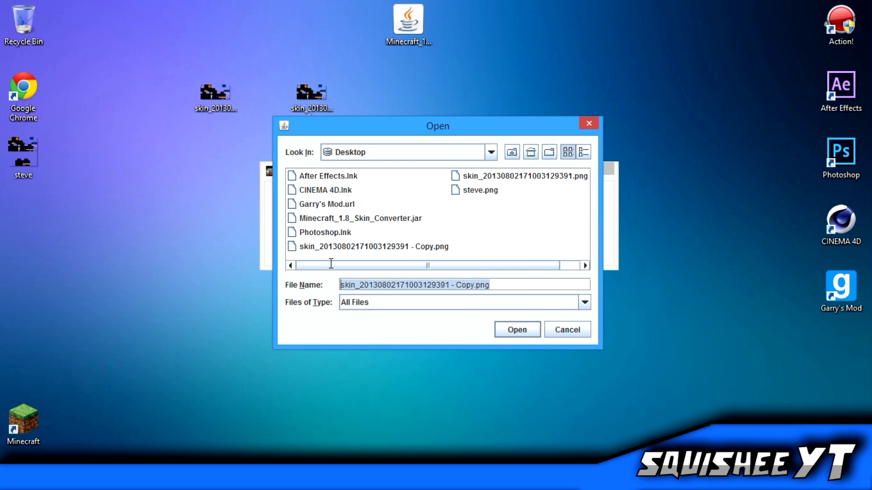
Name the output alex, convert, and overwrite the existing file
{"action": "type", "text": "a."}
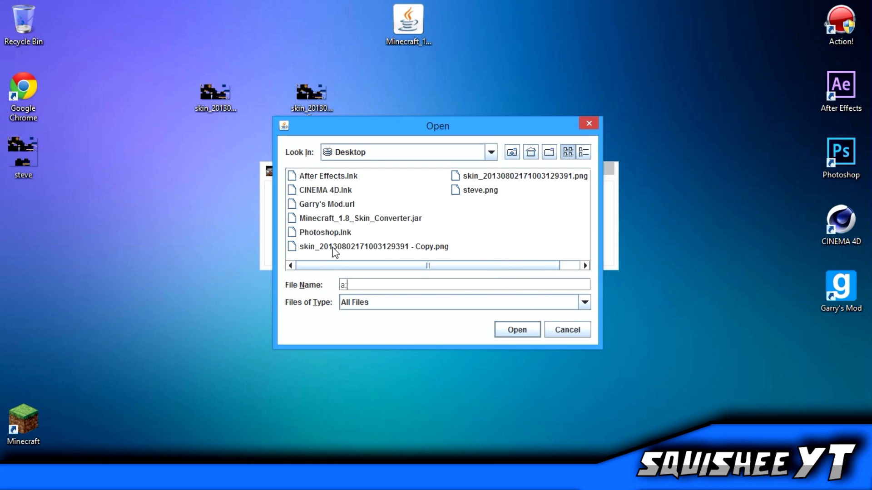
{"action": "type", "text": "lex"}
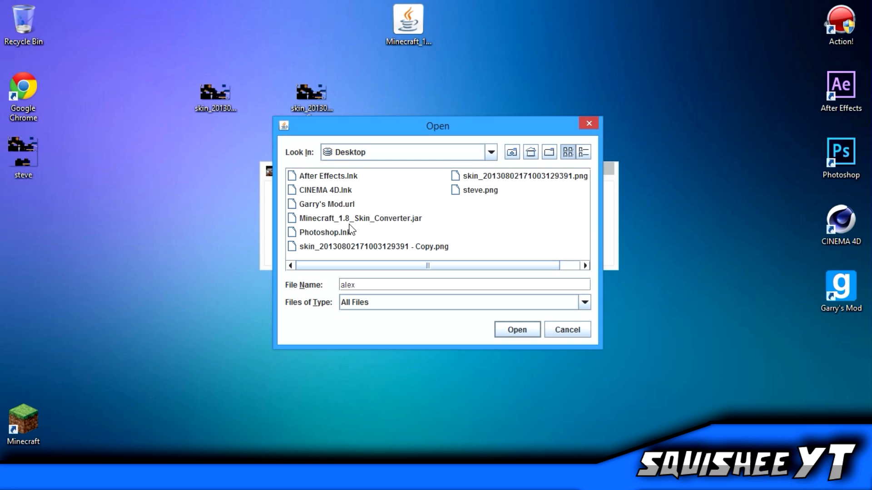
{"action": "left_click", "coordinate": [516, 329]}
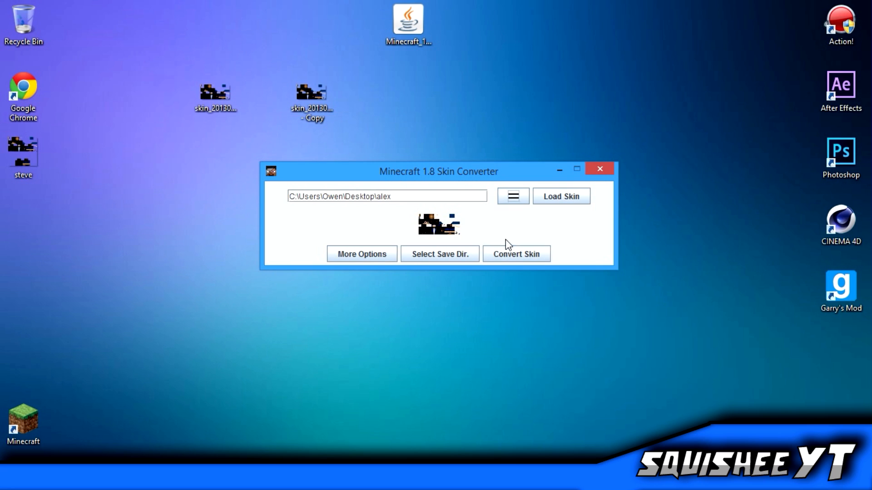
{"action": "left_click", "coordinate": [515, 254]}
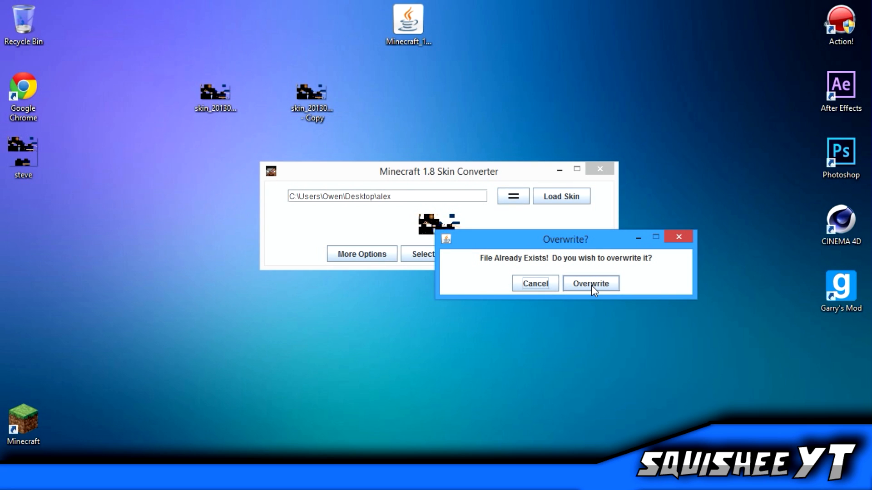
{"action": "left_click", "coordinate": [590, 284]}
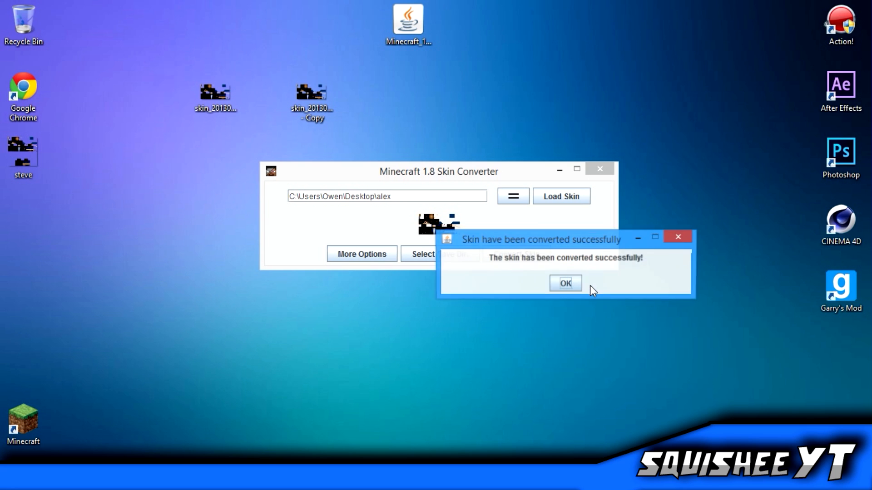
{"action": "left_click", "coordinate": [565, 283]}
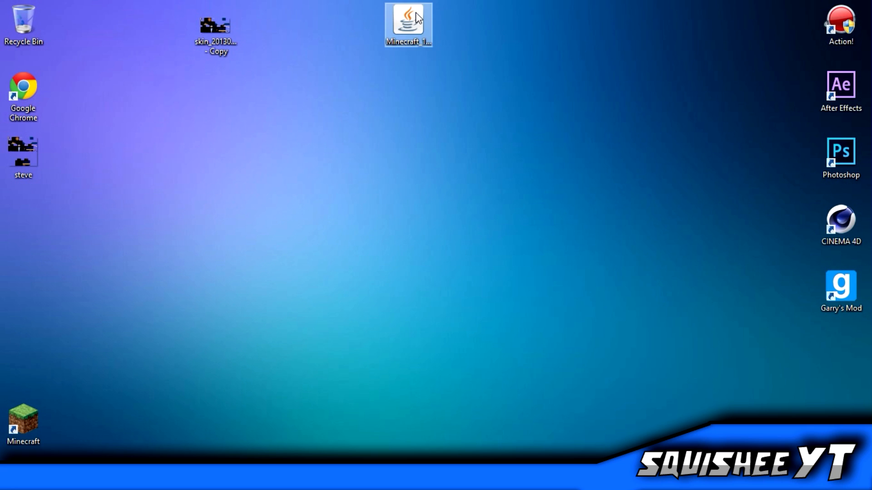
Relaunch the converter jar and load the copied skin
{"action": "double_click", "coordinate": [408, 24]}
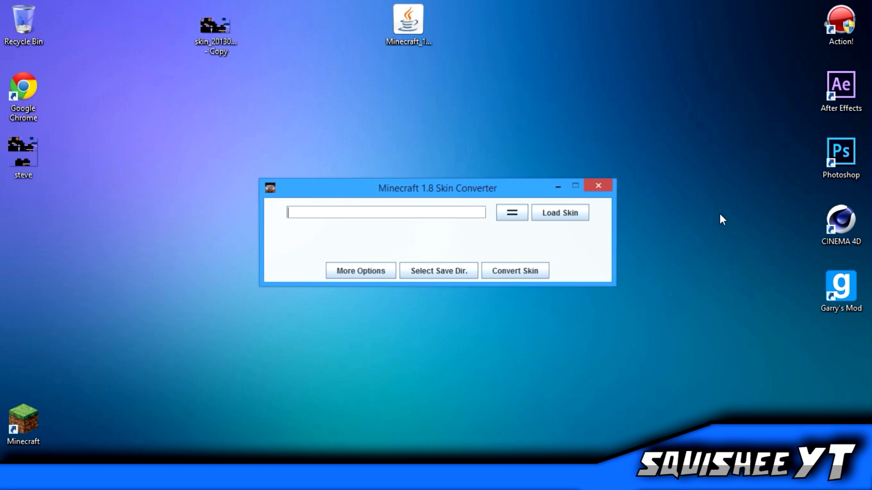
{"action": "left_click", "coordinate": [559, 212]}
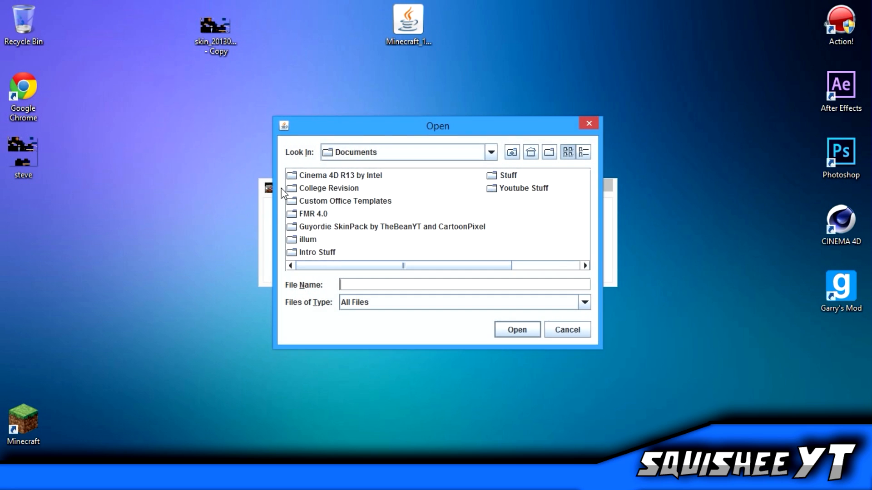
{"action": "left_click", "coordinate": [490, 152]}
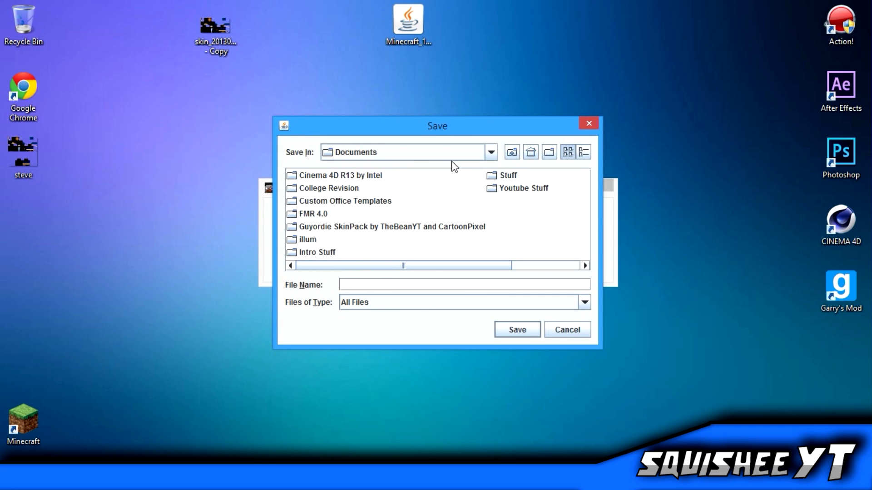
Set the save directory to Desktop and save the converted skin as alex
{"action": "left_click", "coordinate": [490, 152]}
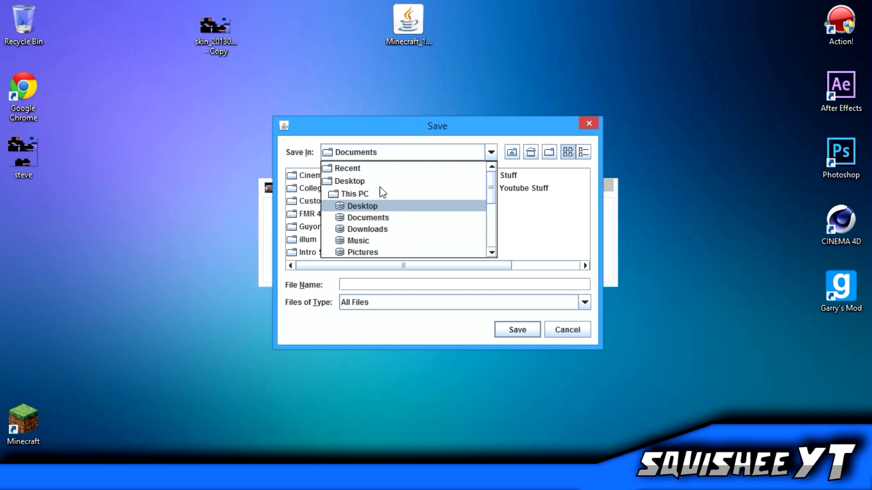
{"action": "left_click", "coordinate": [362, 206]}
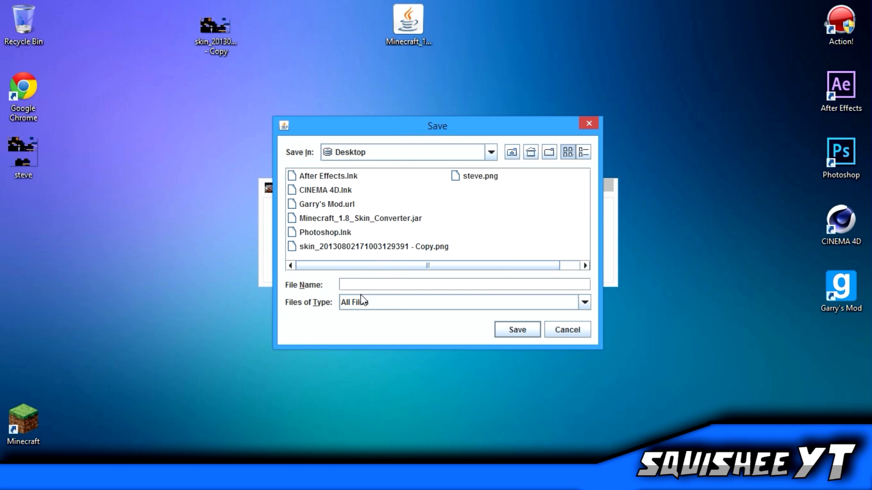
{"action": "type", "text": "alex"}
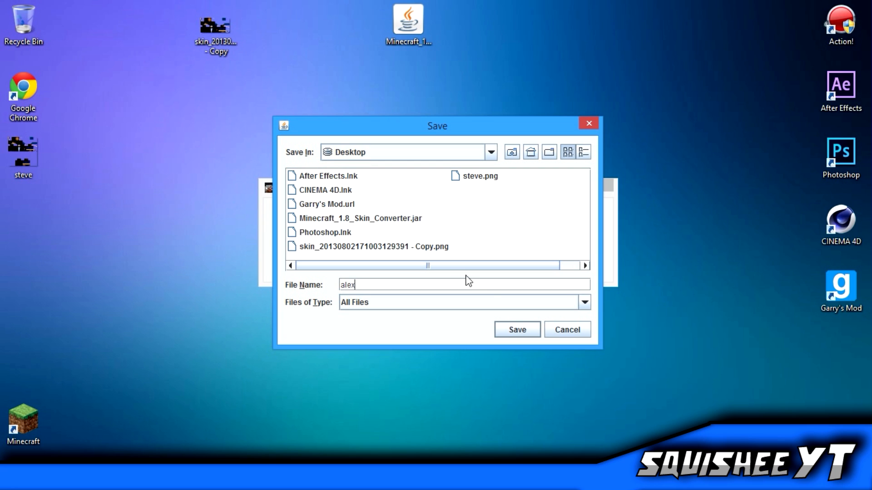
{"action": "left_click", "coordinate": [515, 329]}
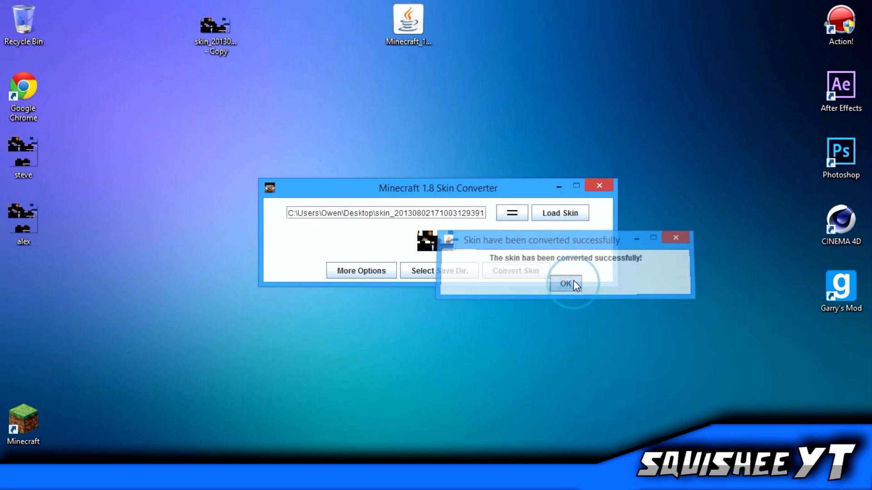
{"action": "left_click", "coordinate": [564, 283]}
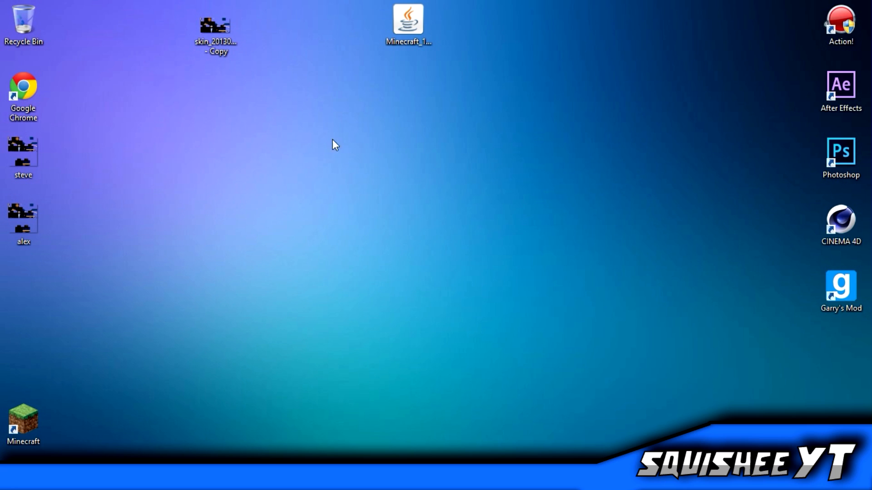
Drag the leftover skin copy and converter jar off the desktop, then dismiss the Start menu
{"action": "left_click_drag", "start_coordinate": [215, 26], "coordinate": [552, 167]}
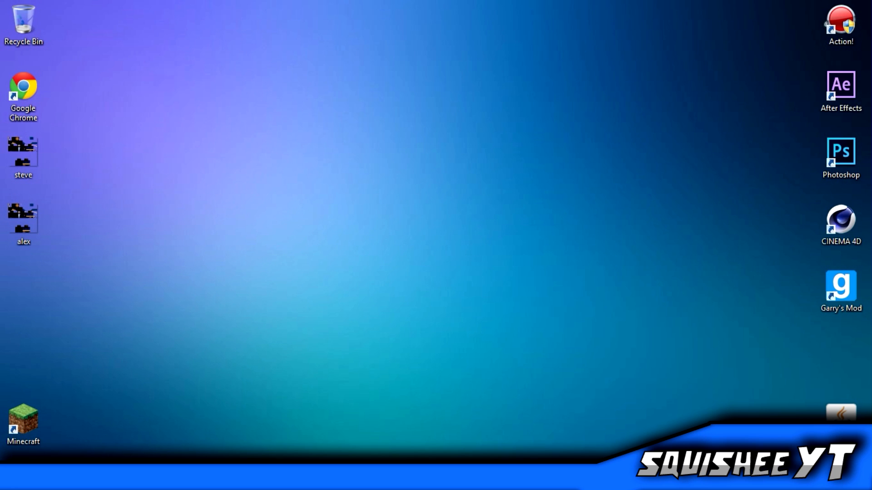
{"action": "mouse_move", "coordinate": [295, 154]}
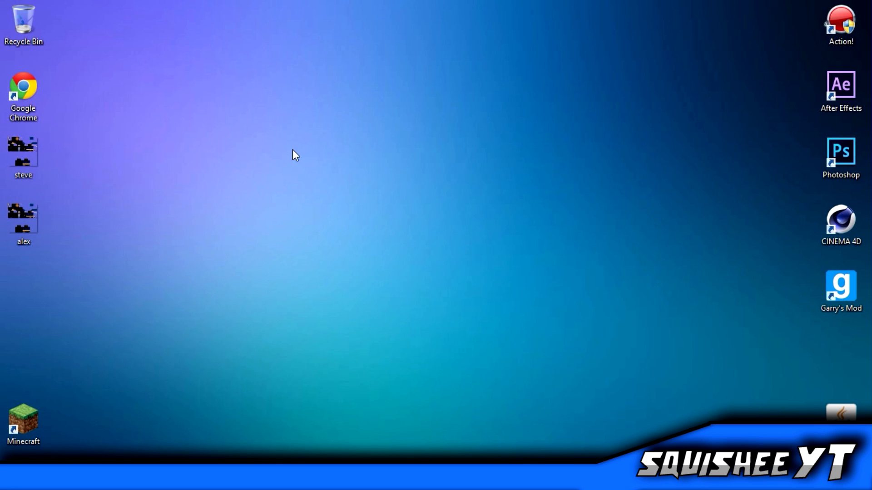
{"action": "left_click", "coordinate": [6, 481]}
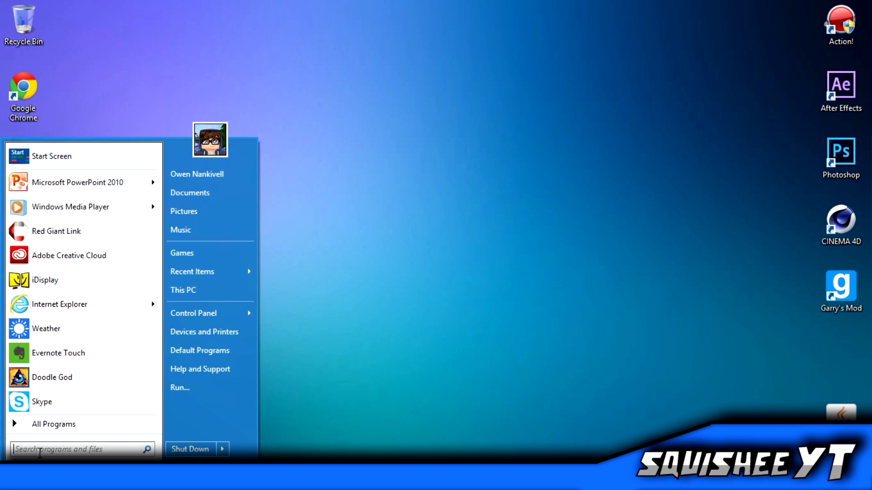
{"action": "left_click", "coordinate": [325, 376]}
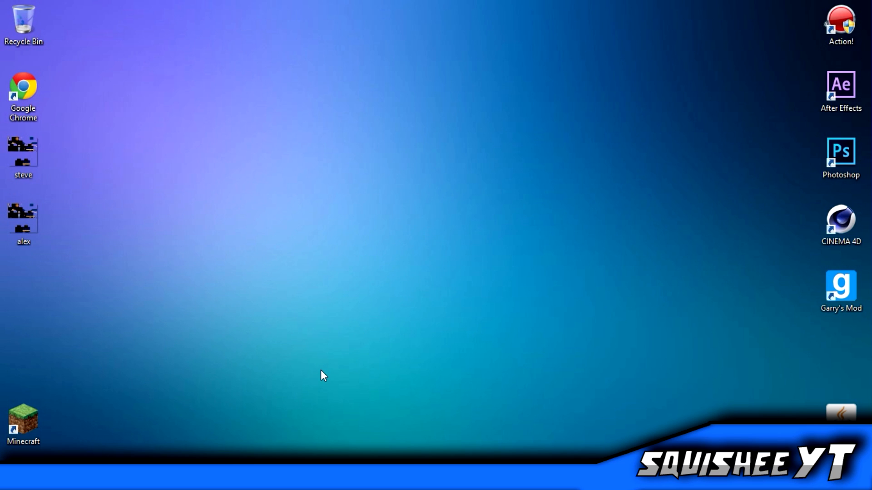
{"action": "mouse_move", "coordinate": [325, 373]}
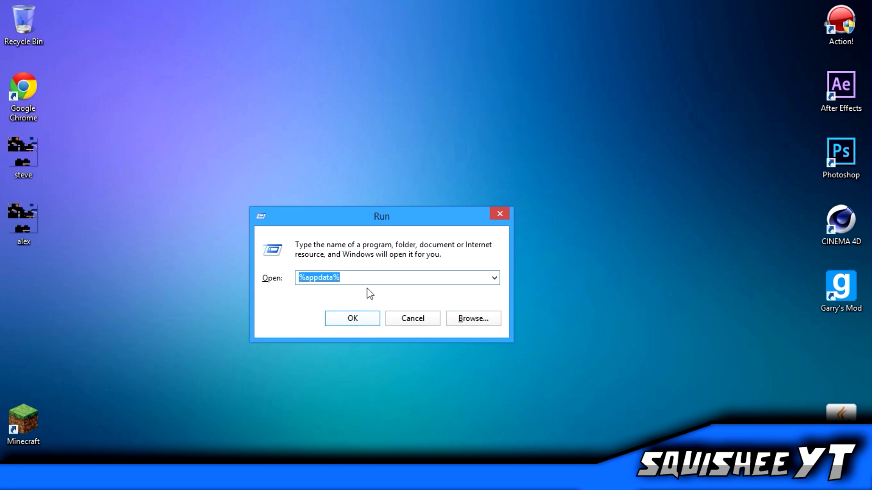
{"action": "mouse_move", "coordinate": [235, 306]}
{"action": "type", "text": "%"}
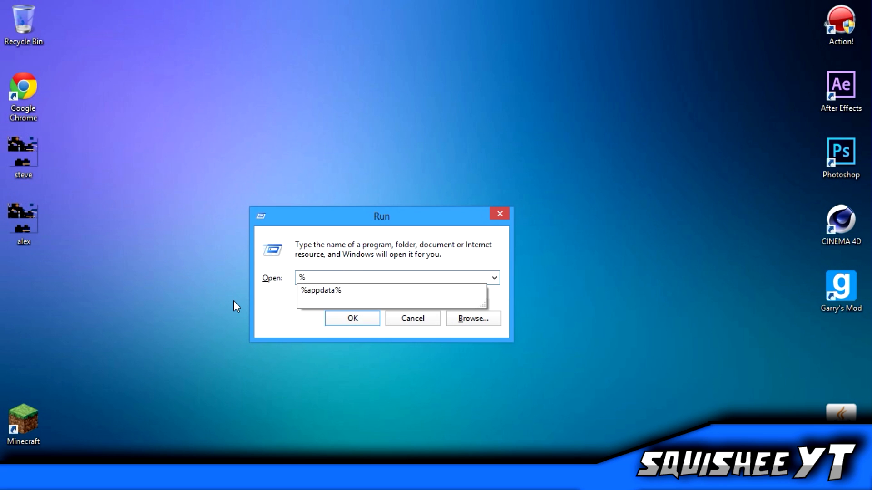
Run %appdata% and open the .minecraft folder in Roaming
{"action": "type", "text": "appdata%"}
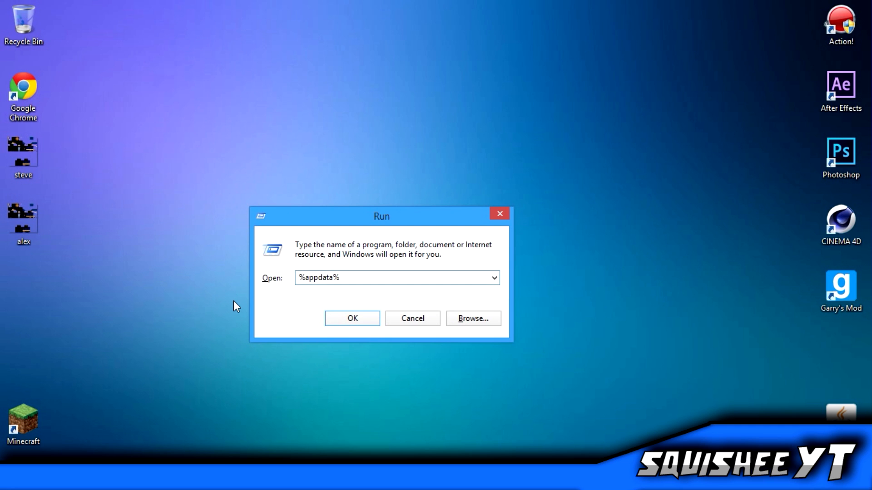
{"action": "left_click", "coordinate": [351, 318]}
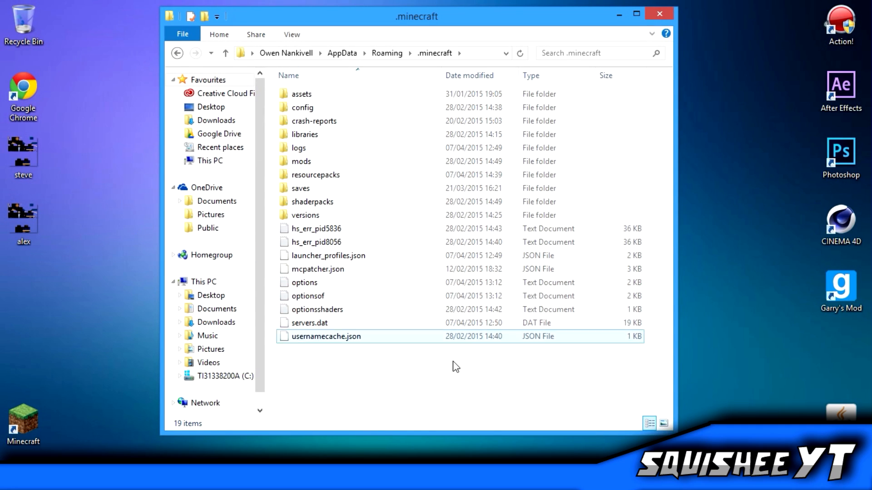
{"action": "double_click", "coordinate": [315, 174]}
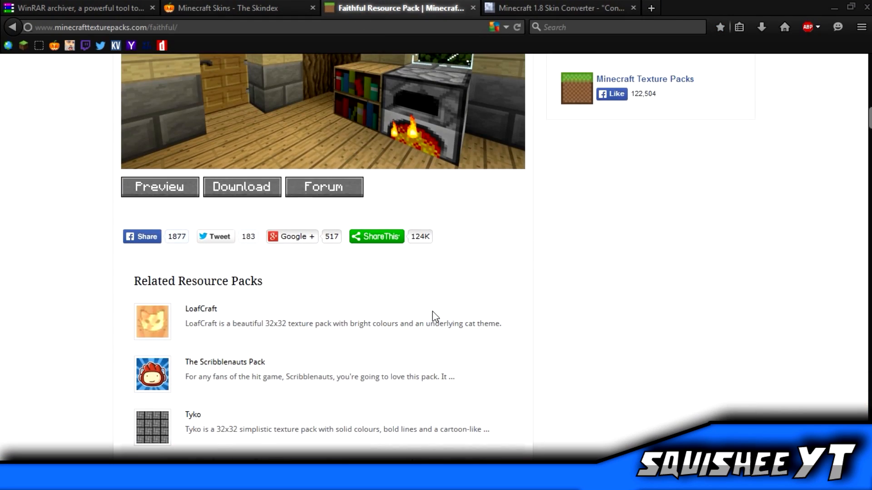
Download the Faithful pack and open Faithful_4.zip in WinRAR
{"action": "scroll", "scroll_direction": "down", "scroll_amount": 3}
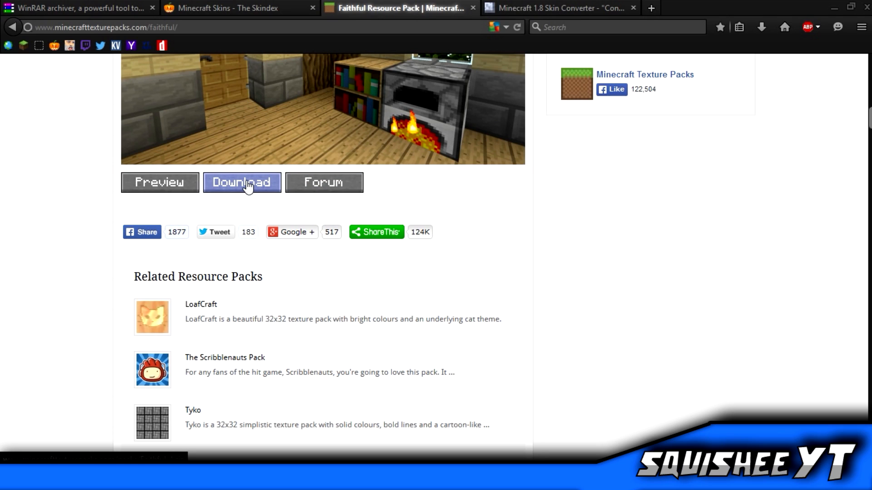
{"action": "left_click", "coordinate": [242, 181]}
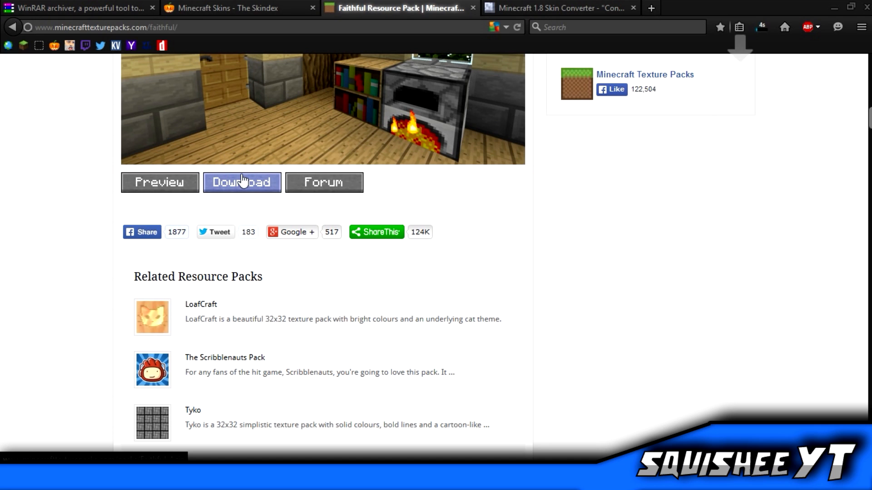
{"action": "left_click", "coordinate": [241, 182]}
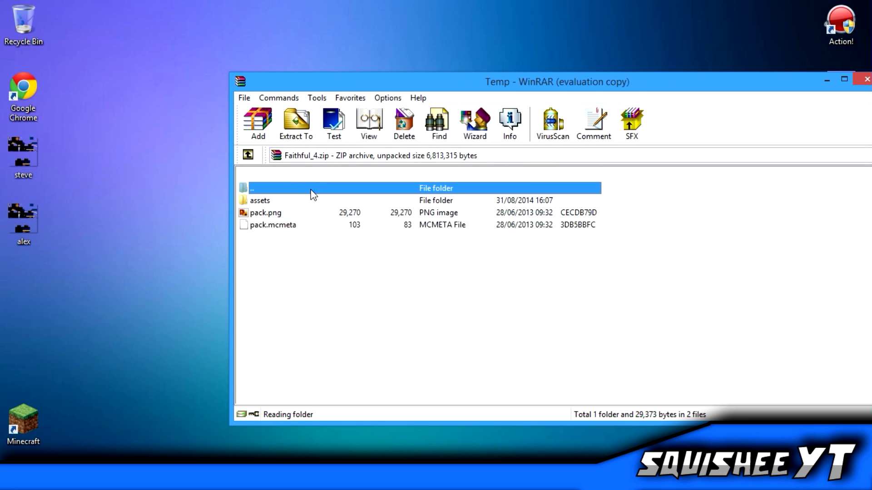
Extract Faithful_4.zip into a Faithful_4 folder in .minecraft\resourcepacks
{"action": "left_click", "coordinate": [248, 154]}
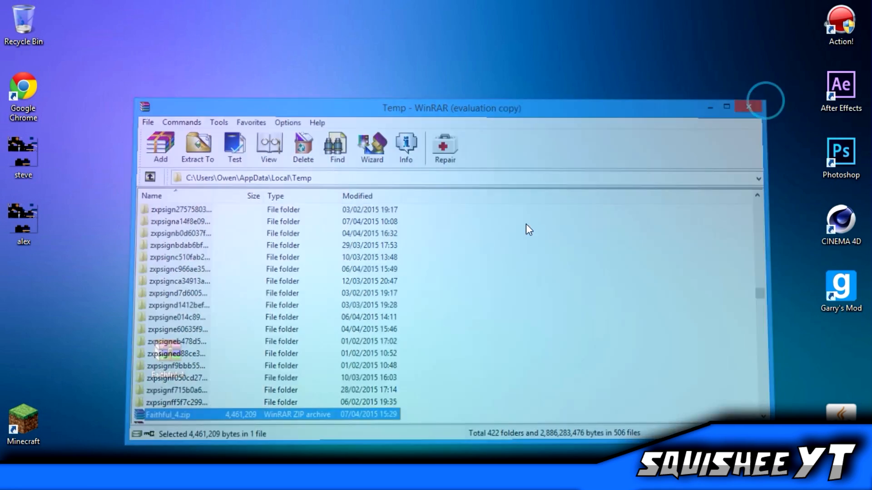
{"action": "right_click", "coordinate": [216, 157]}
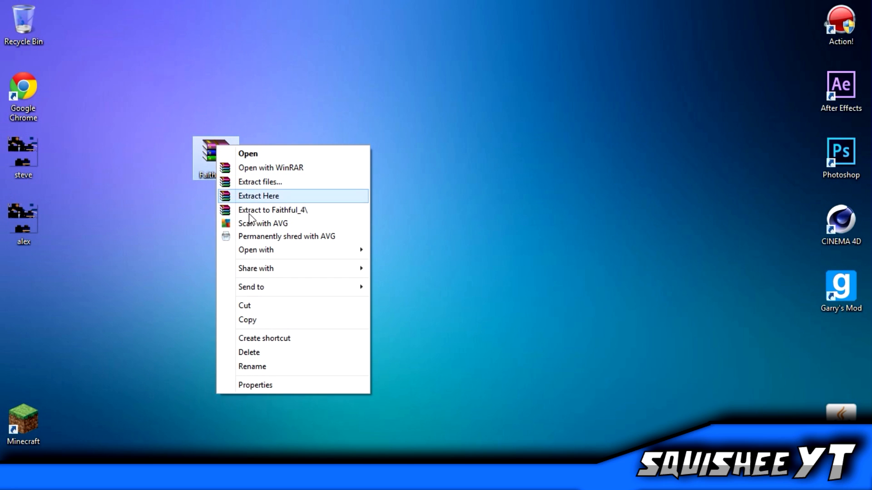
{"action": "left_click", "coordinate": [258, 196]}
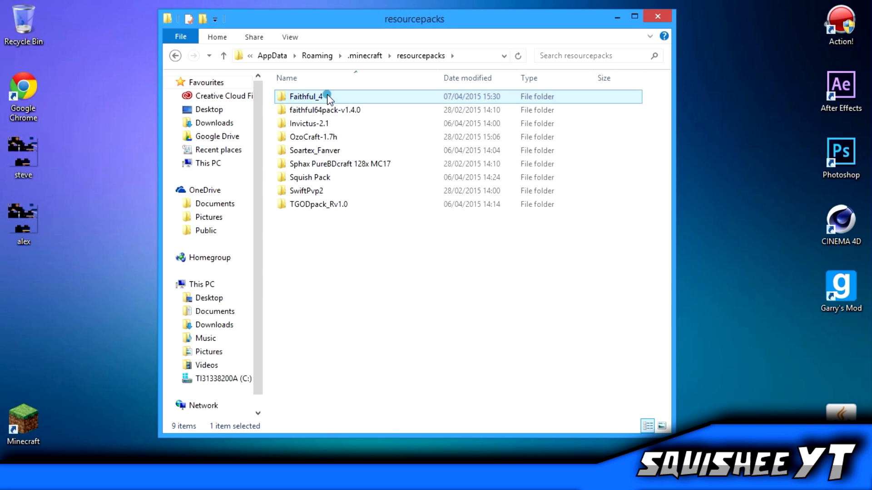
Browse into Faithful_4 > assets > minecraft > textures > entity
{"action": "double_click", "coordinate": [305, 96]}
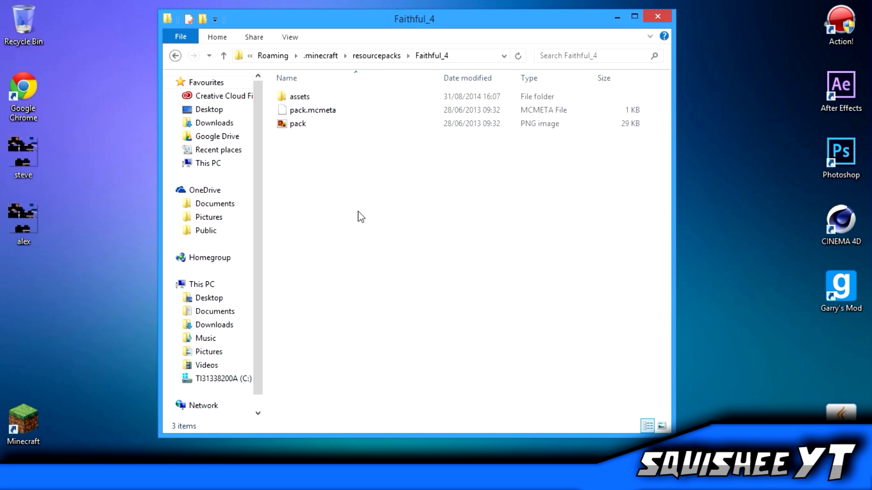
{"action": "double_click", "coordinate": [299, 96]}
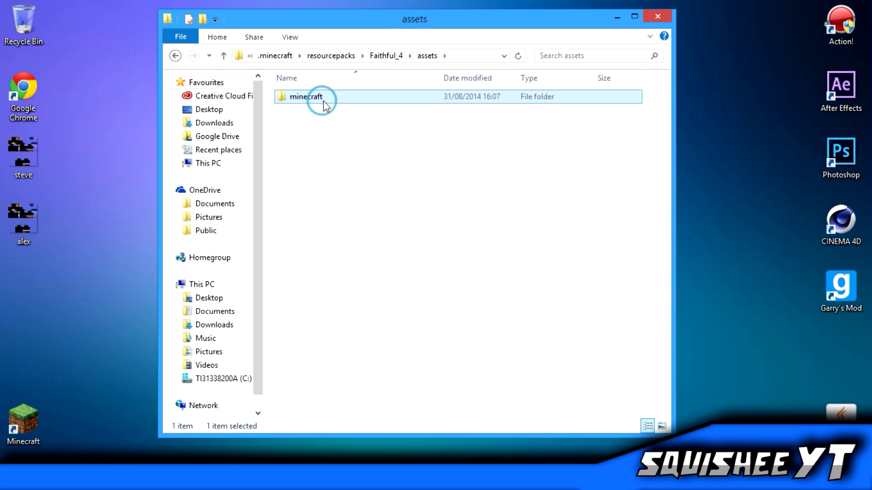
{"action": "double_click", "coordinate": [305, 97]}
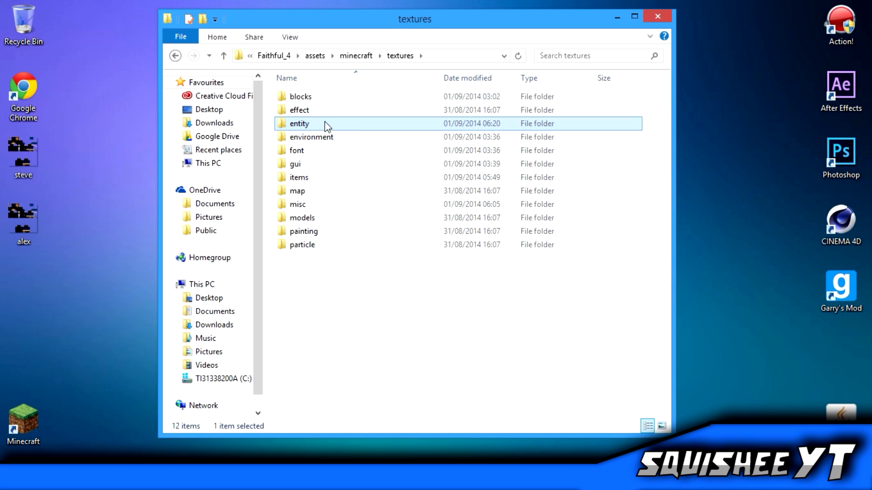
{"action": "double_click", "coordinate": [300, 124]}
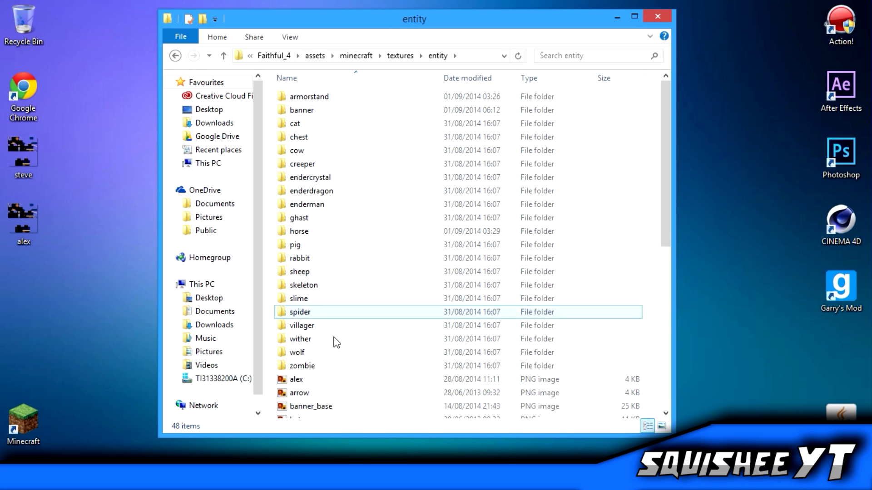
Preview the pack's existing steve.png and alex.png skins in Photo Viewer
{"action": "scroll", "scroll_direction": "down", "scroll_amount": 3}
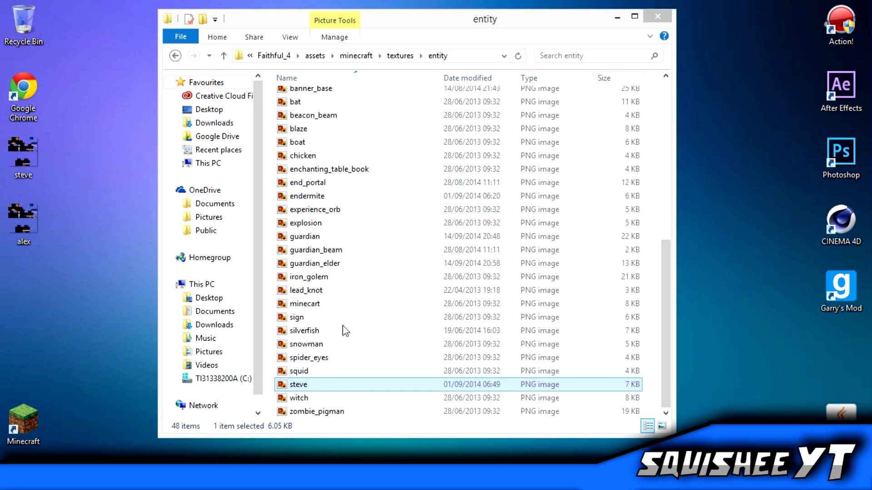
{"action": "double_click", "coordinate": [297, 385]}
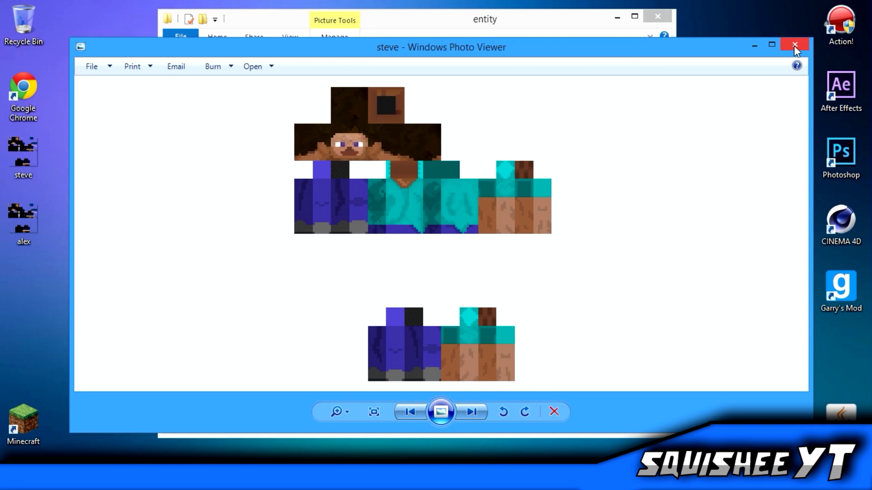
{"action": "left_click", "coordinate": [794, 45]}
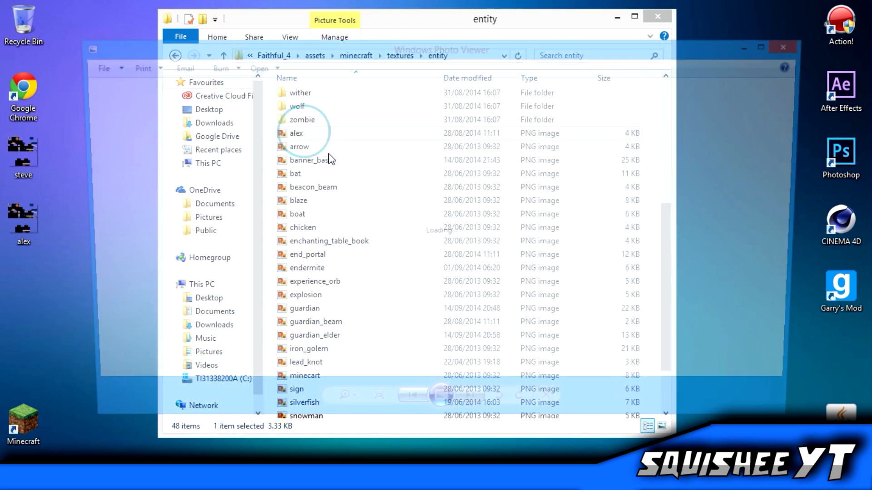
{"action": "double_click", "coordinate": [296, 133]}
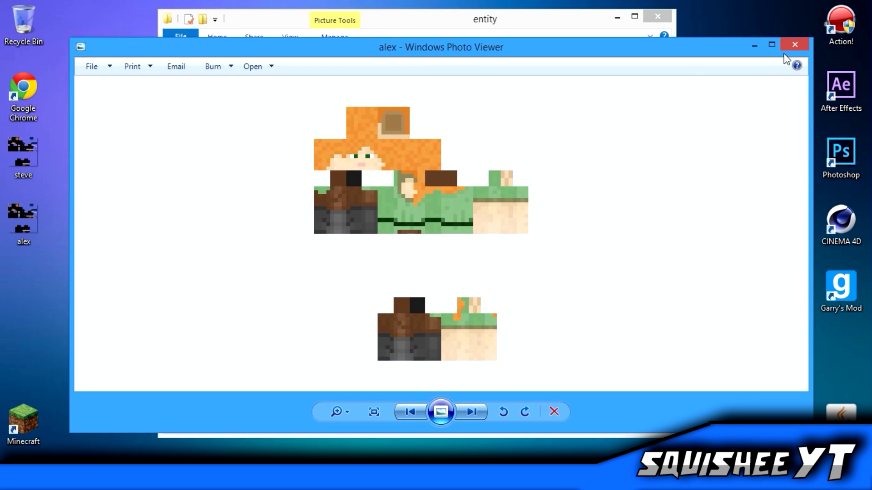
{"action": "left_click", "coordinate": [794, 44]}
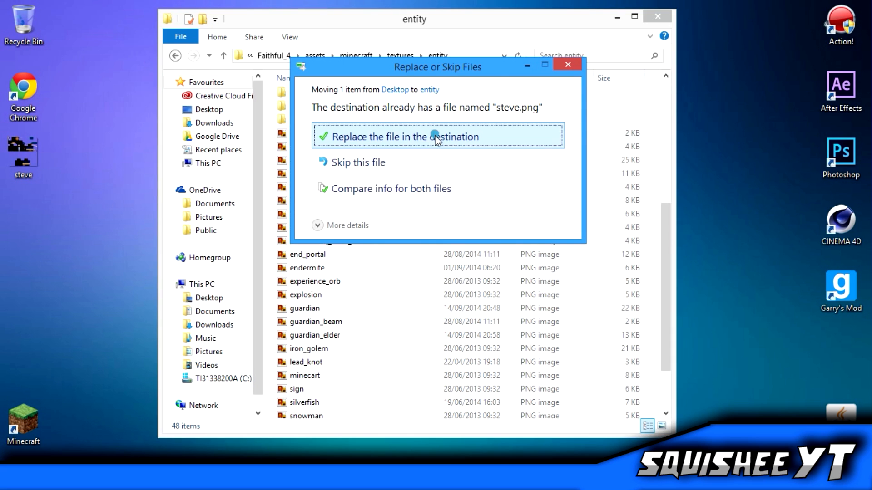
Overwrite the pack's steve.png with the converted skin and preview the replaced alex.png
{"action": "left_click", "coordinate": [437, 136]}
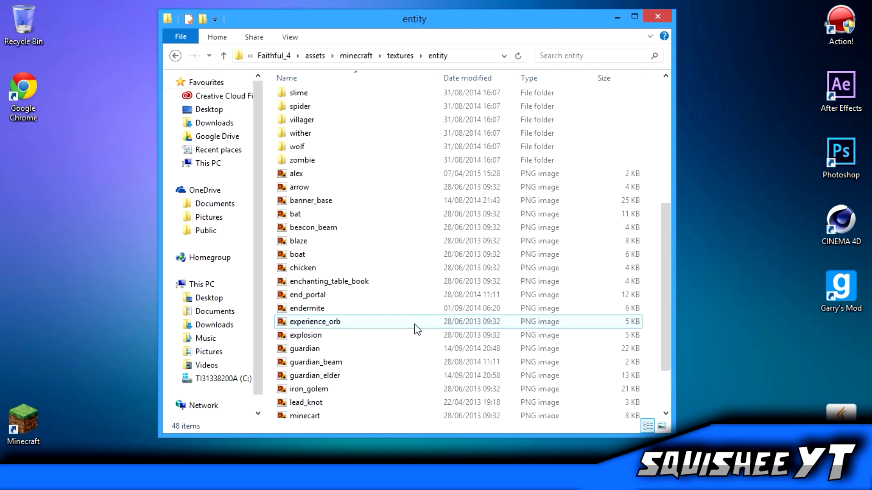
{"action": "double_click", "coordinate": [297, 173]}
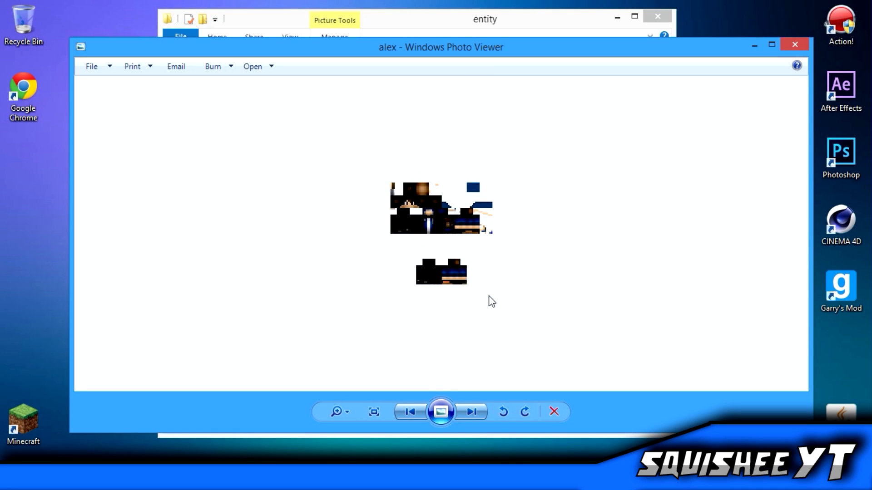
{"action": "left_click", "coordinate": [794, 44]}
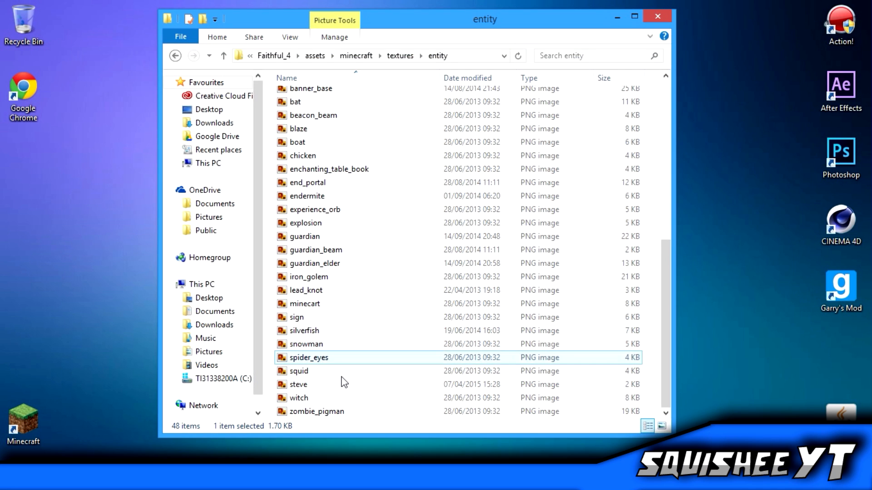
{"action": "double_click", "coordinate": [299, 385]}
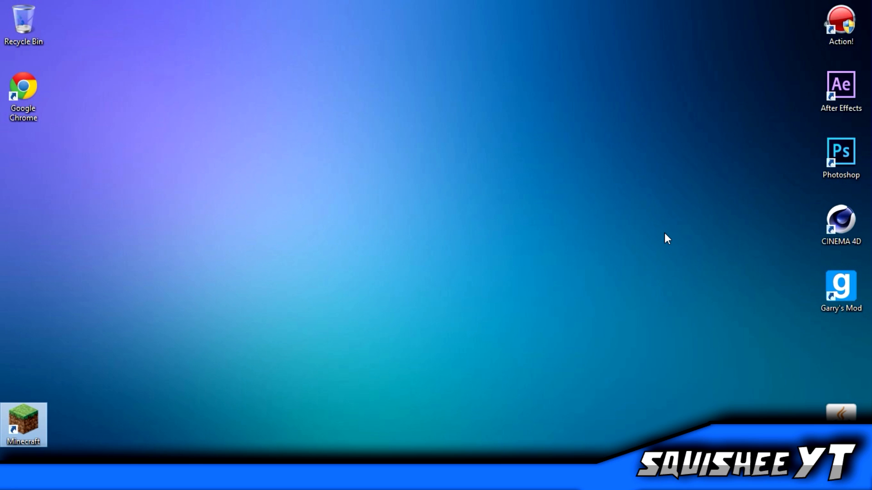
Launch Minecraft 1.8.1 offline using the OptiFine launcher profile
{"action": "double_click", "coordinate": [23, 424]}
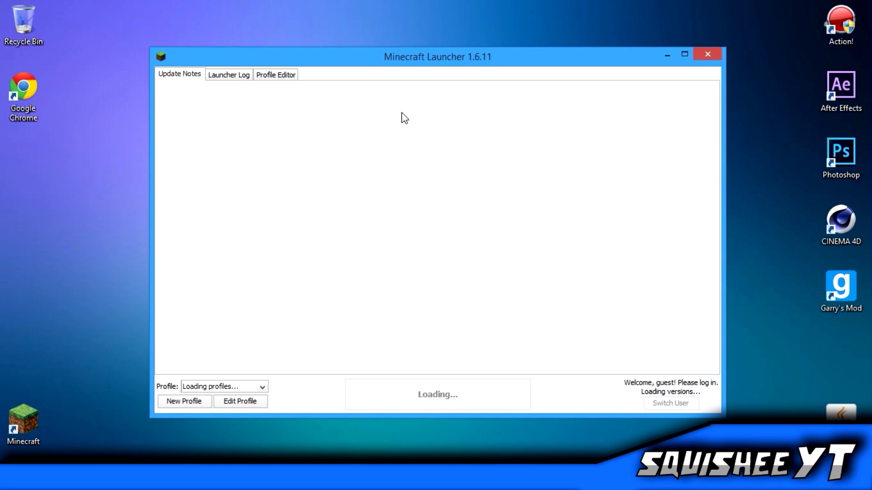
{"action": "mouse_move", "coordinate": [437, 294]}
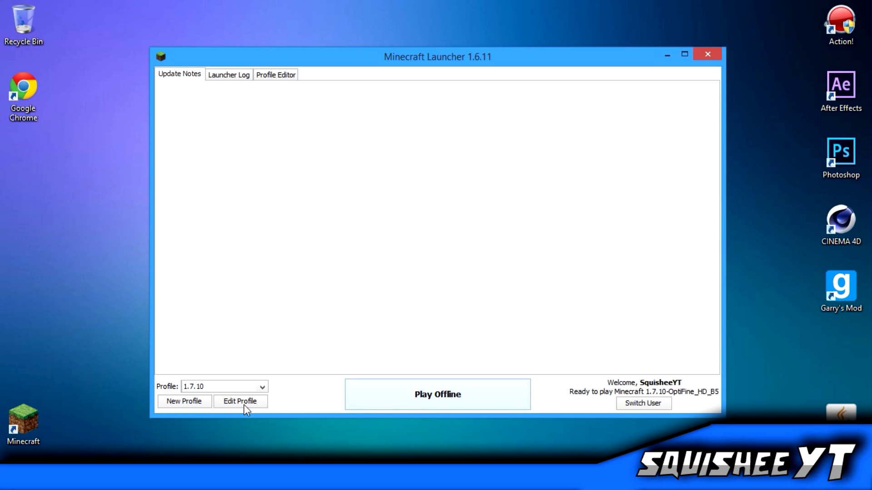
{"action": "left_click", "coordinate": [224, 386]}
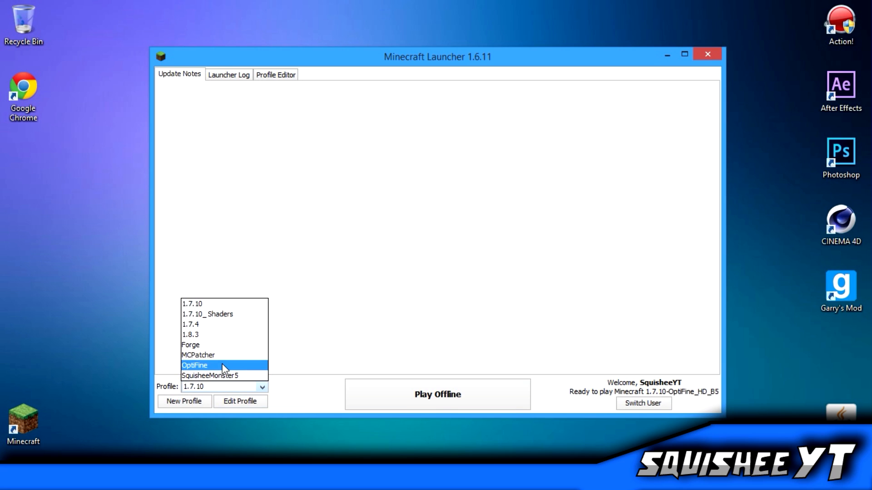
{"action": "left_click", "coordinate": [194, 365]}
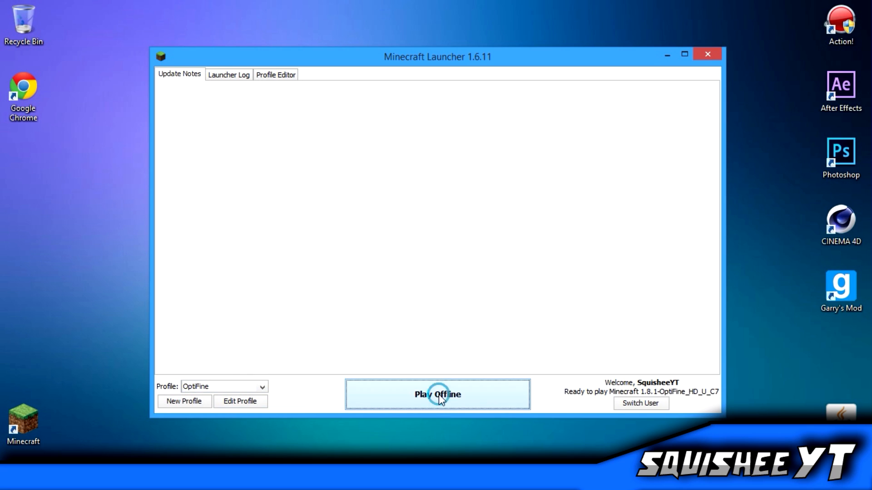
{"action": "left_click", "coordinate": [437, 394]}
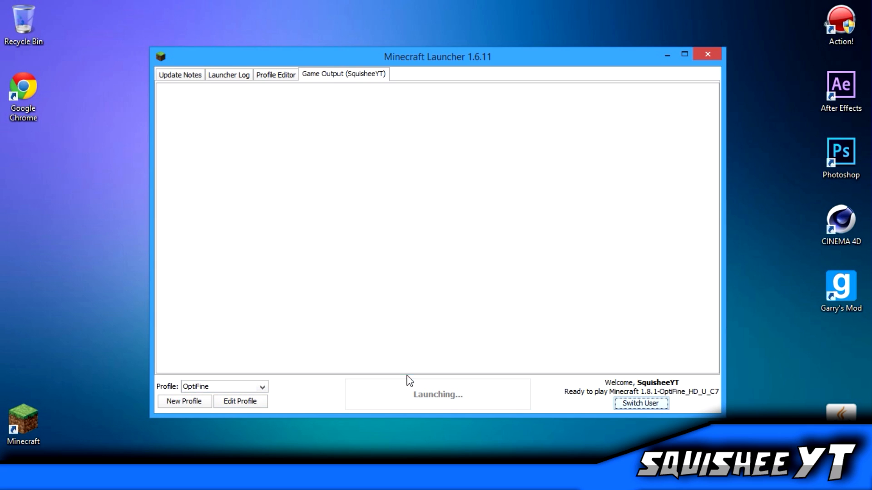
{"action": "left_click", "coordinate": [707, 54]}
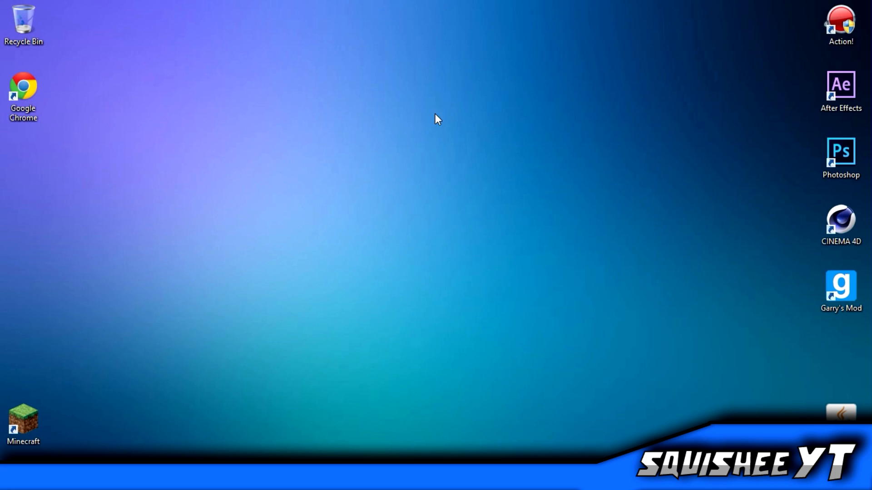
{"action": "mouse_move", "coordinate": [44, 108]}
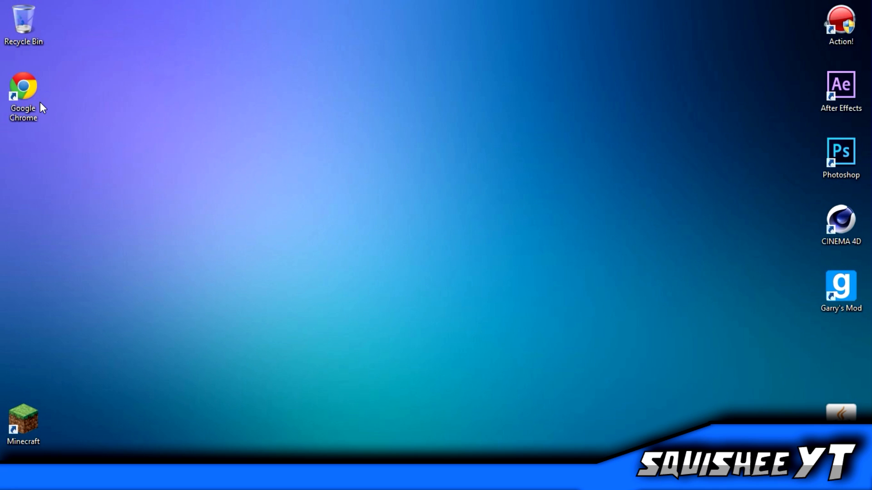
{"action": "mouse_move", "coordinate": [49, 91]}
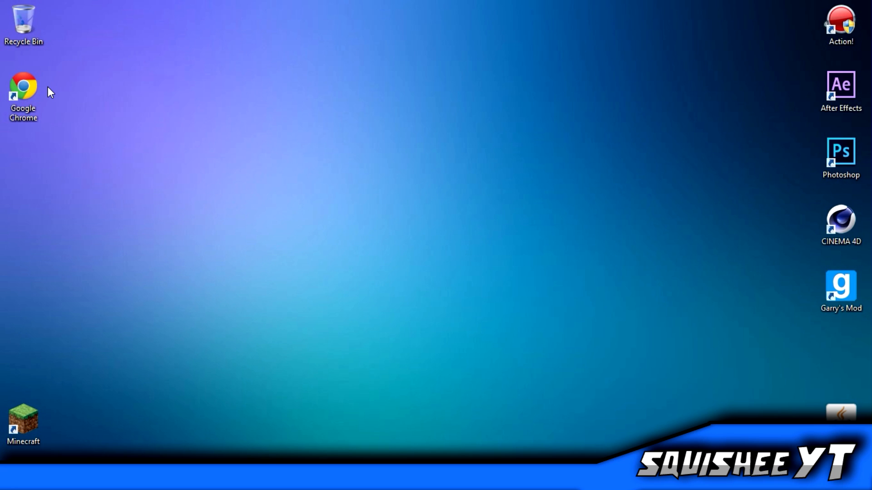
{"action": "mouse_move", "coordinate": [362, 301]}
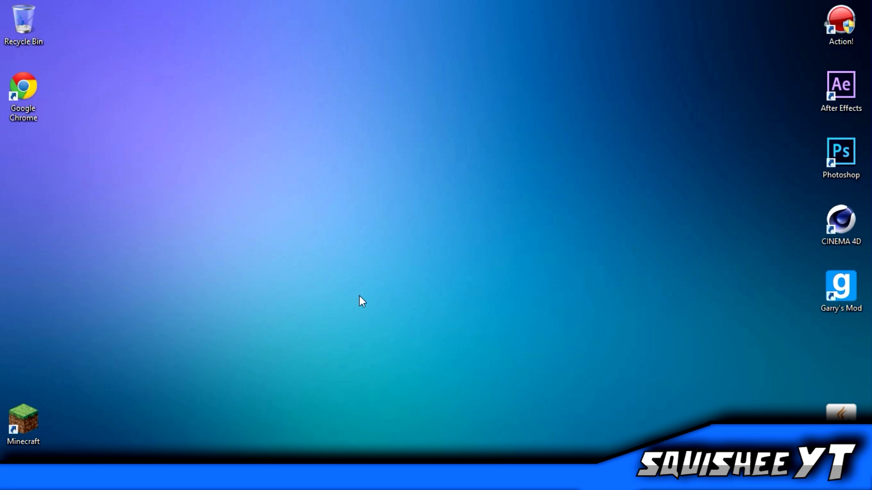
{"action": "mouse_move", "coordinate": [115, 275]}
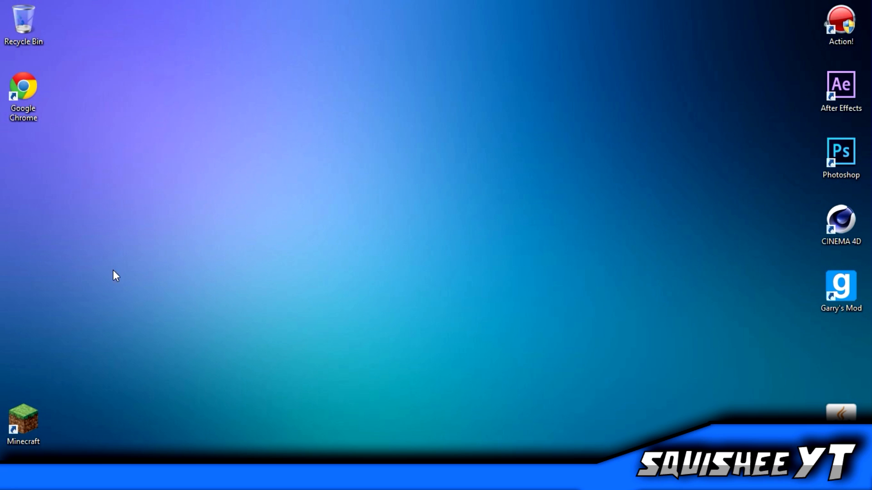
{"action": "left_click", "coordinate": [23, 97]}
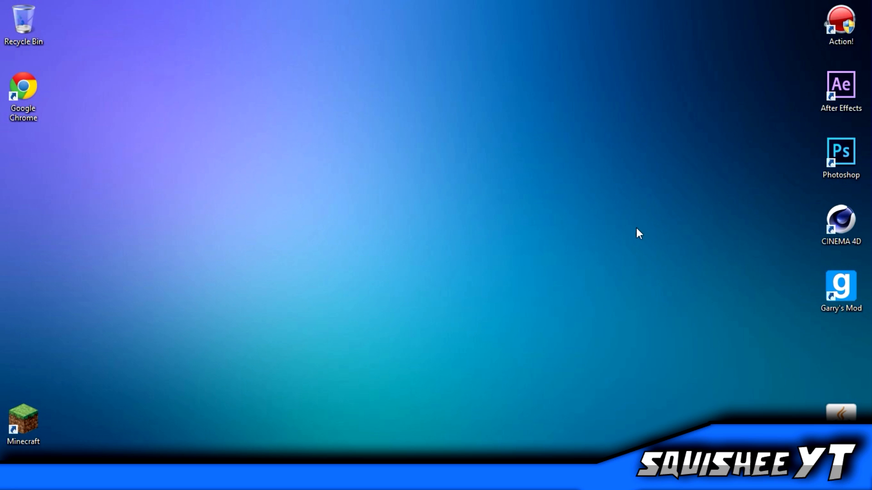
{"action": "left_click_drag", "start_coordinate": [639, 234], "coordinate": [736, 211]}
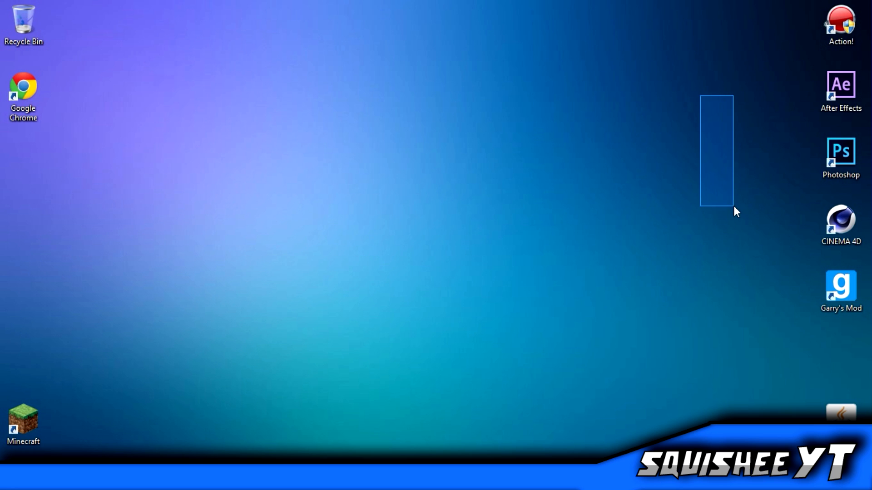
{"action": "left_click_drag", "start_coordinate": [734, 211], "coordinate": [249, 240]}
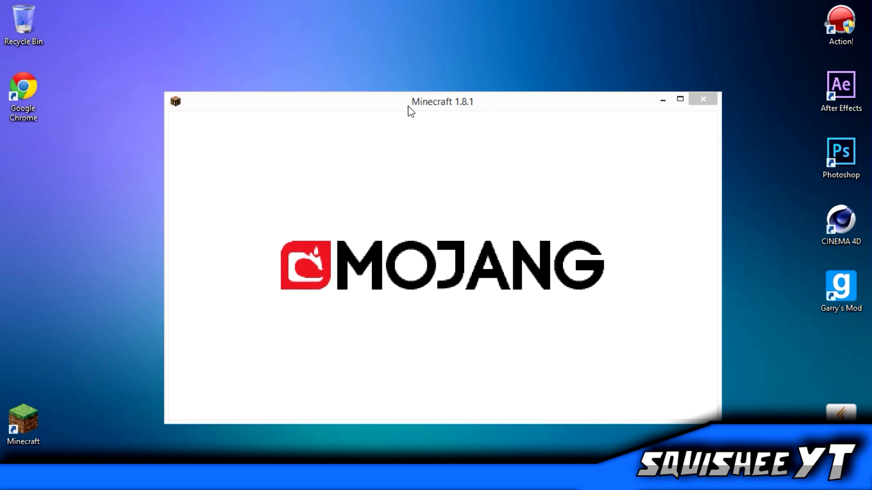
{"action": "mouse_move", "coordinate": [79, 214]}
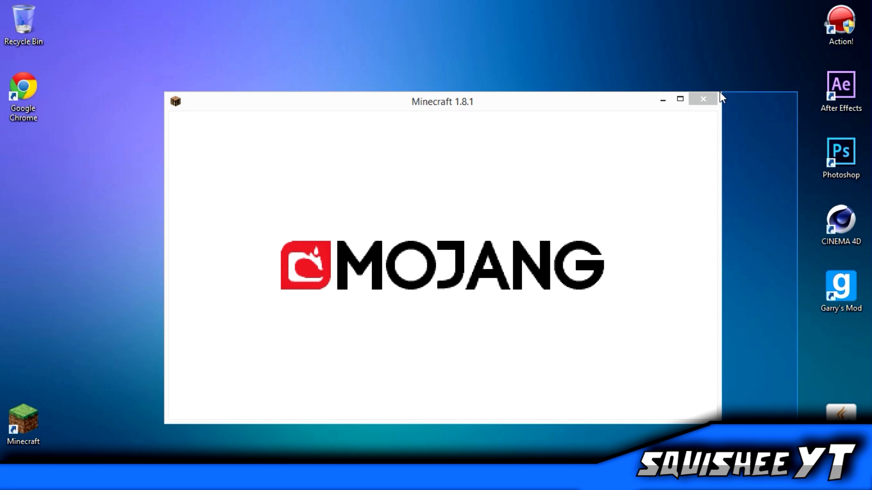
{"action": "mouse_move", "coordinate": [366, 256]}
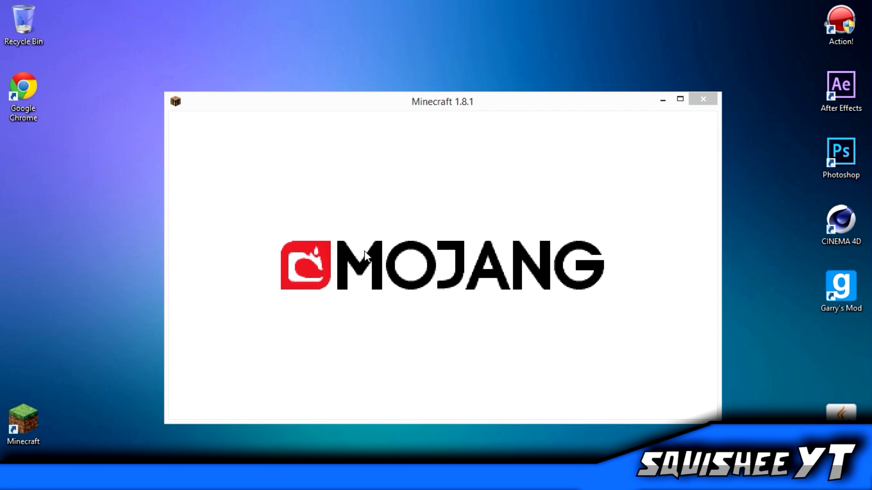
{"action": "mouse_move", "coordinate": [392, 305]}
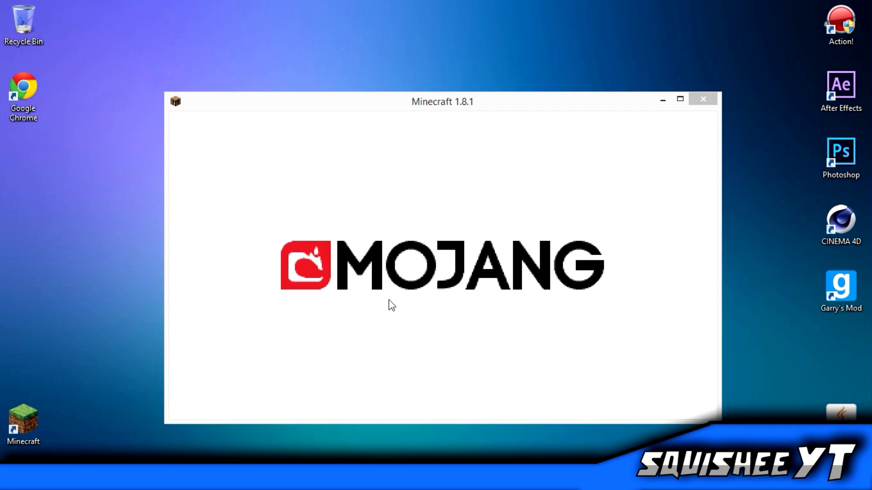
{"action": "mouse_move", "coordinate": [403, 299]}
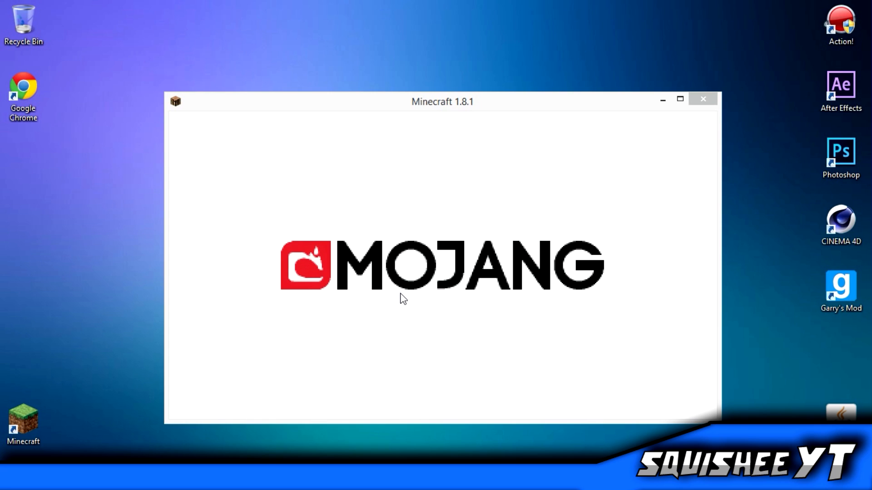
{"action": "mouse_move", "coordinate": [559, 293]}
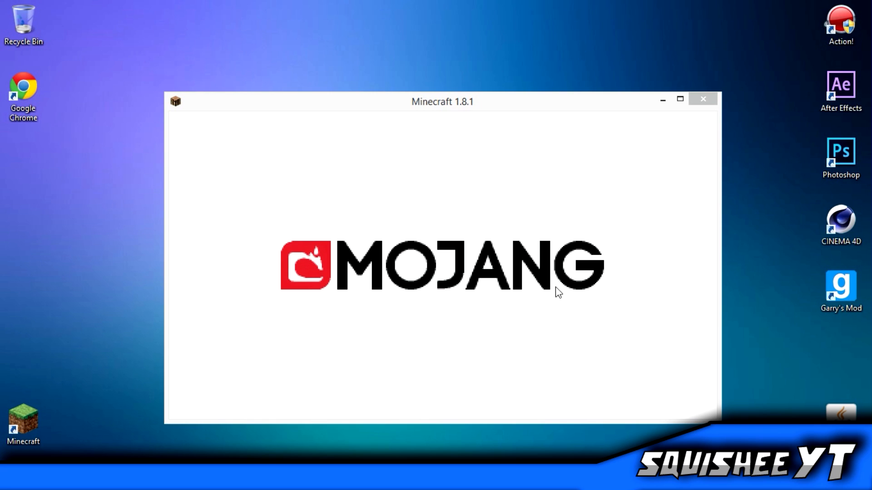
{"action": "mouse_move", "coordinate": [389, 255]}
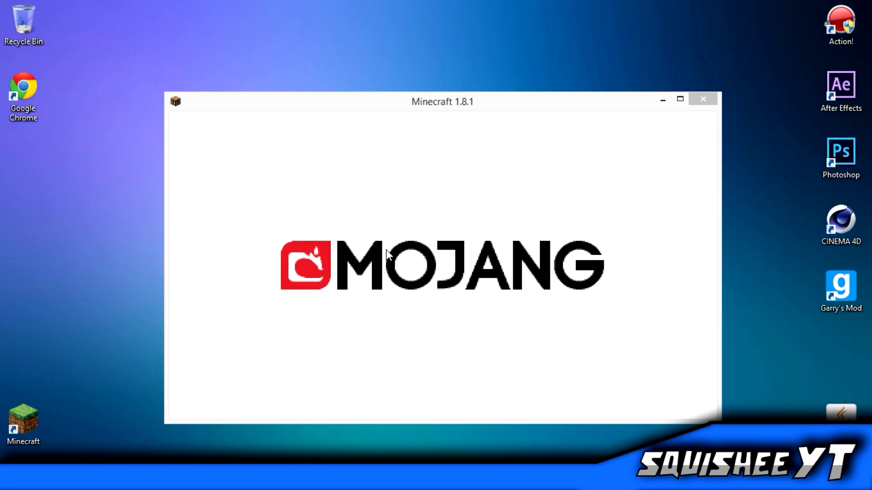
{"action": "mouse_move", "coordinate": [170, 103]}
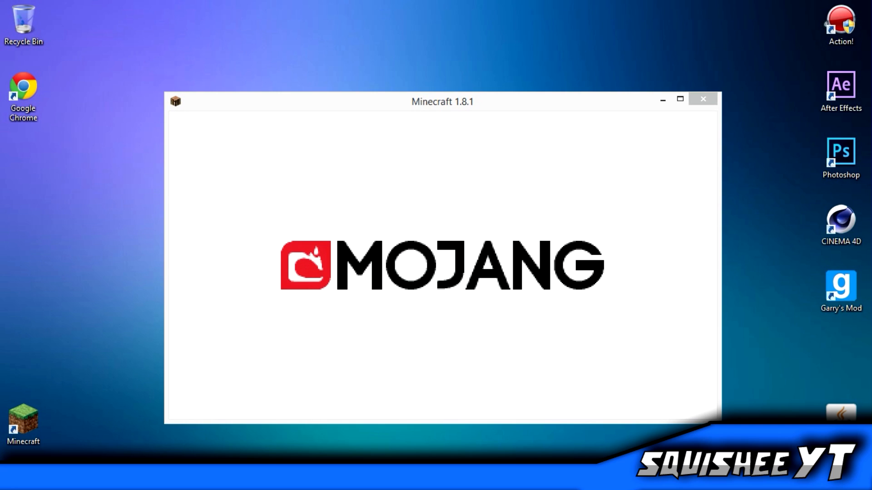
{"action": "mouse_move", "coordinate": [171, 348]}
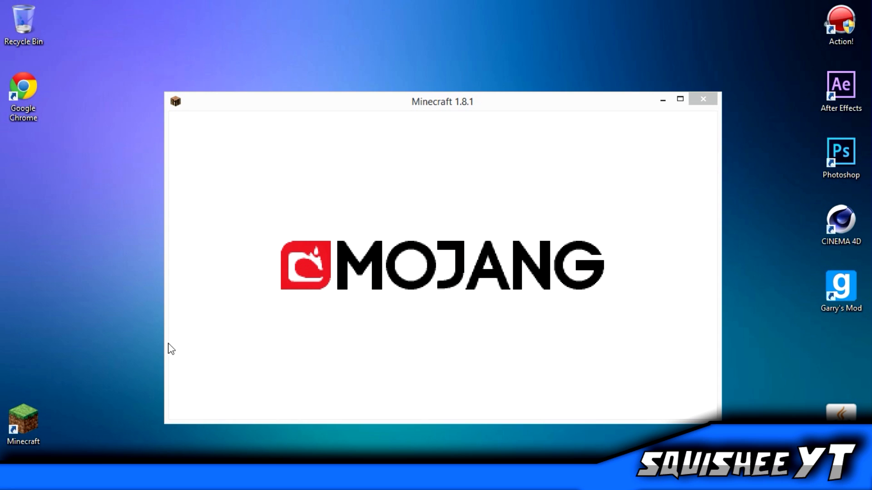
{"action": "mouse_move", "coordinate": [362, 109]}
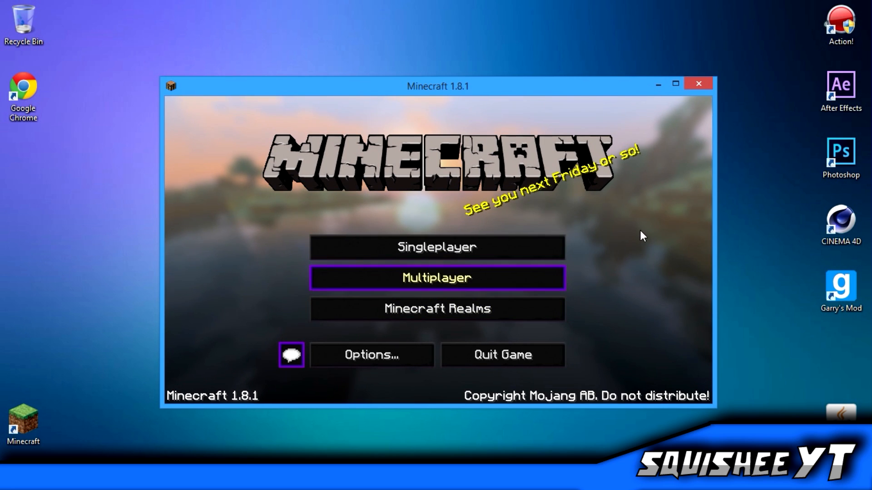
{"action": "mouse_move", "coordinate": [371, 355]}
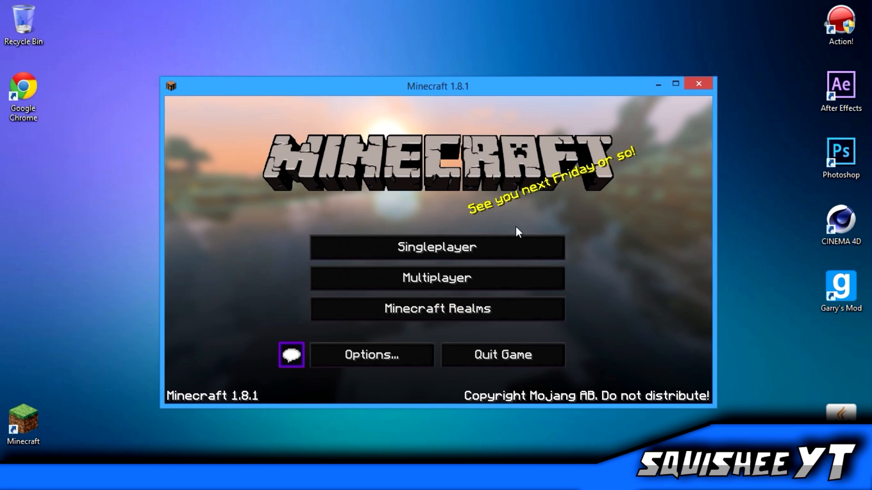
Open Options... from the Minecraft title screen after loading finishes
{"action": "left_click", "coordinate": [371, 355]}
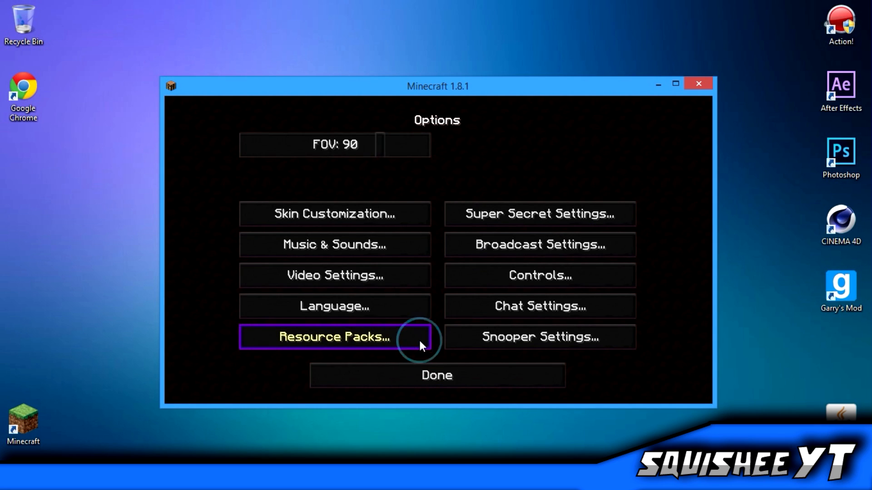
Select the Faithful_4 resource pack, apply it, and return to the title screen
{"action": "left_click", "coordinate": [333, 336]}
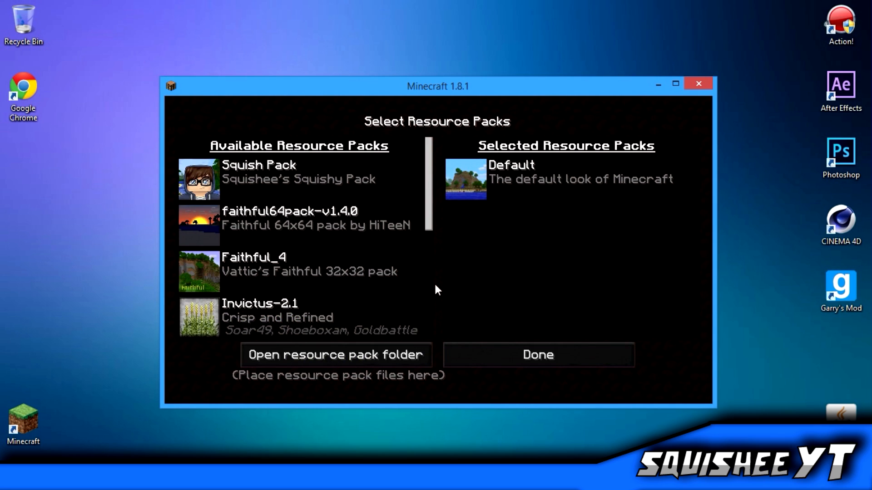
{"action": "mouse_move", "coordinate": [487, 285]}
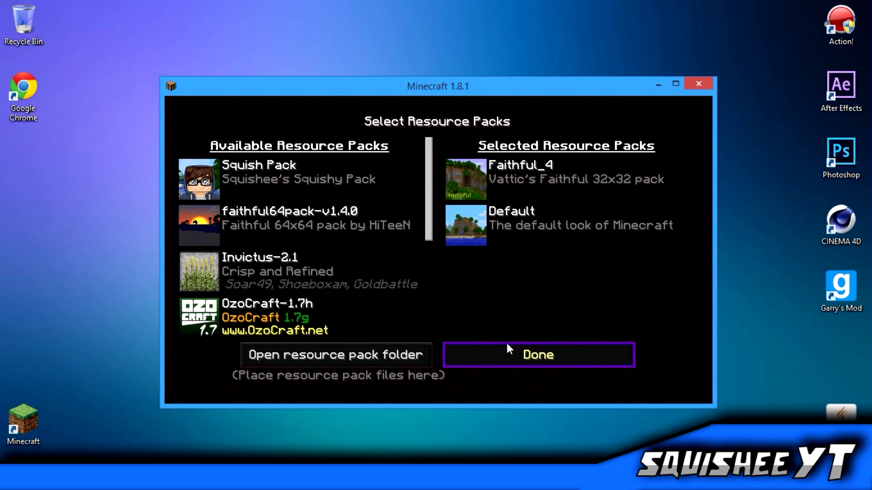
{"action": "left_click", "coordinate": [537, 355]}
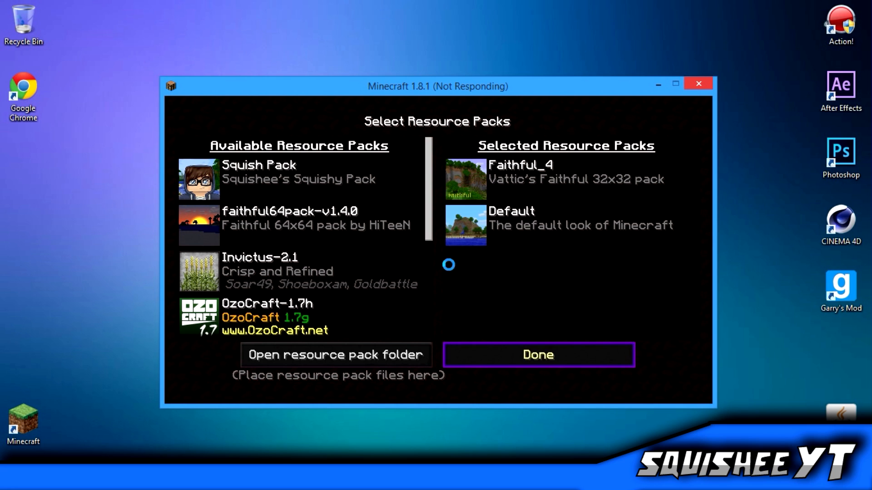
{"action": "left_click", "coordinate": [537, 355]}
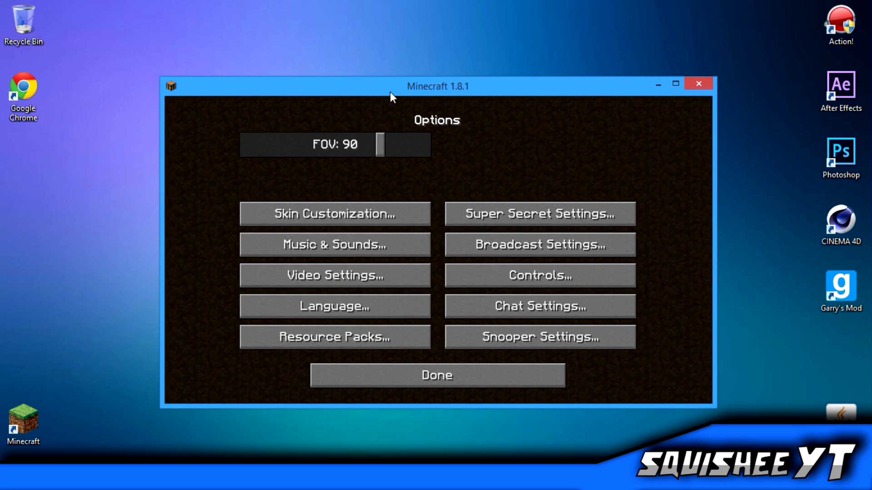
{"action": "left_click", "coordinate": [436, 374]}
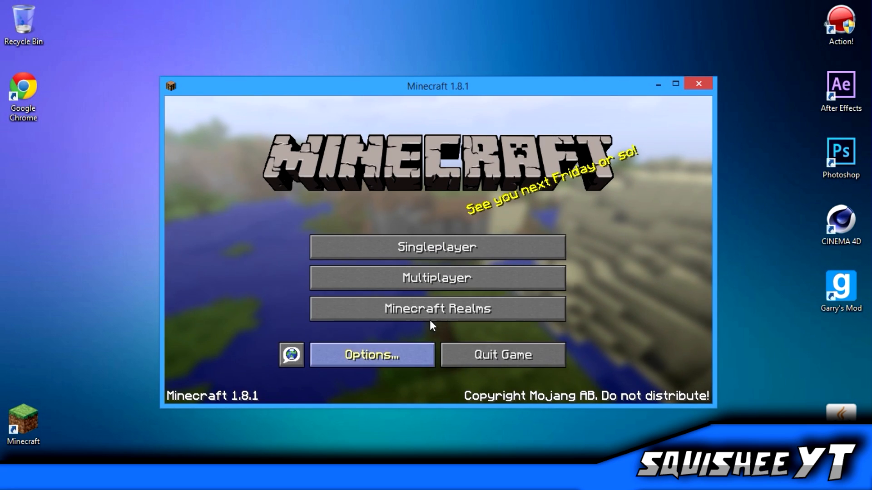
{"action": "left_click", "coordinate": [437, 247]}
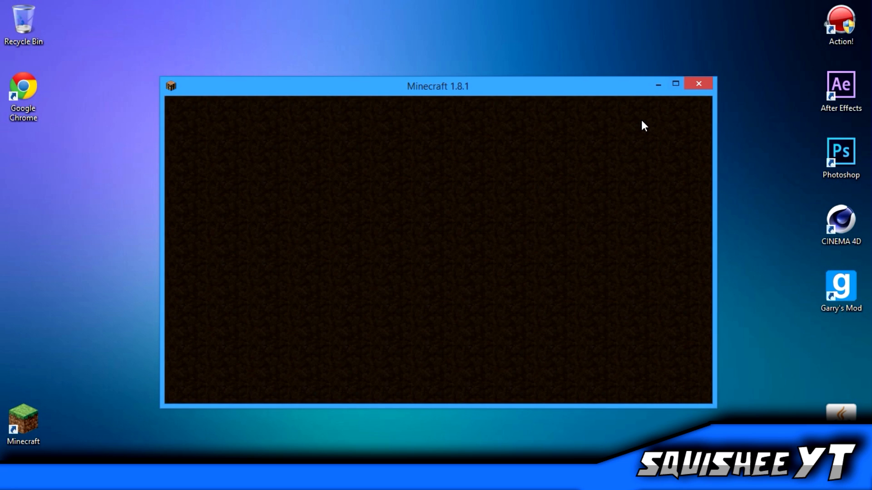
{"action": "mouse_move", "coordinate": [539, 216]}
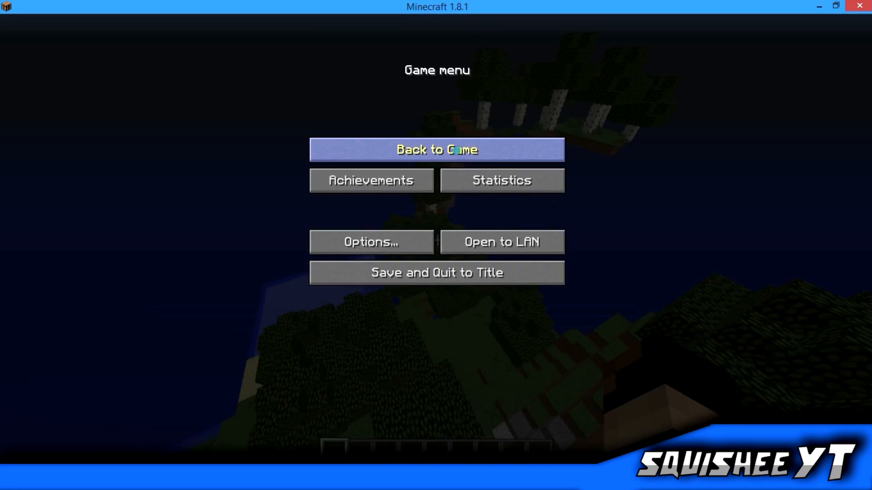
{"action": "mouse_move", "coordinate": [436, 272]}
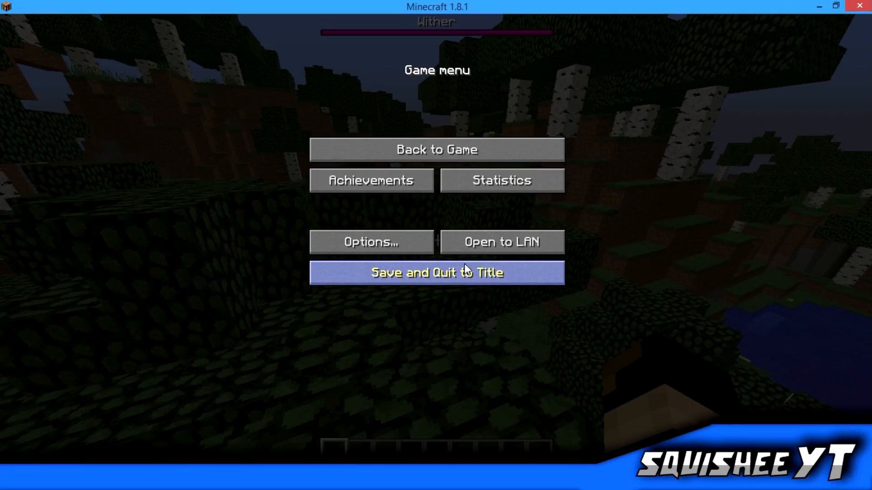
Save and quit the single-player world, then close Minecraft
{"action": "left_click", "coordinate": [436, 273]}
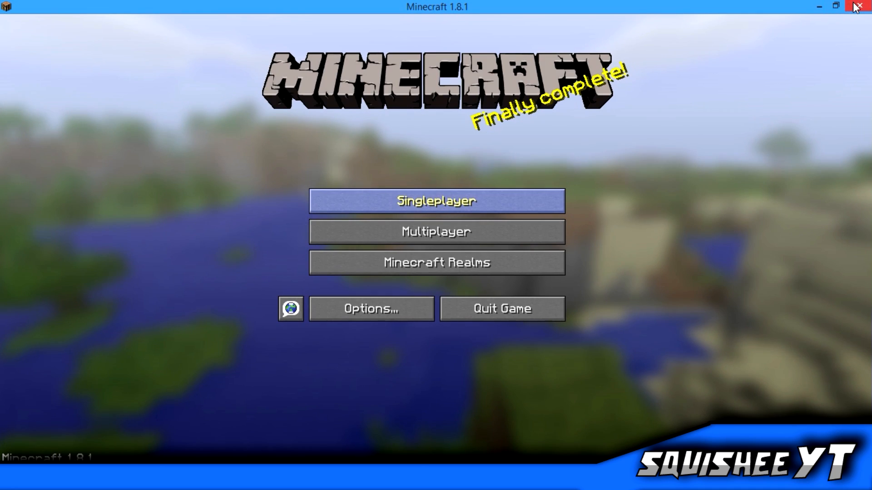
{"action": "left_click", "coordinate": [858, 6]}
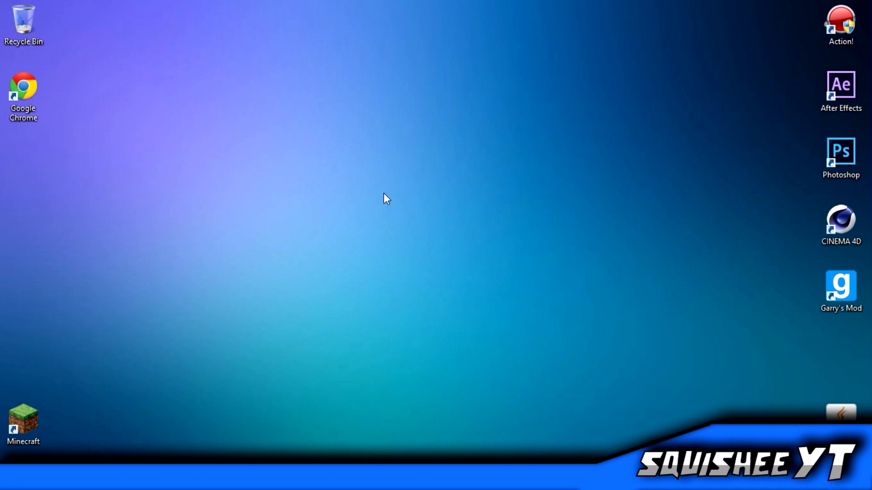
{"action": "left_click", "coordinate": [491, 171]}
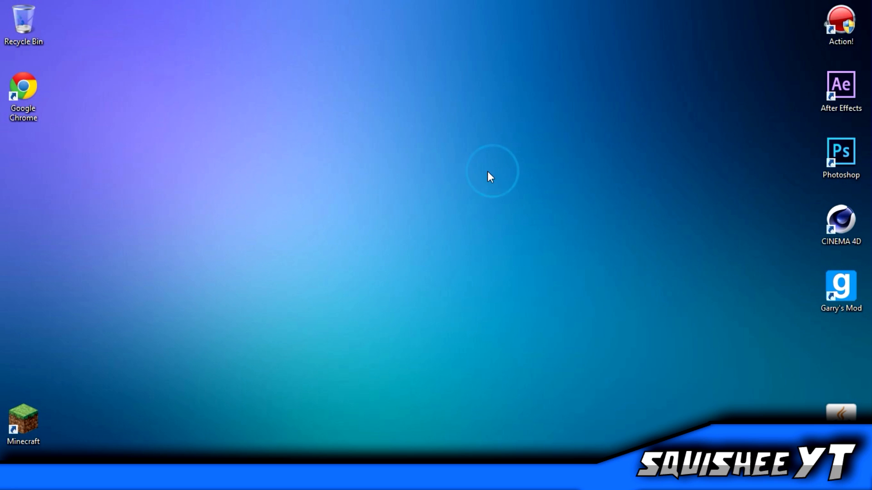
{"action": "left_click_drag", "start_coordinate": [492, 173], "coordinate": [498, 393]}
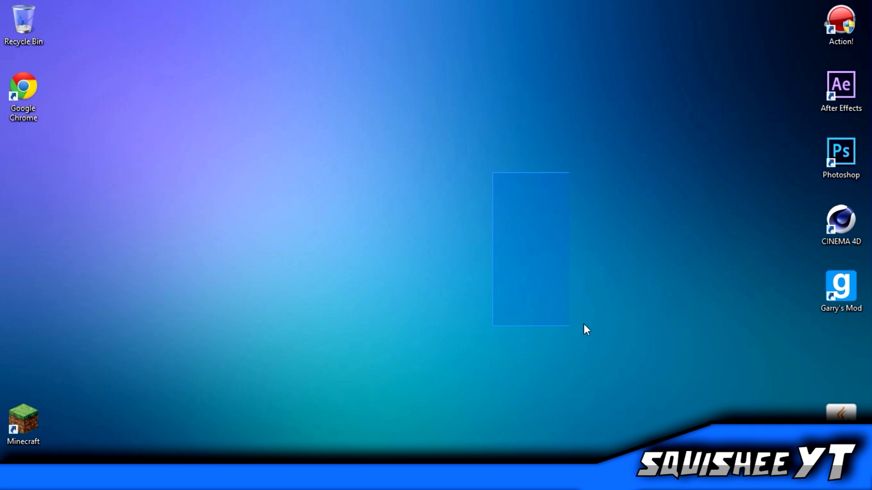
{"action": "left_click_drag", "start_coordinate": [584, 327], "coordinate": [422, 103]}
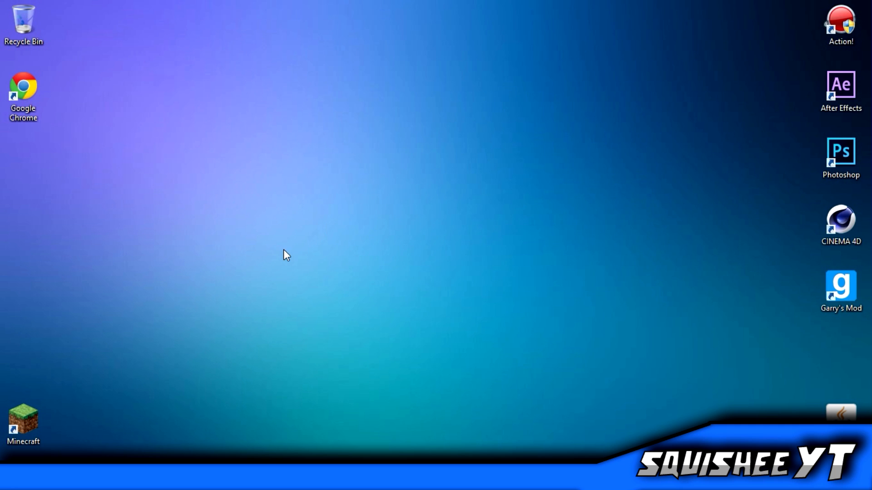
{"action": "left_click_drag", "start_coordinate": [286, 254], "coordinate": [620, 378]}
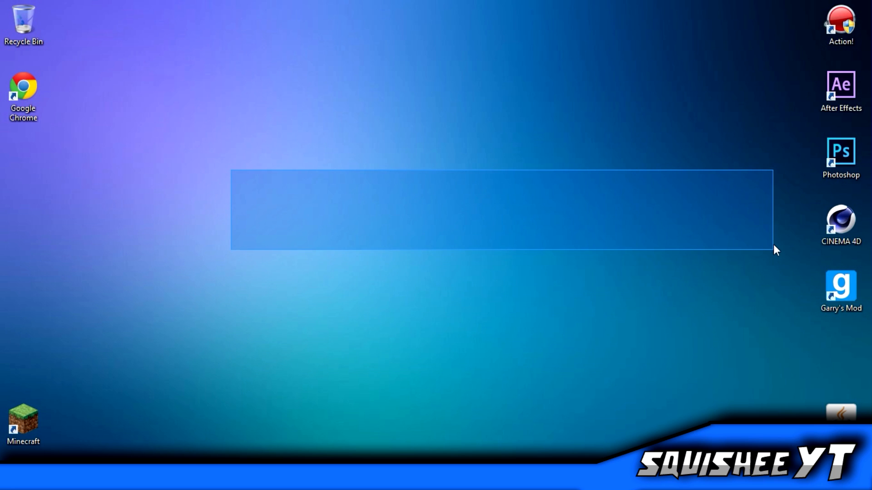
{"action": "left_click_drag", "start_coordinate": [775, 251], "coordinate": [776, 178]}
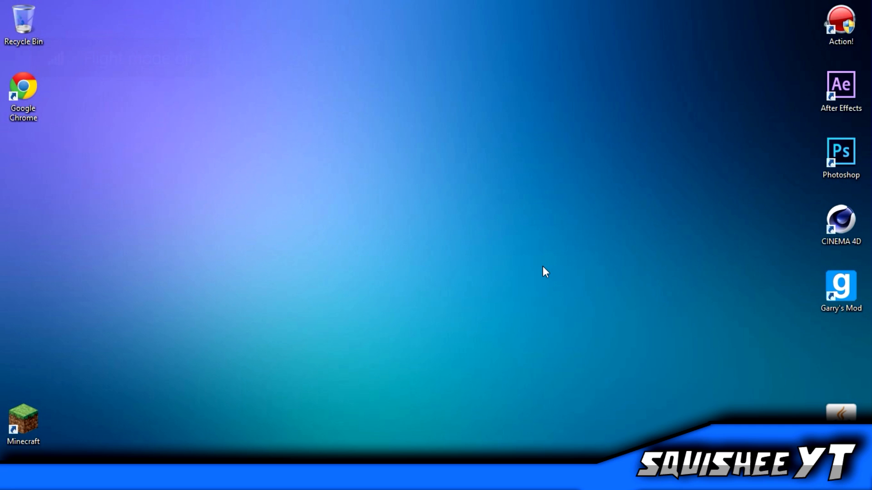
{"action": "mouse_move", "coordinate": [506, 309]}
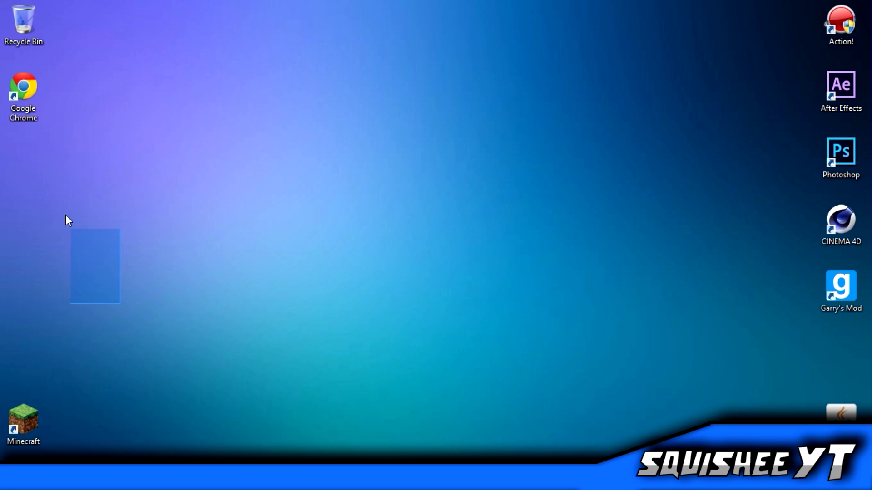
{"action": "left_click_drag", "start_coordinate": [67, 225], "coordinate": [306, 106]}
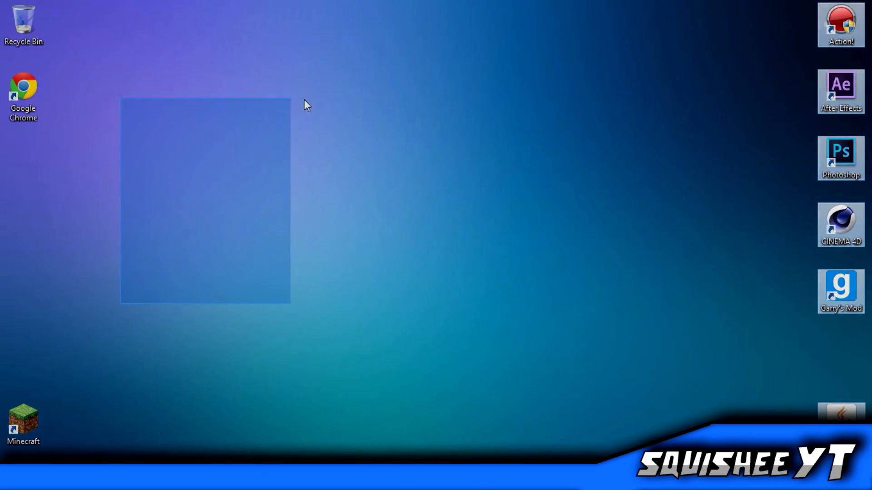